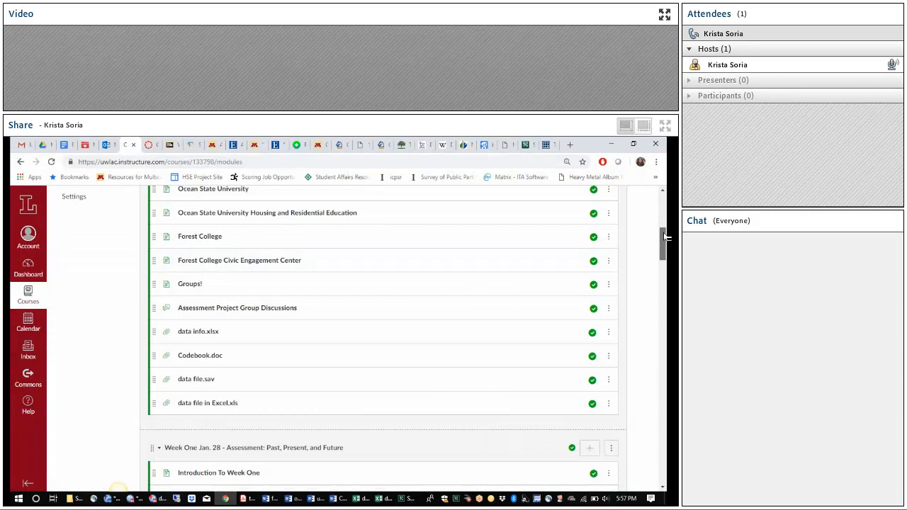
Open the Week Five Reflection discussion from Modules and highlight its due-date note
scroll(down, 3)
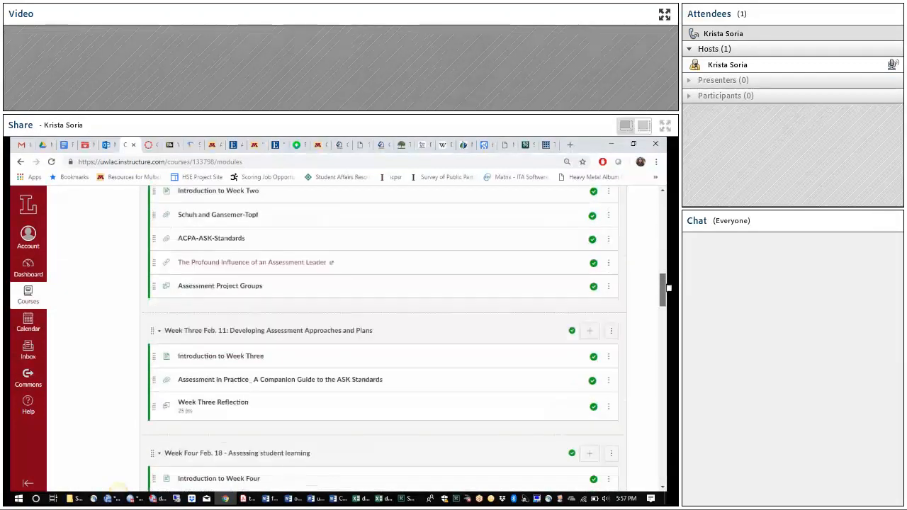
scroll(down, 3)
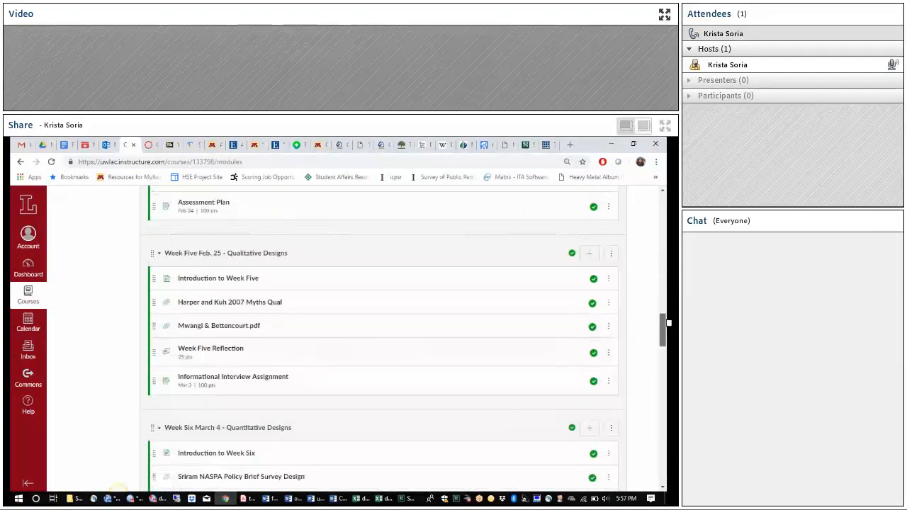
scroll(down, 3)
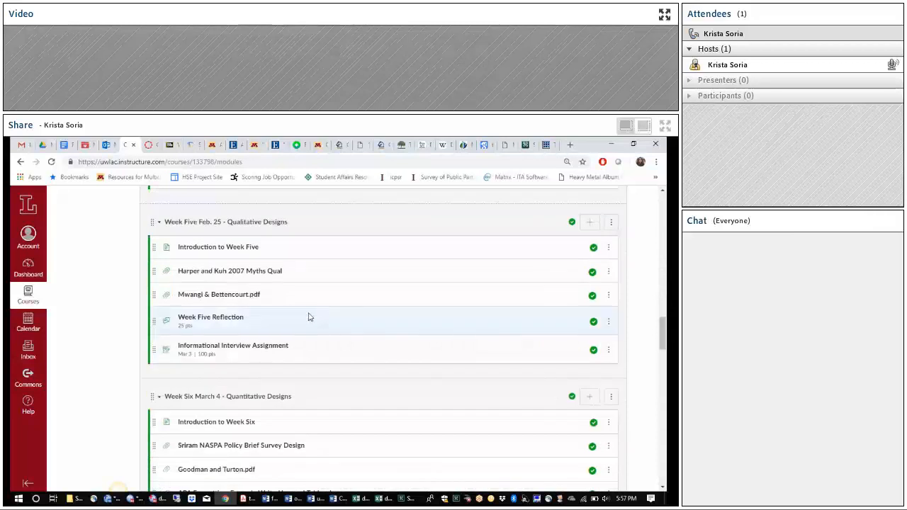
mouse_move(210, 317)
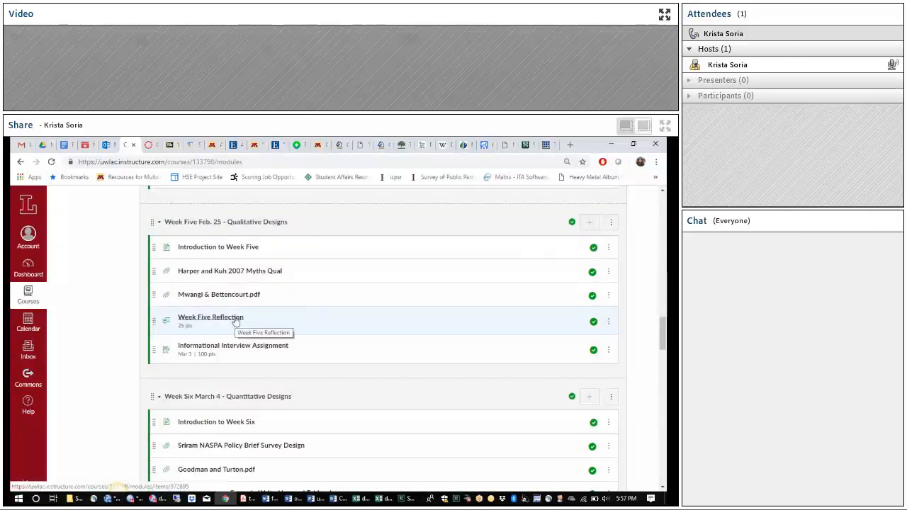
click(210, 317)
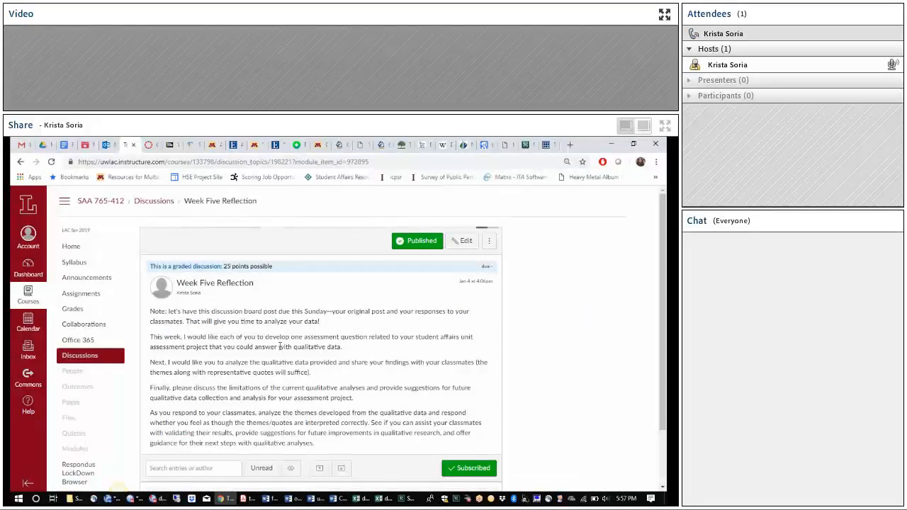
drag(251, 311, 319, 321)
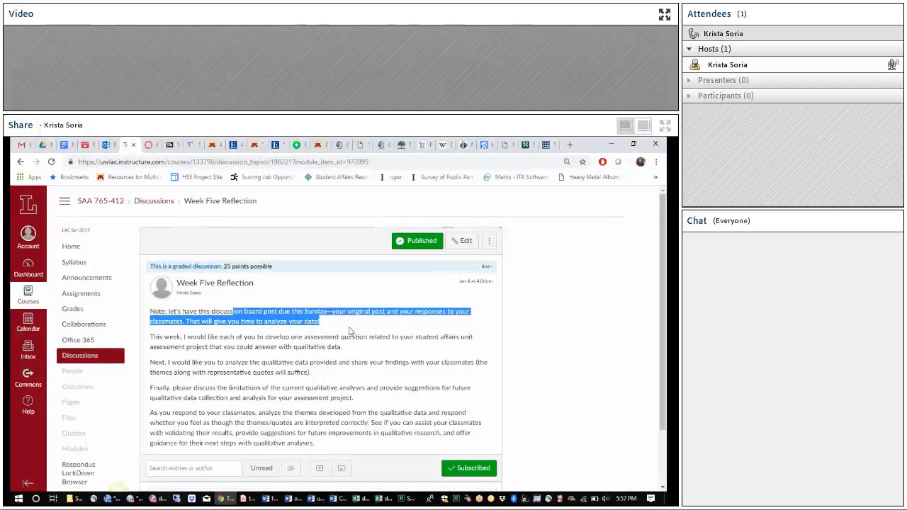
mouse_move(75, 448)
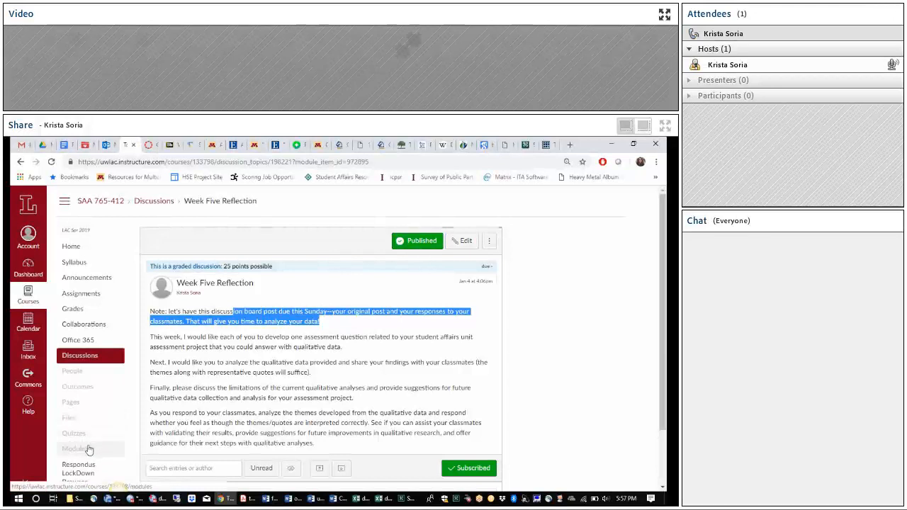
Return to Modules and scroll to the Assessment Project Groups data info, codebook and data file links
click(75, 448)
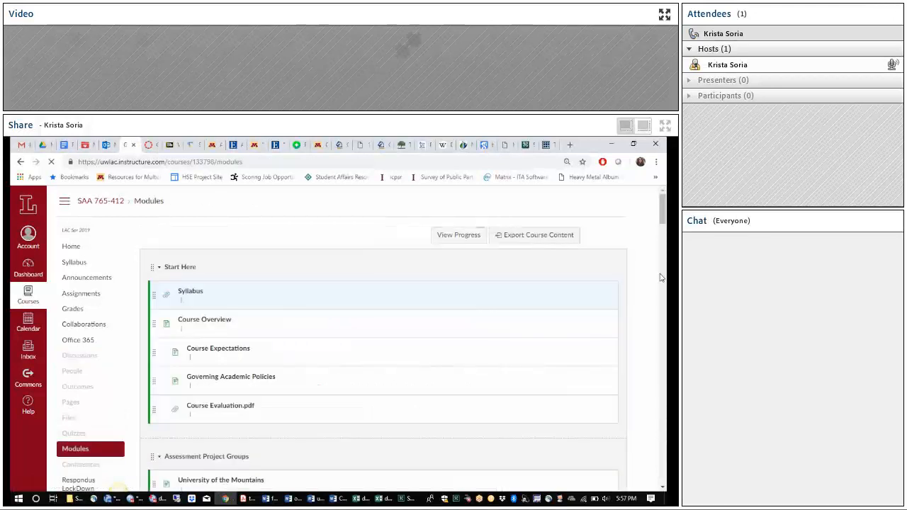
scroll(down, 3)
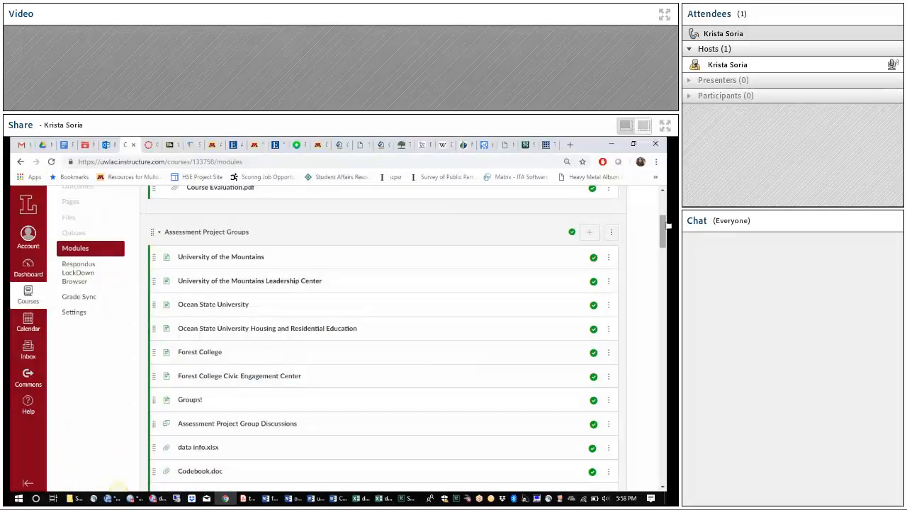
scroll(down, 3)
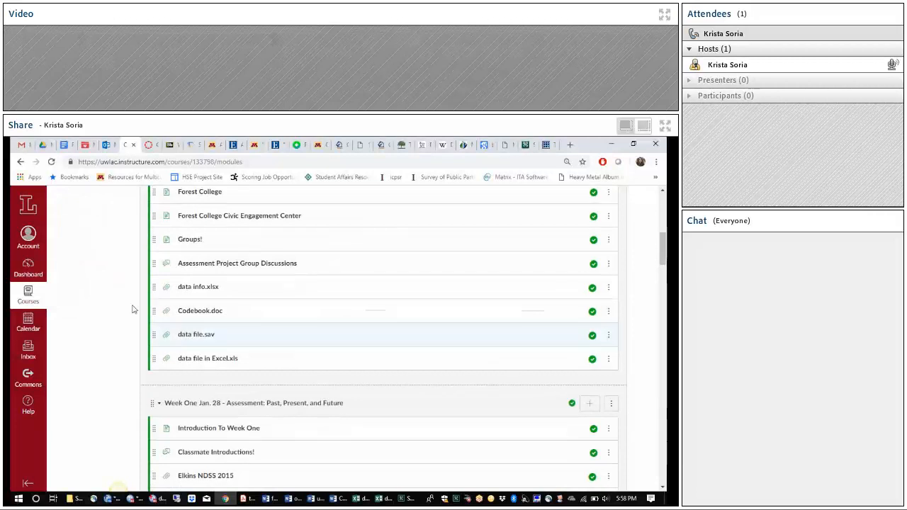
mouse_move(292, 279)
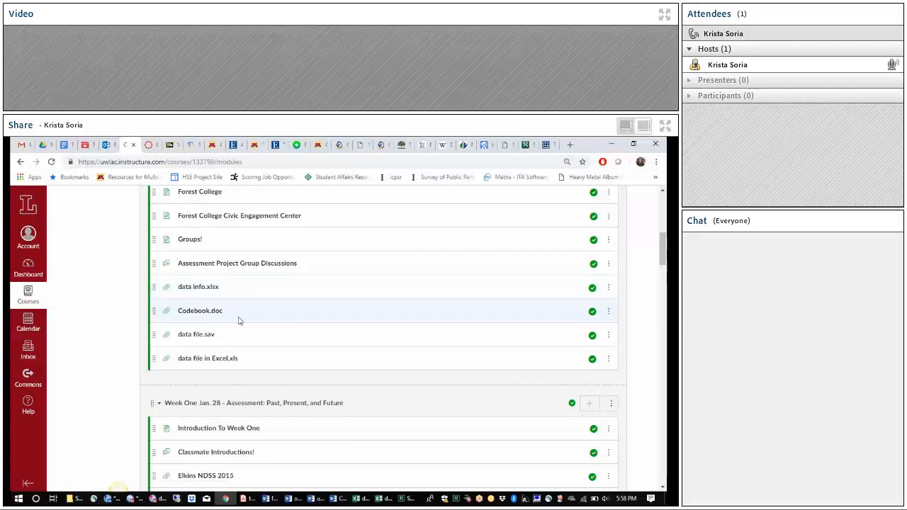
mouse_move(220, 334)
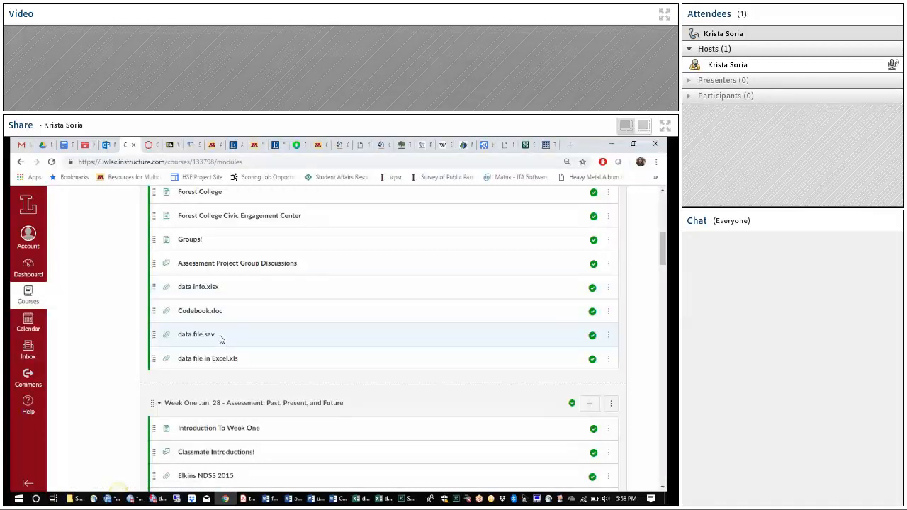
mouse_move(196, 334)
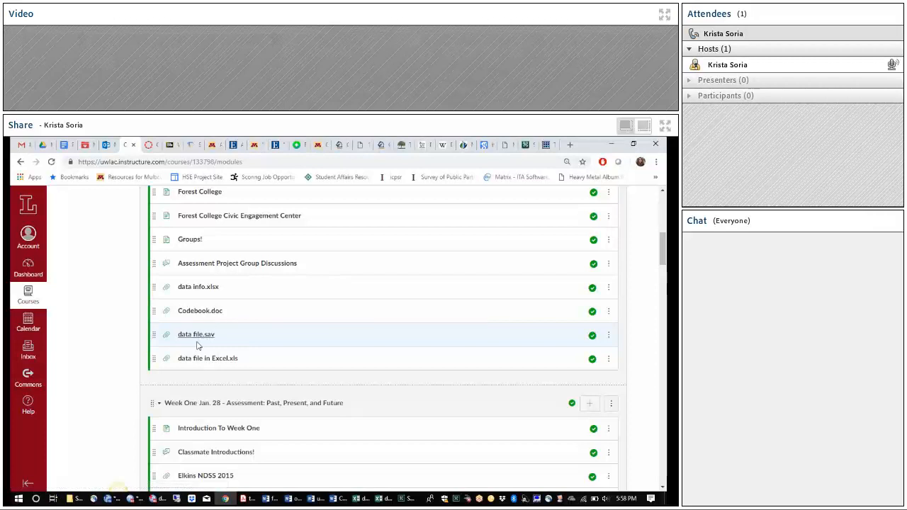
mouse_move(260, 378)
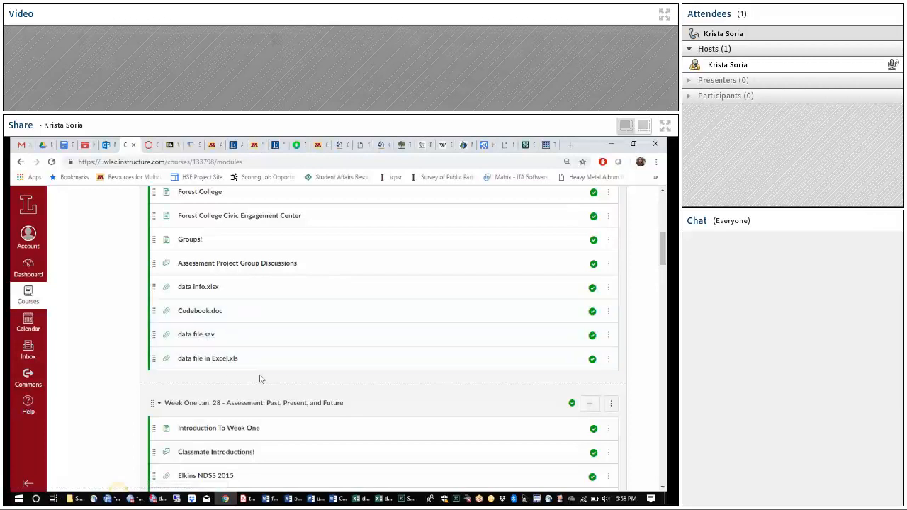
mouse_move(237, 334)
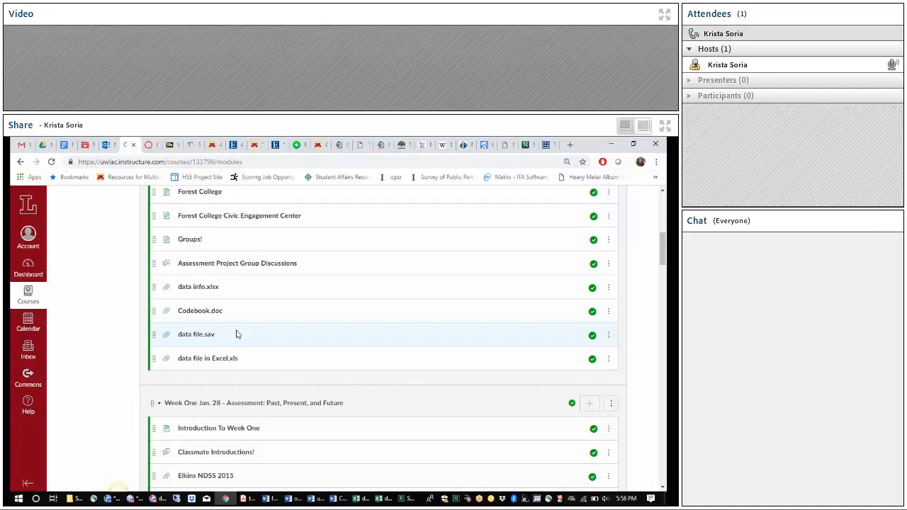
mouse_move(267, 358)
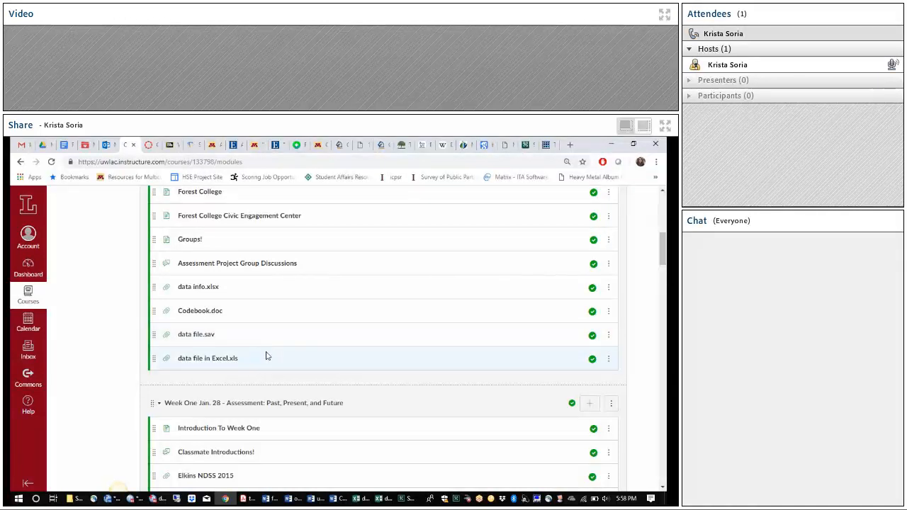
mouse_move(294, 389)
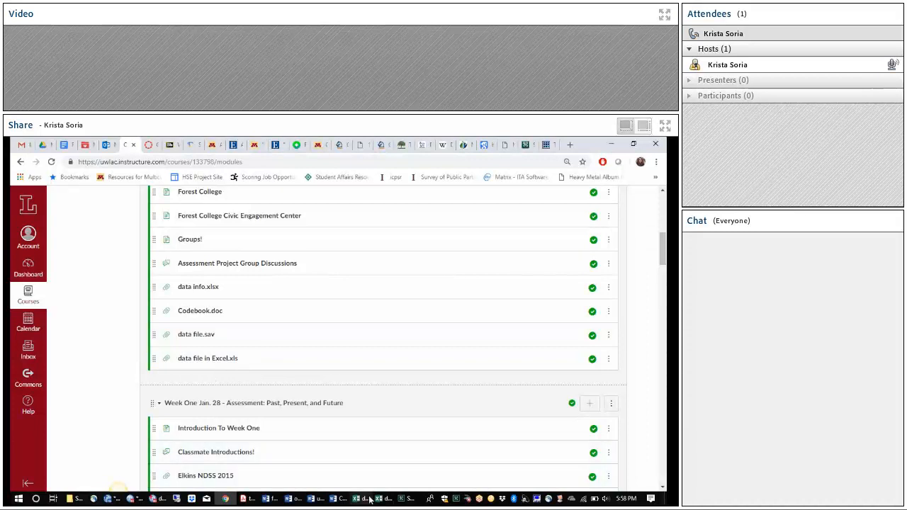
mouse_move(357, 499)
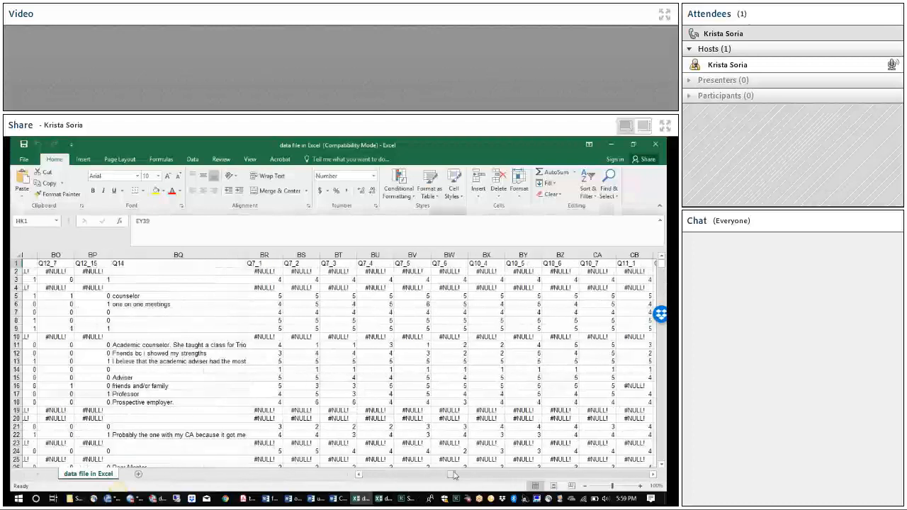
Scroll left across the survey response columns of the 'data file in Excel' workbook
scroll(left, 3)
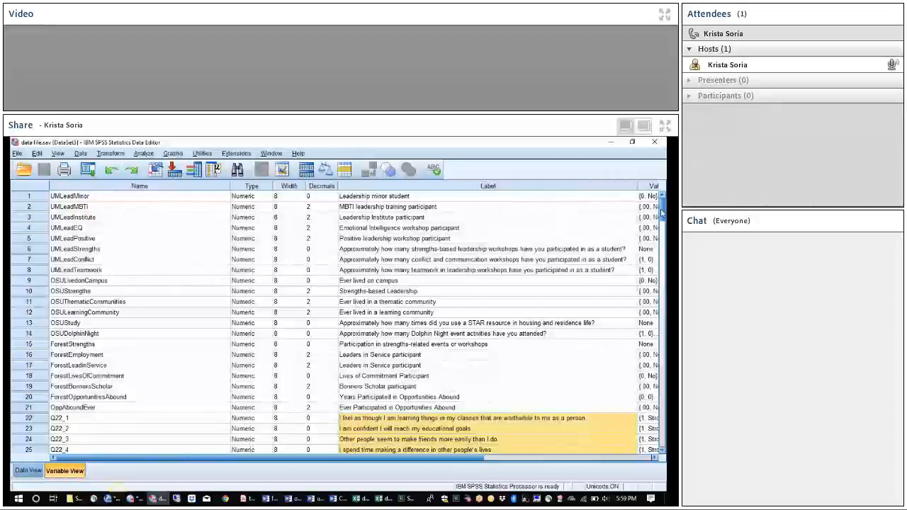
Scroll the SPSS variable list and dismiss a survey item's six-point Value Labels dialog unchanged
scroll(down, 3)
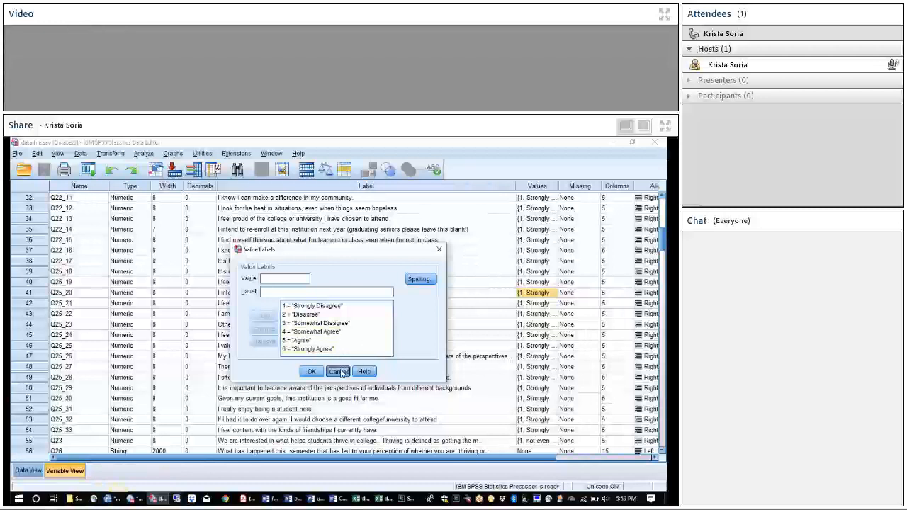
click(338, 371)
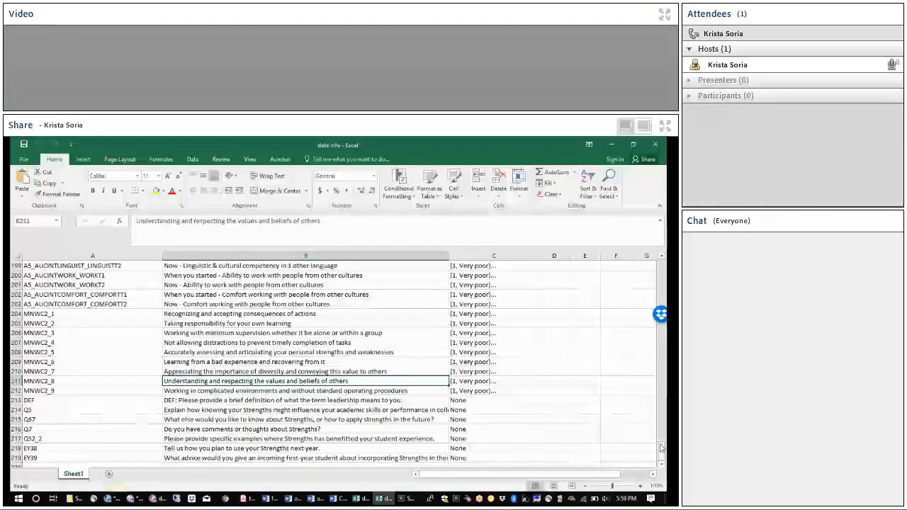
Scroll the data info sheet to the Q25 rows and select the Q25_23 variable name
scroll(up, 3)
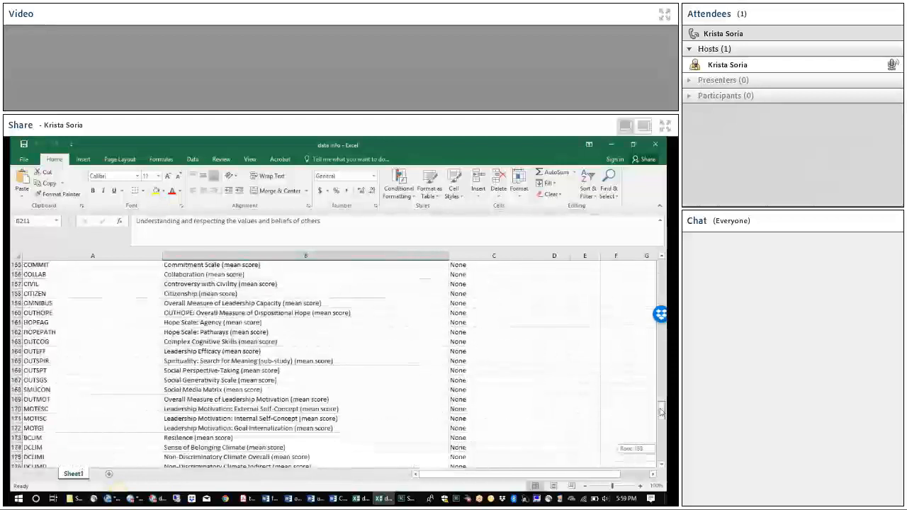
scroll(up, 3)
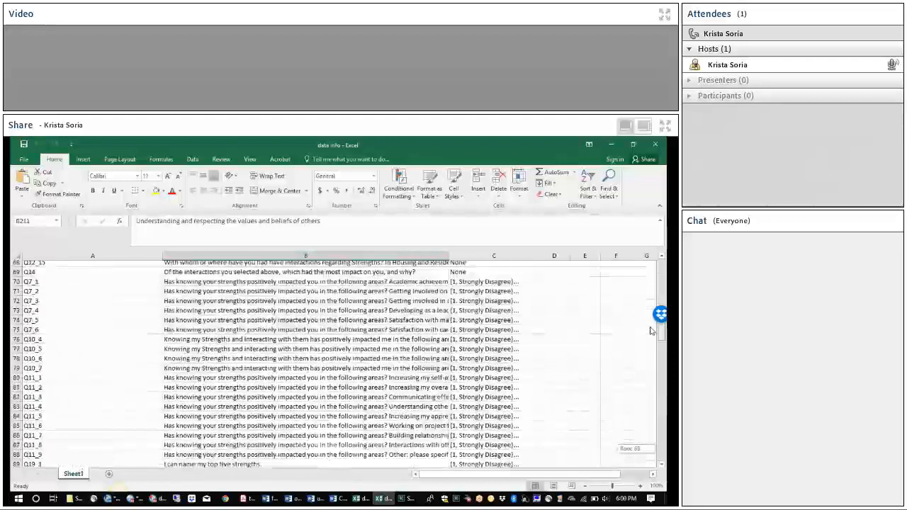
scroll(down, 3)
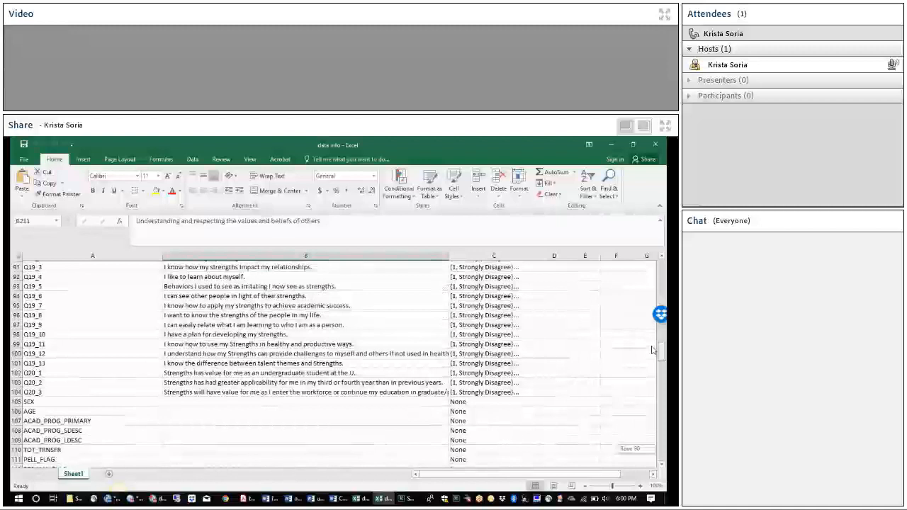
scroll(up, 3)
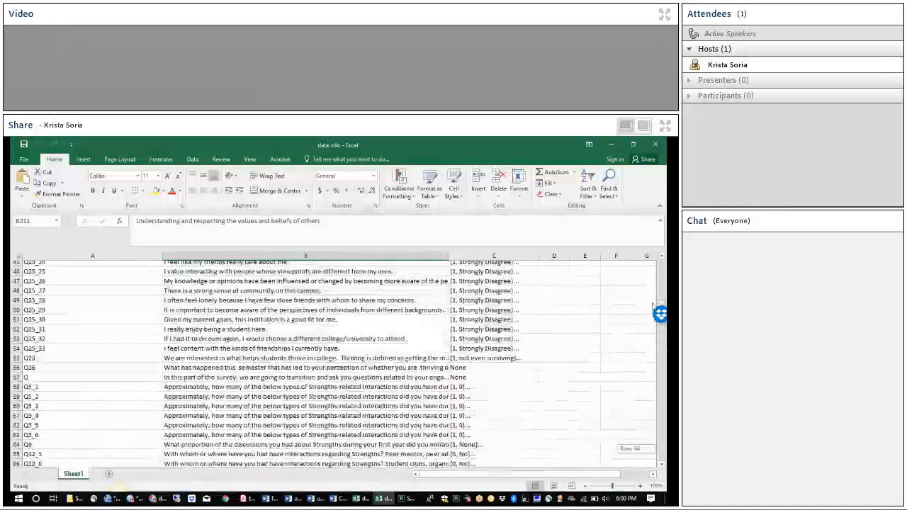
scroll(up, 3)
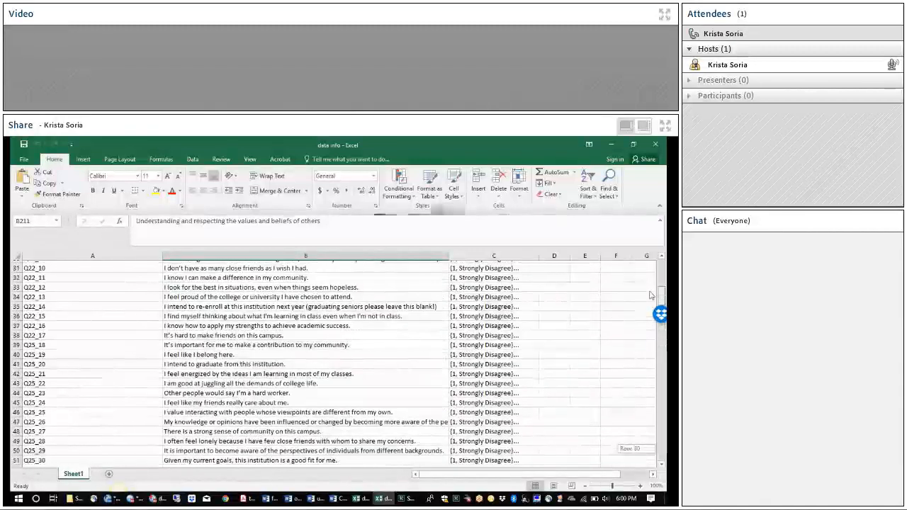
scroll(up, 3)
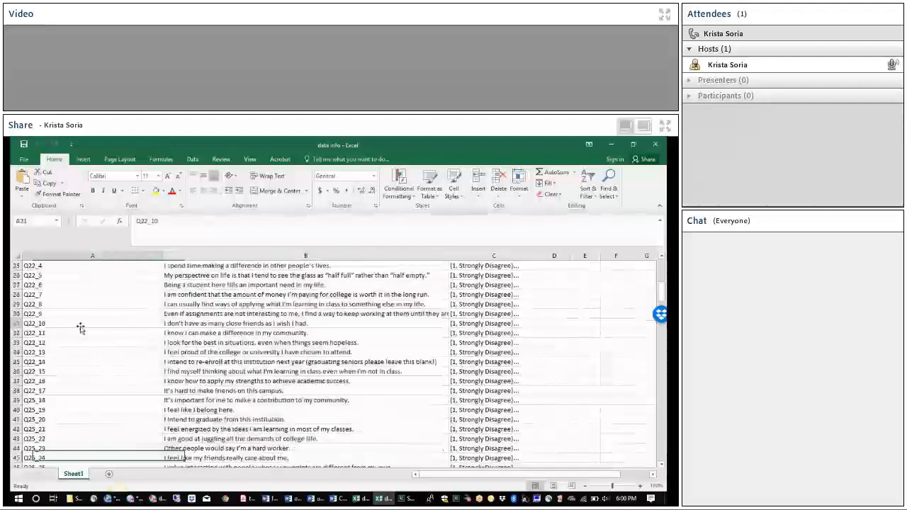
click(93, 447)
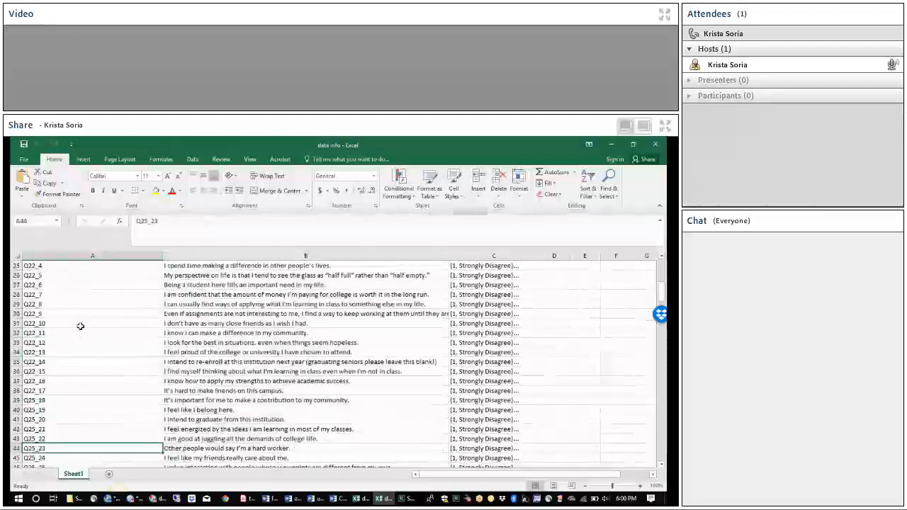
Review neighbouring item codes, then switch to the raw response data workbook
scroll(down, 3)
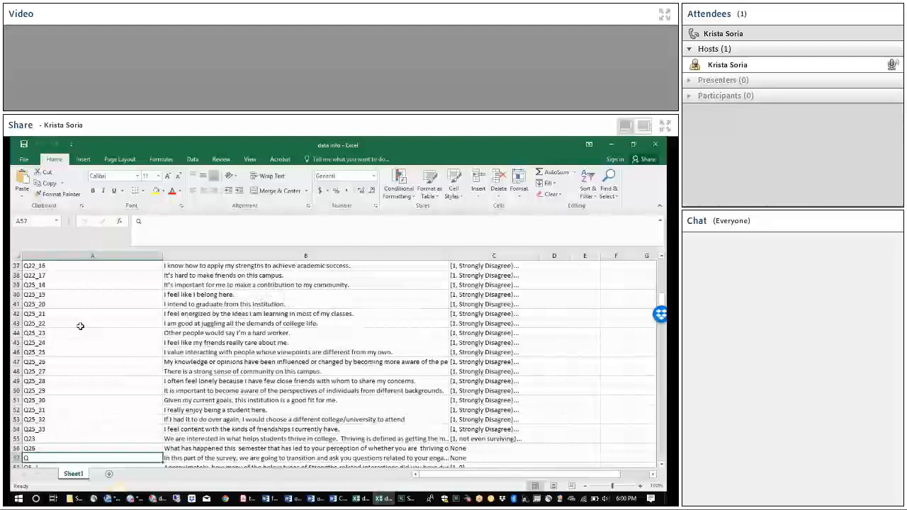
scroll(up, 3)
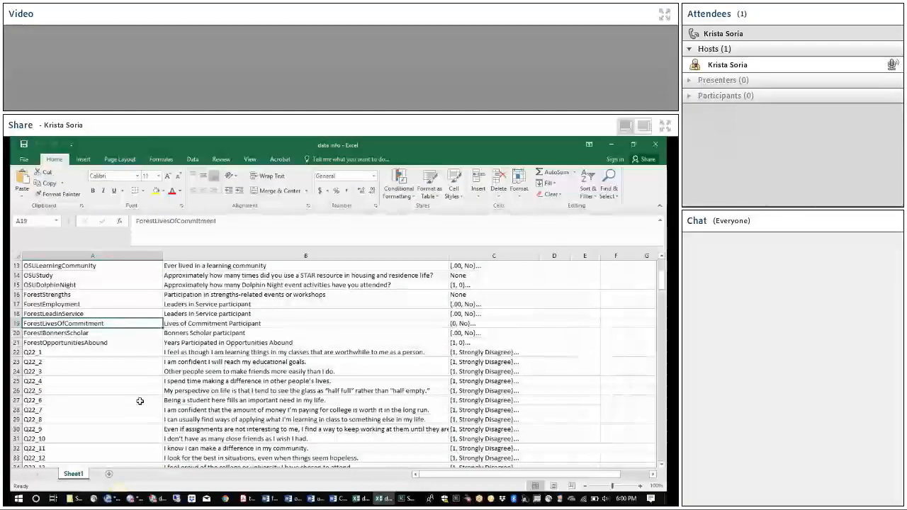
scroll(down, 3)
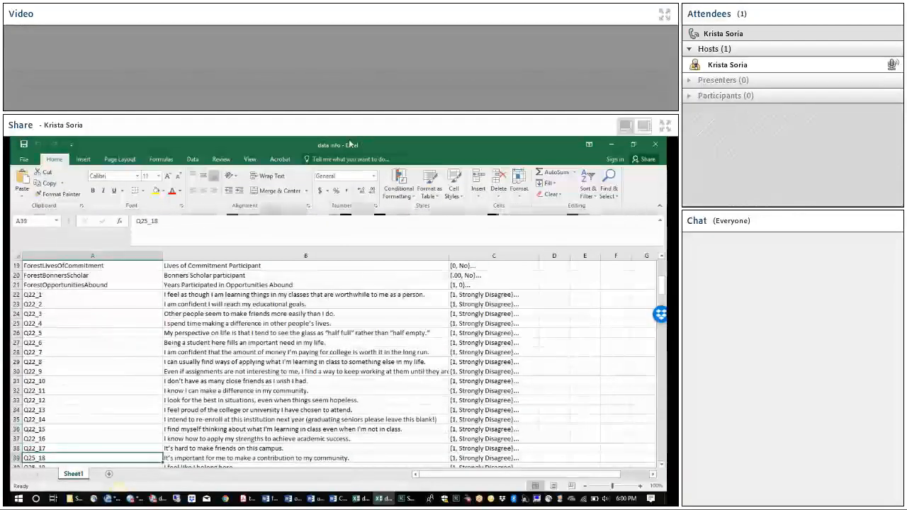
click(65, 428)
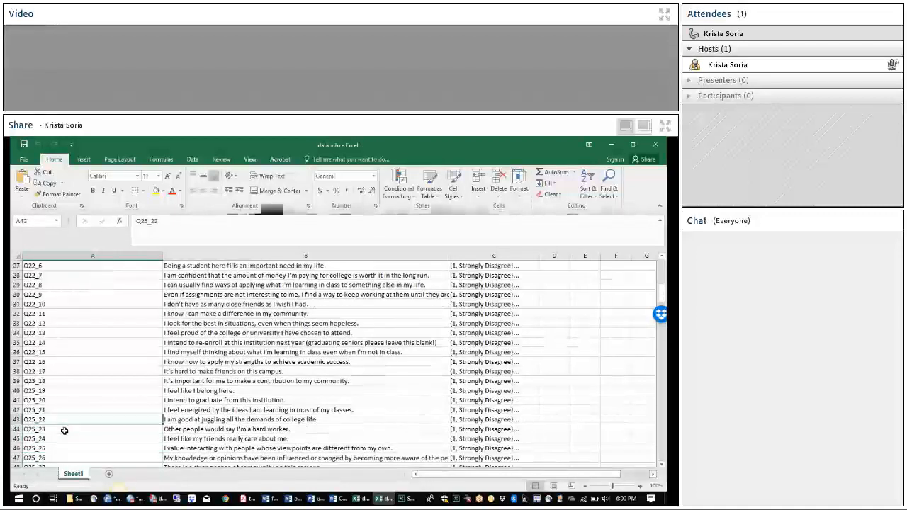
click(305, 399)
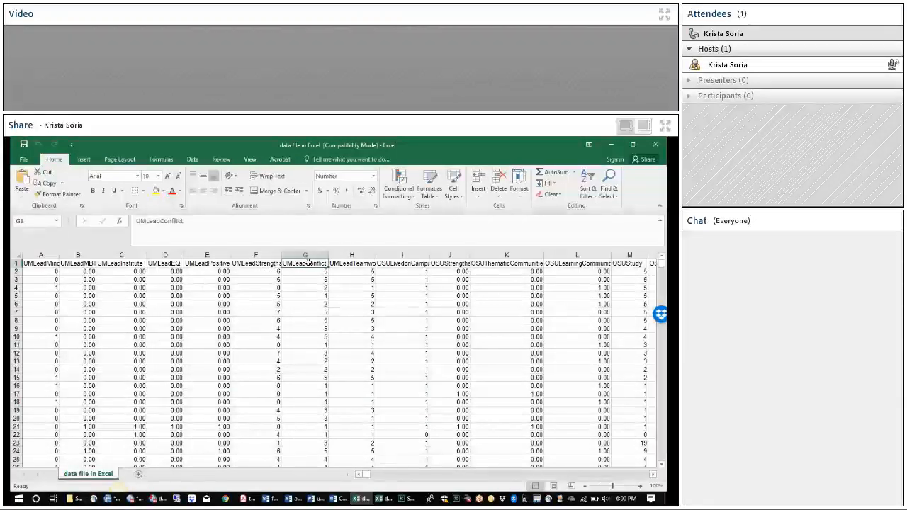
mouse_move(403, 449)
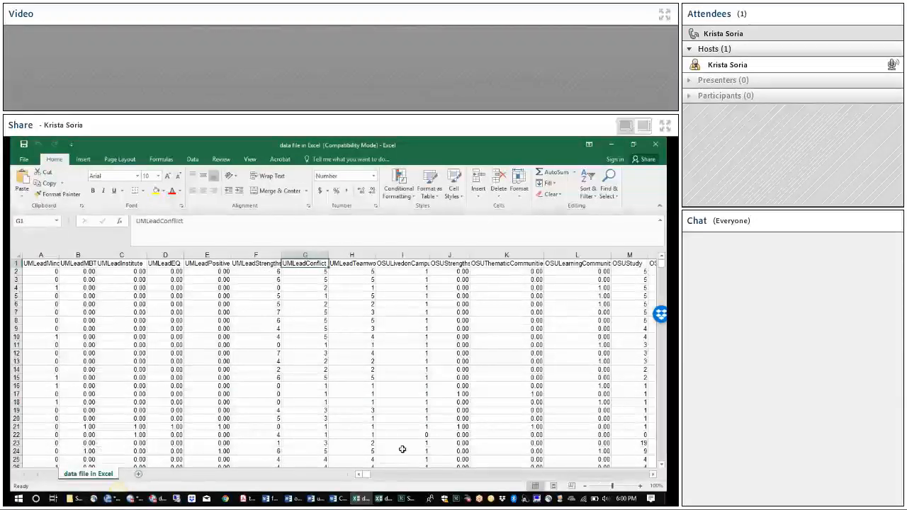
Scroll right through the raw data, then select item Q25_20's wording in the data info sheet
scroll(right, 3)
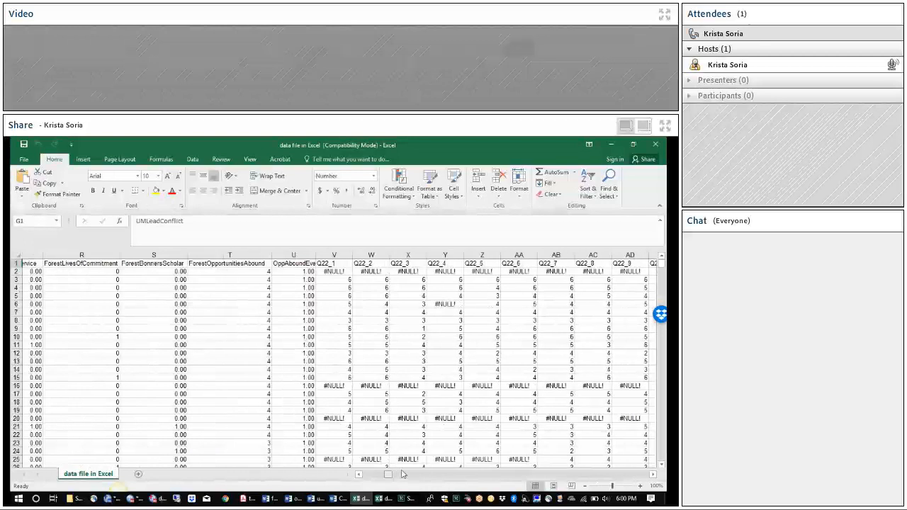
scroll(right, 3)
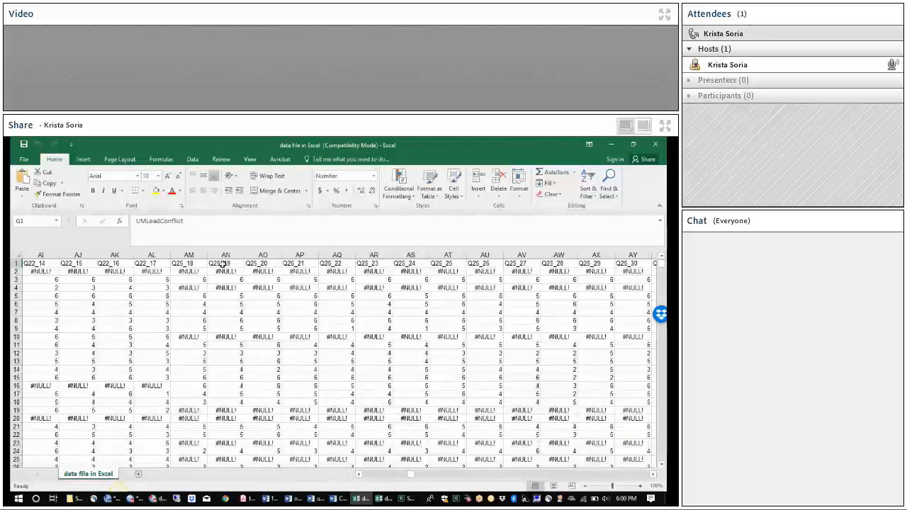
click(263, 254)
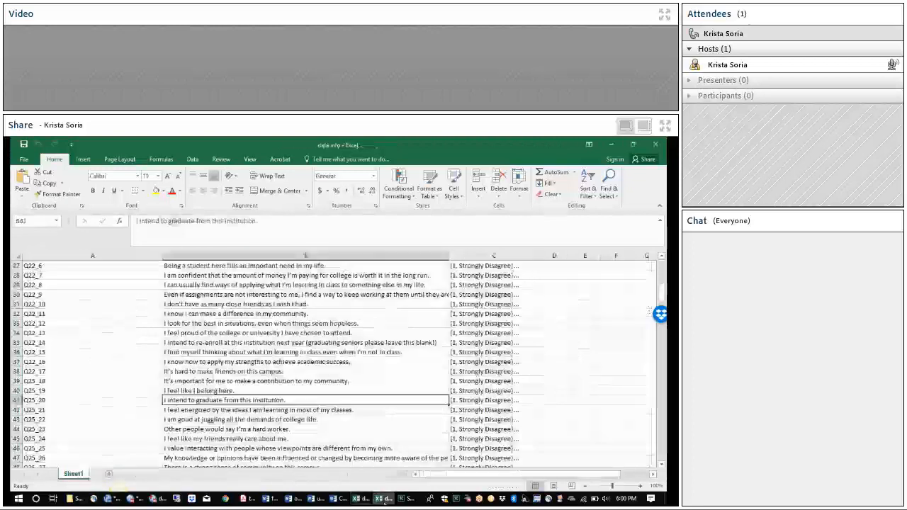
click(92, 410)
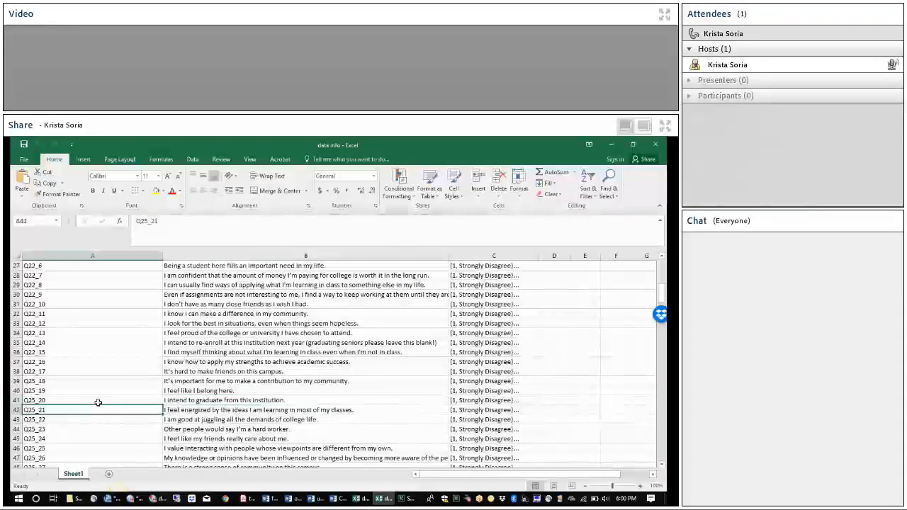
click(93, 400)
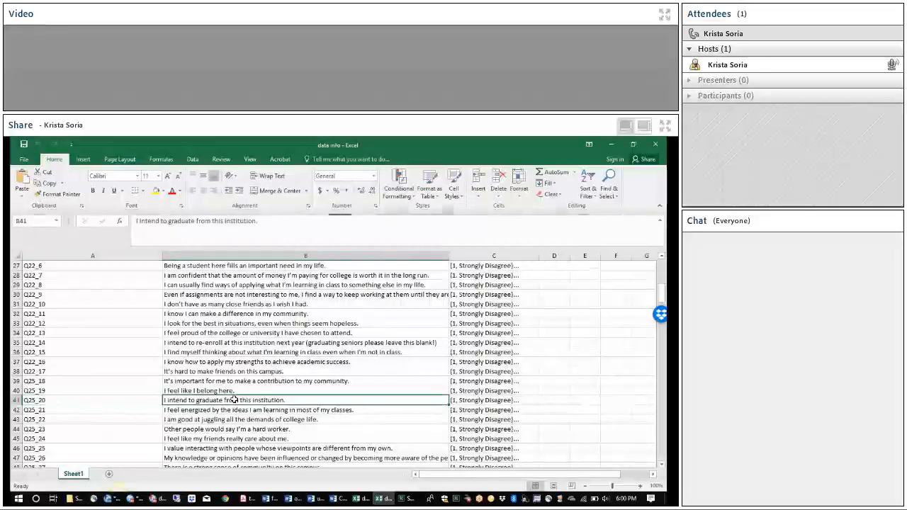
mouse_move(372, 399)
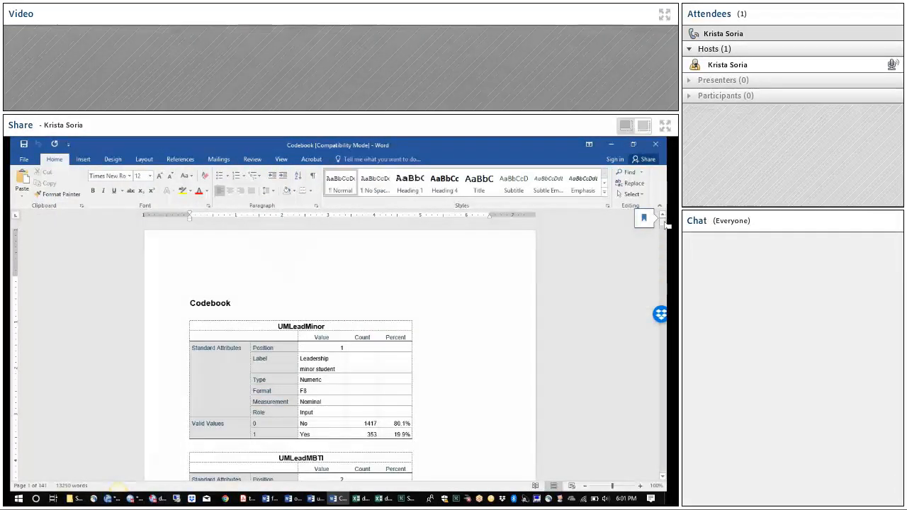
Scroll the Word codebook to the Q25_20 table showing 1197 valid responses and mean 5.26
scroll(down, 3)
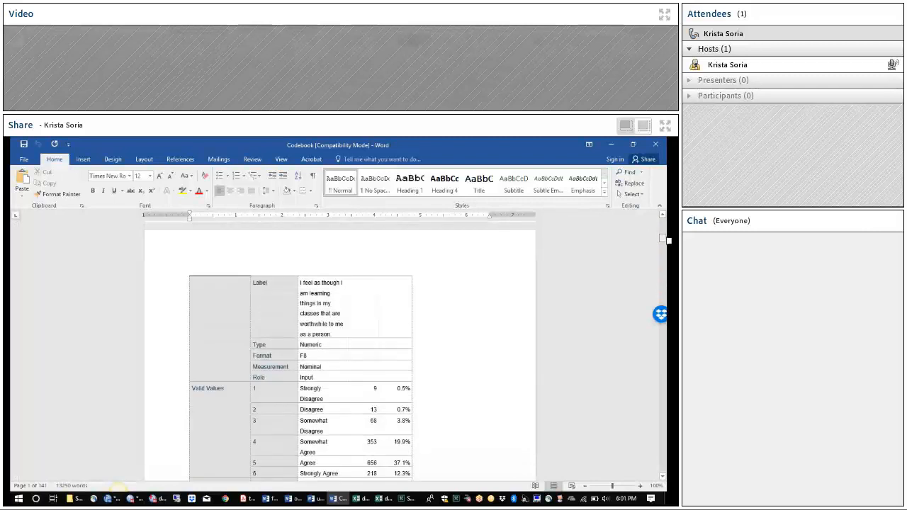
scroll(down, 3)
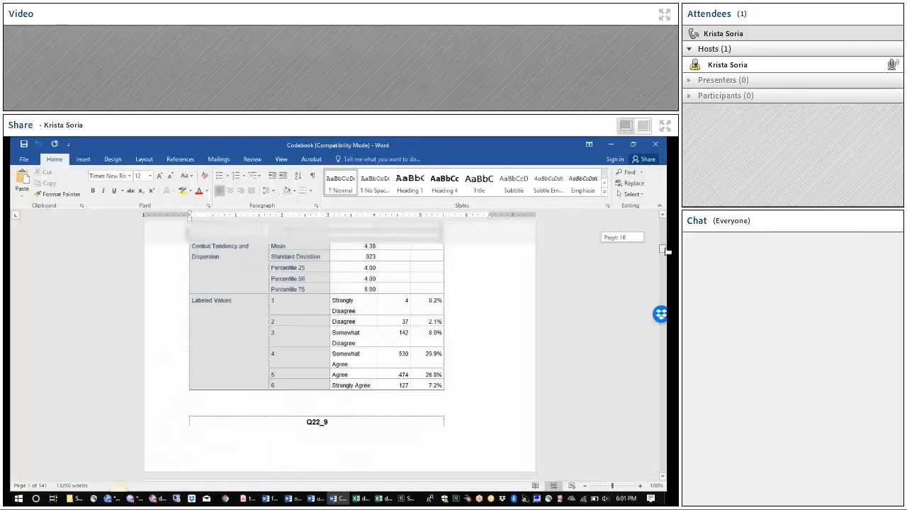
scroll(down, 3)
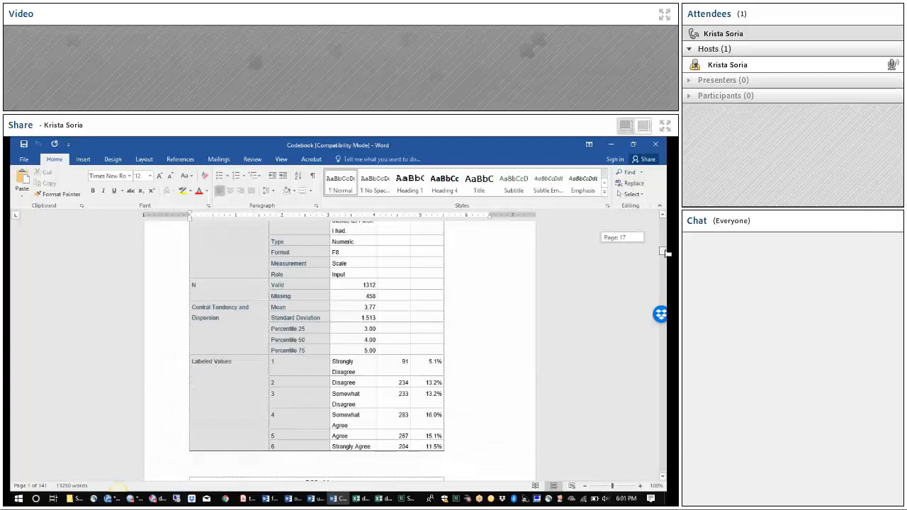
scroll(down, 3)
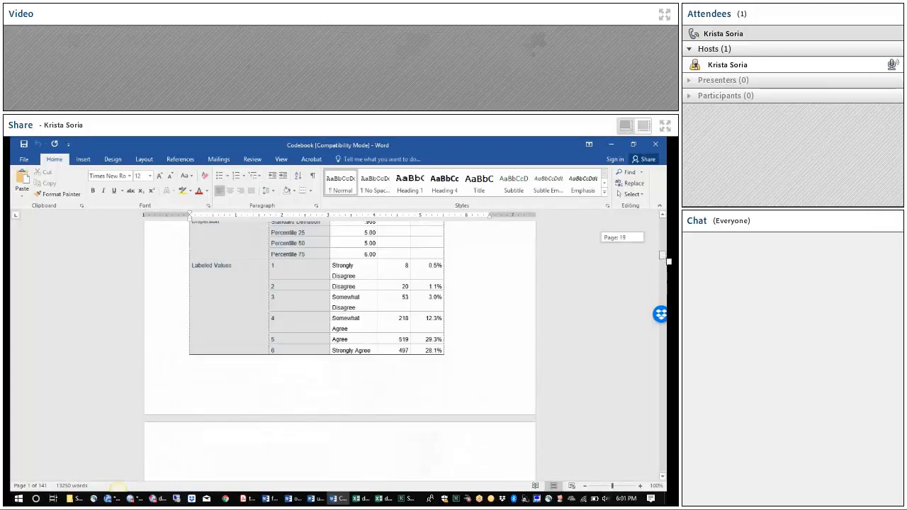
scroll(down, 3)
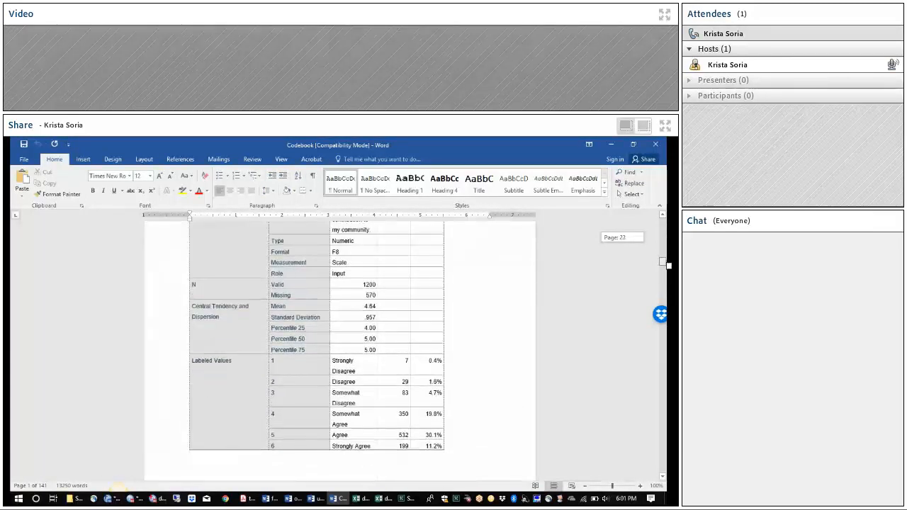
scroll(down, 3)
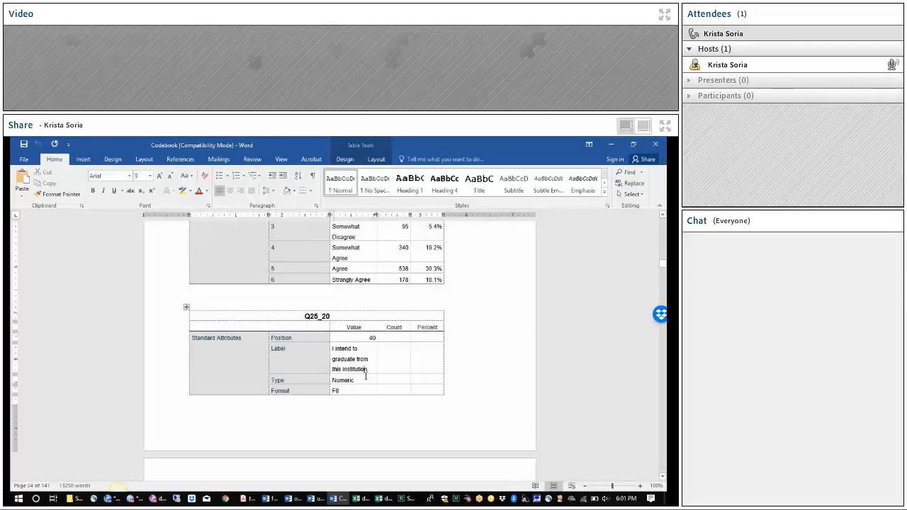
scroll(down, 3)
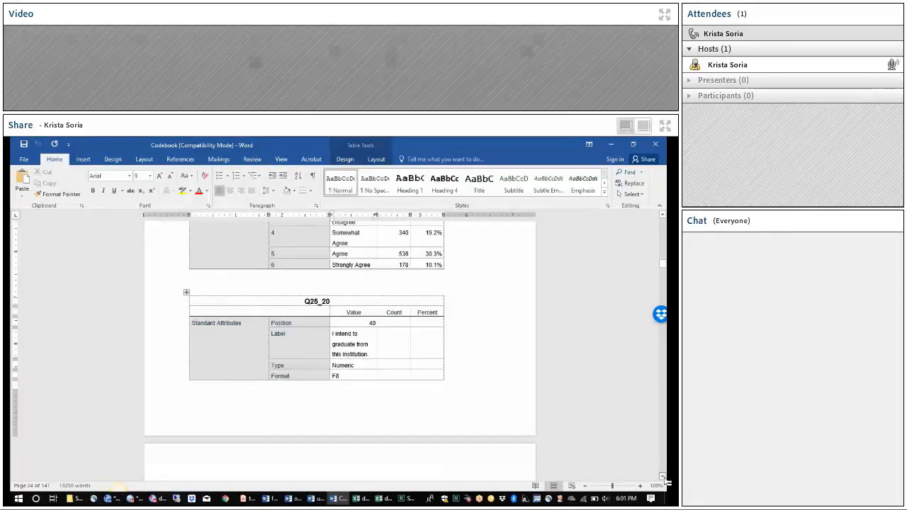
scroll(down, 3)
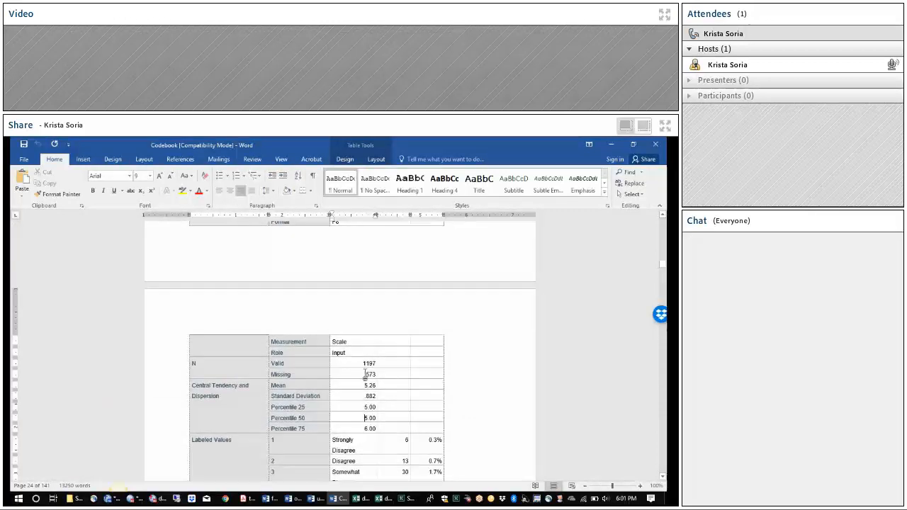
scroll(up, 3)
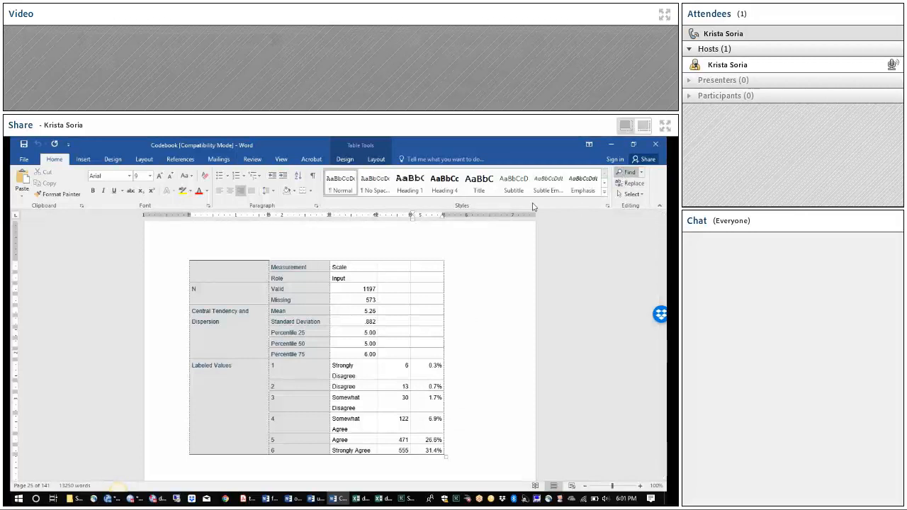
Search the codebook for 'q25' in the Navigation pane, then close the pane
click(627, 172)
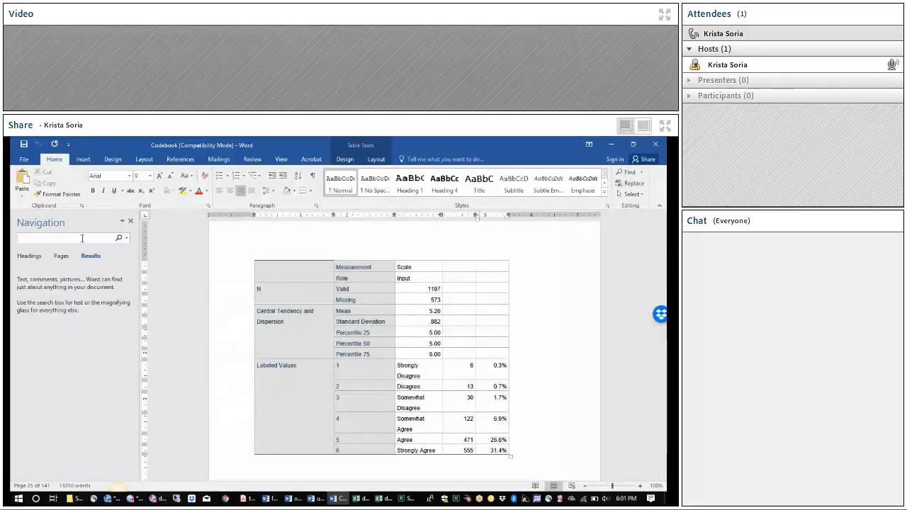
text(q25_20)
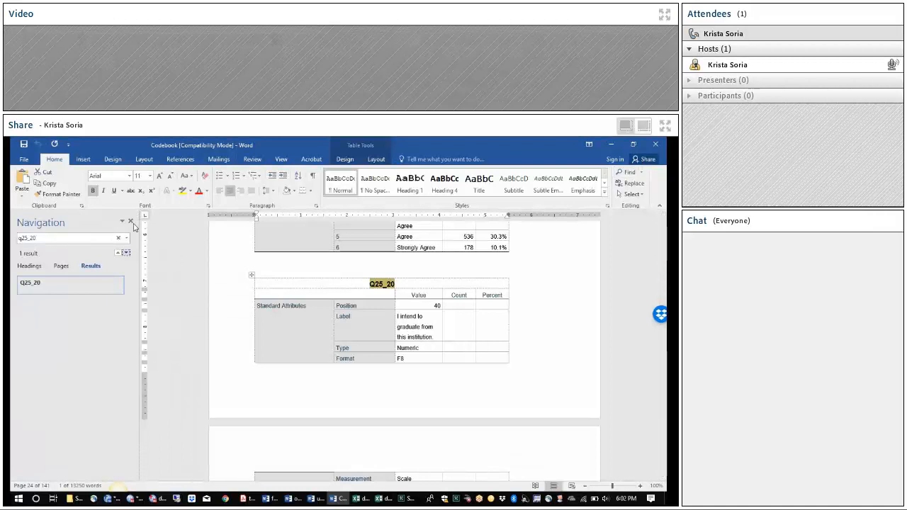
click(118, 238)
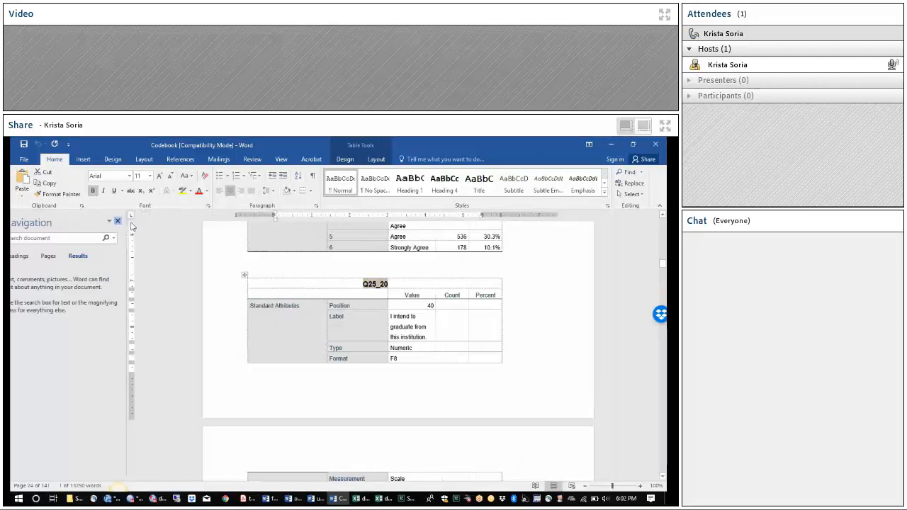
click(118, 221)
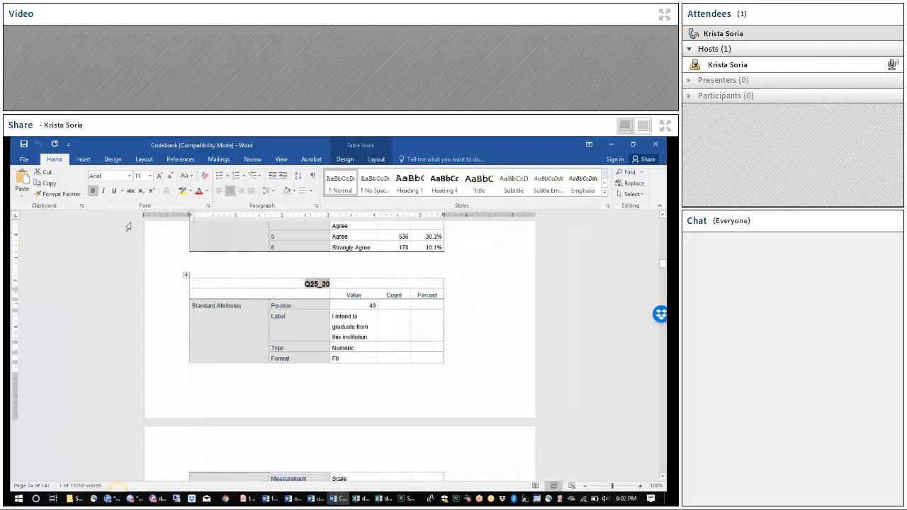
Scroll down through the codebook's Q25 entries
scroll(down, 3)
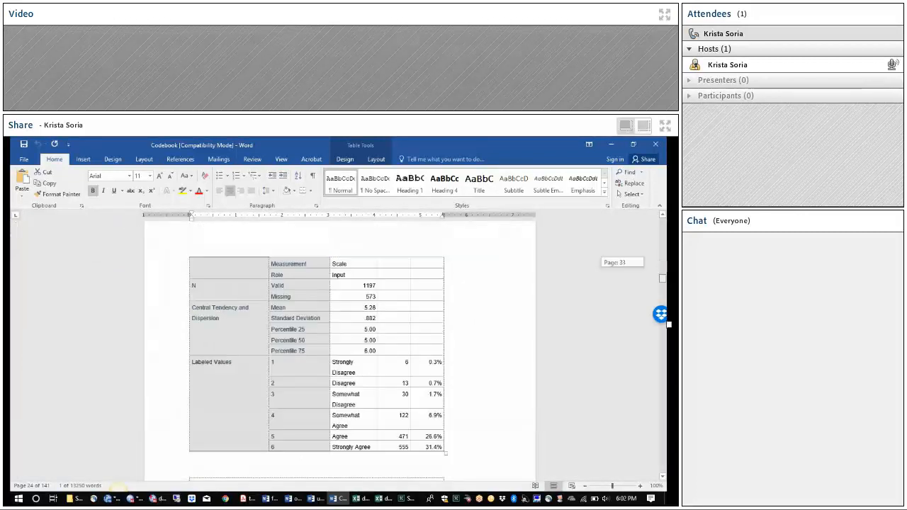
scroll(down, 3)
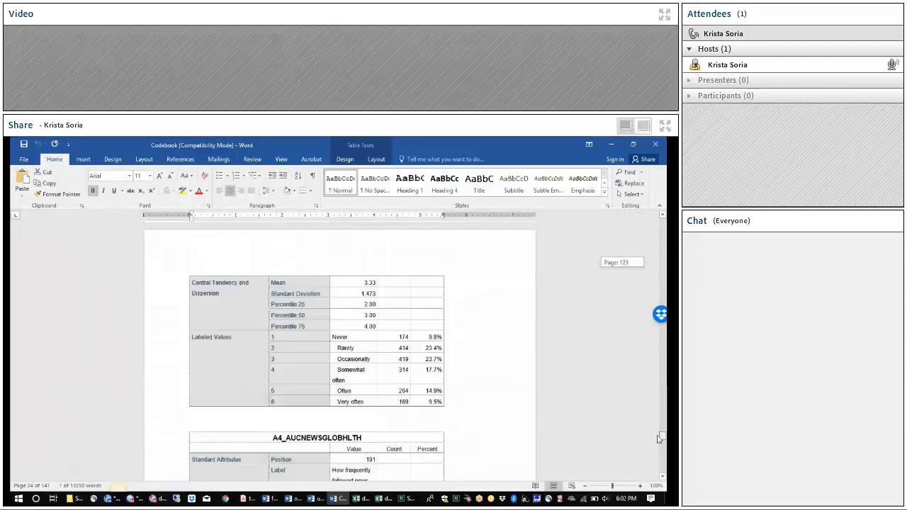
scroll(down, 3)
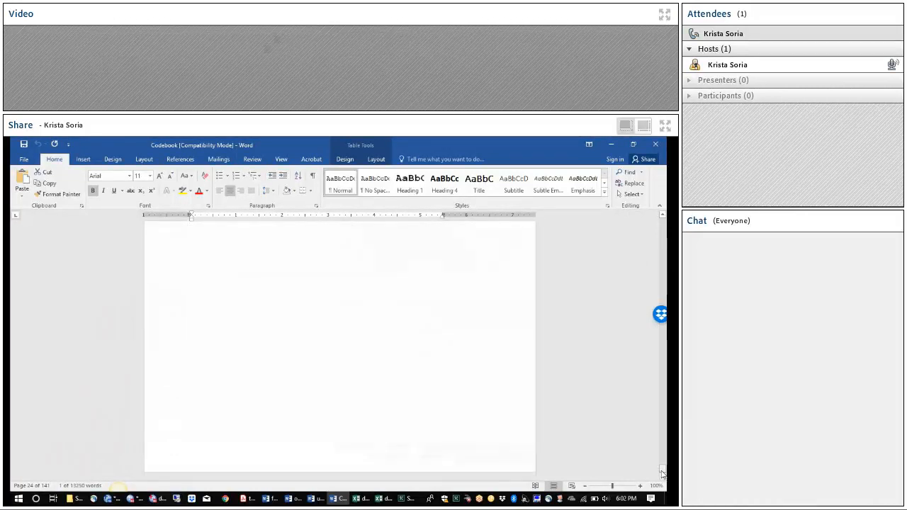
scroll(down, 3)
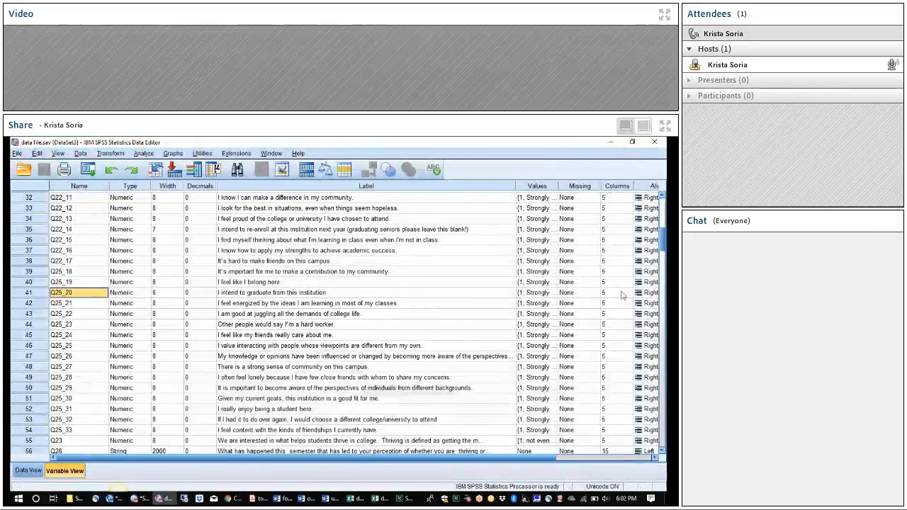
Select OSULivedonCampus and ForestOpportunitiesAbound variables and show ForestOpportunitiesAbound's value labels
scroll(up, 3)
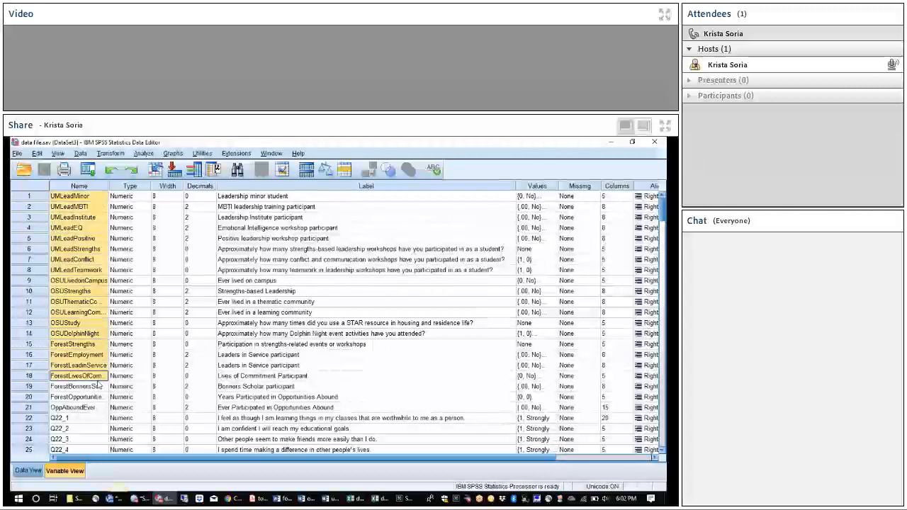
click(78, 408)
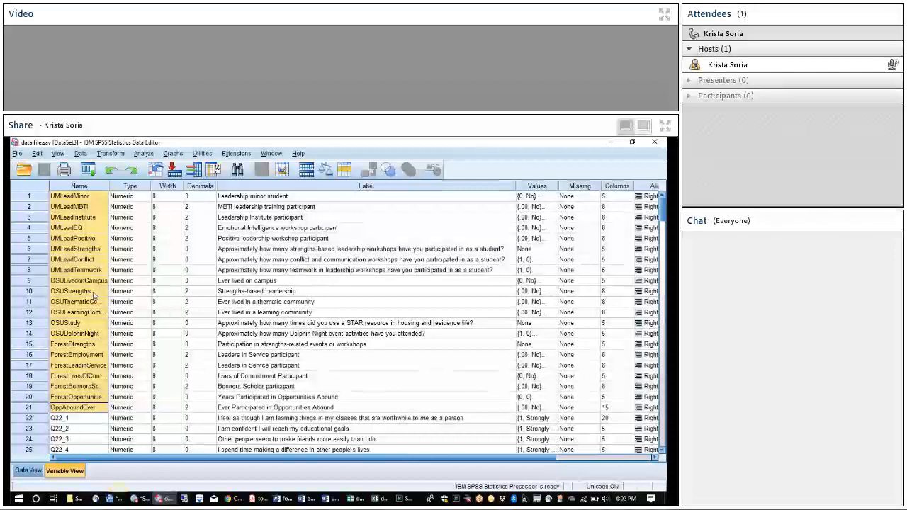
click(78, 280)
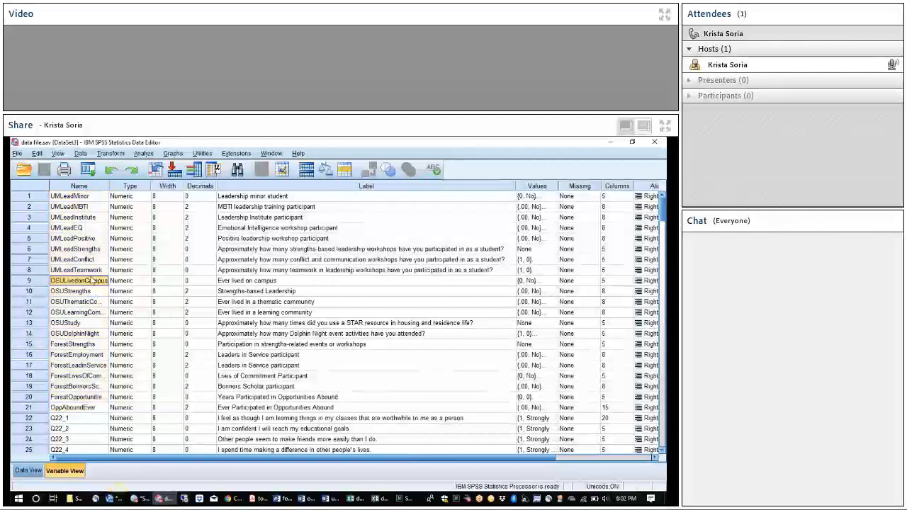
click(78, 270)
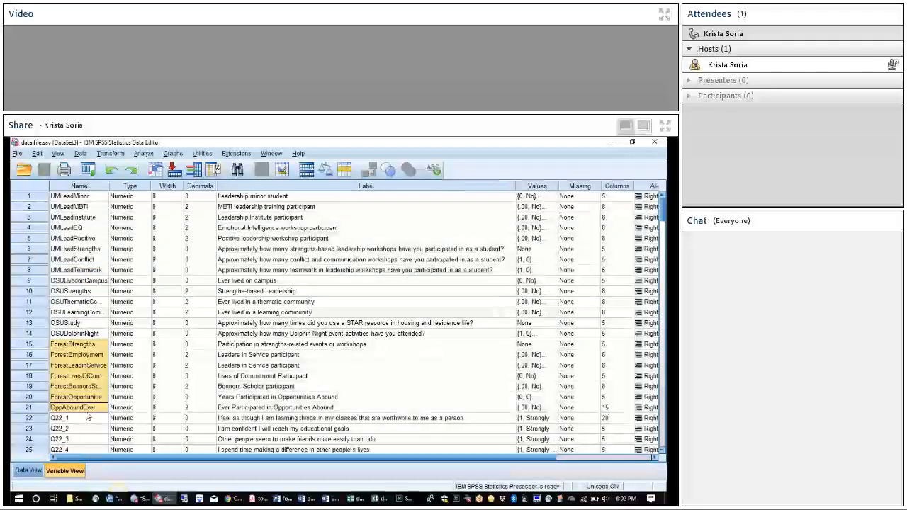
click(77, 396)
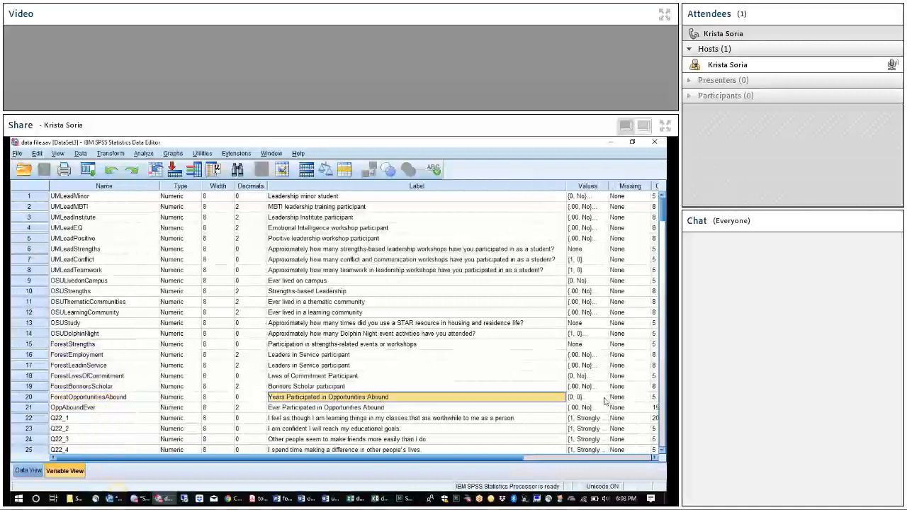
click(604, 397)
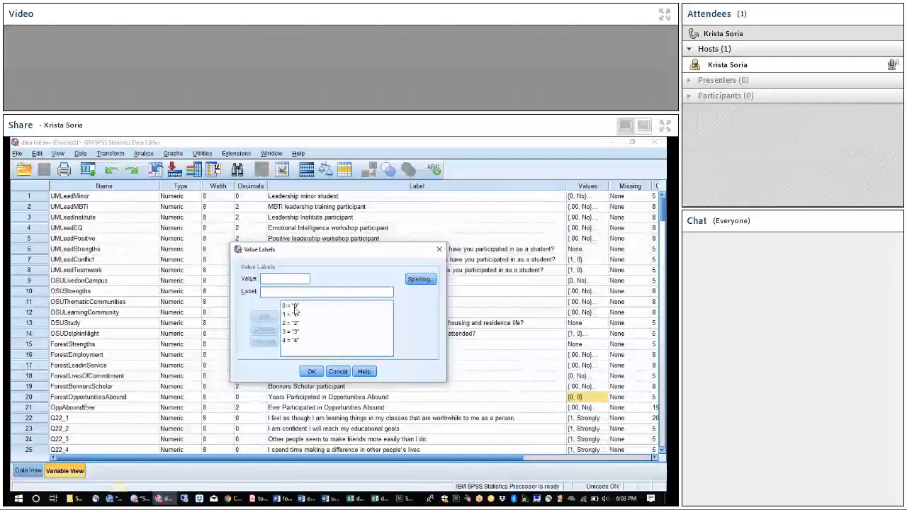
click(311, 370)
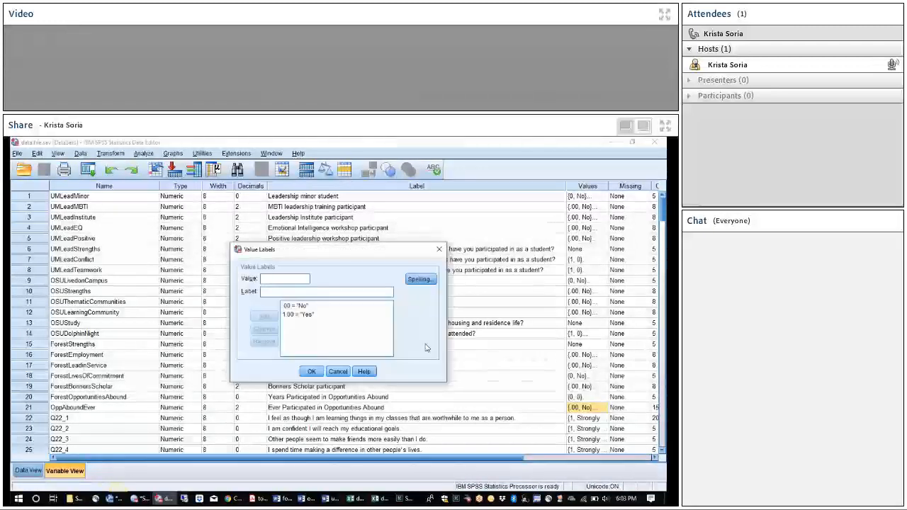
mouse_move(364, 332)
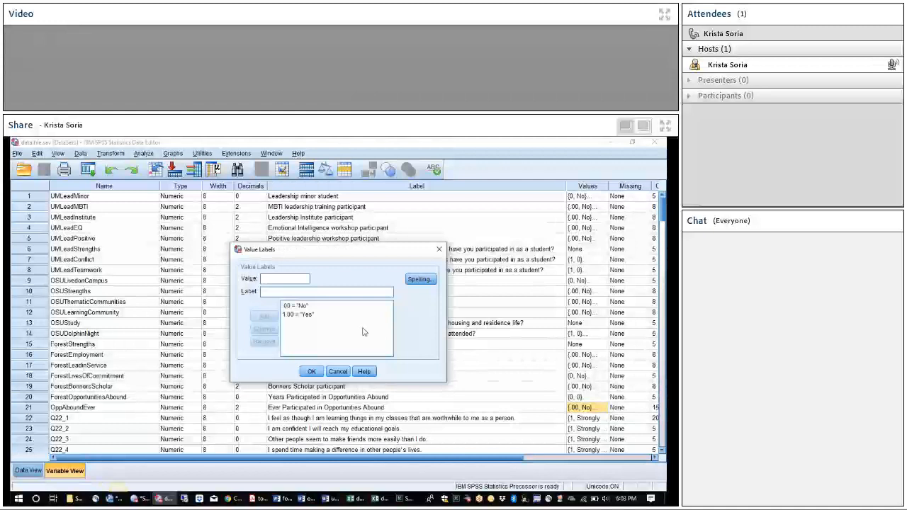
mouse_move(342, 358)
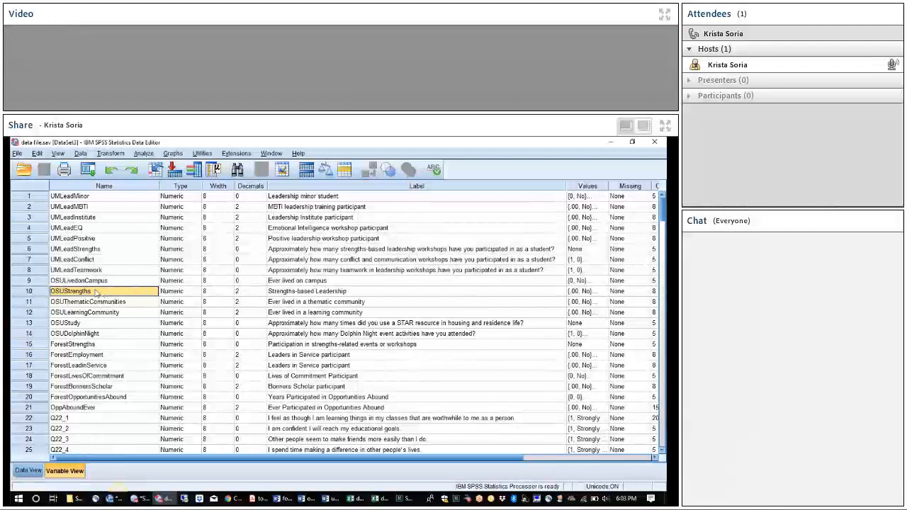
click(416, 290)
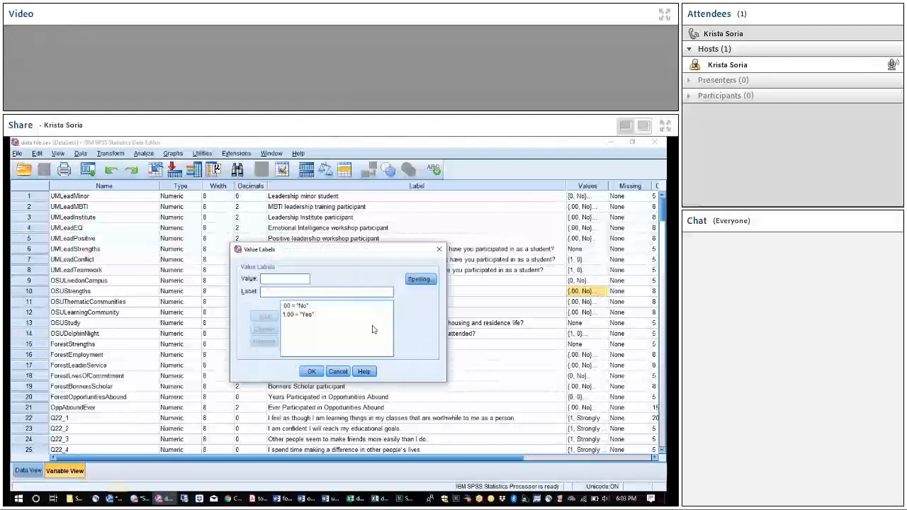
click(311, 370)
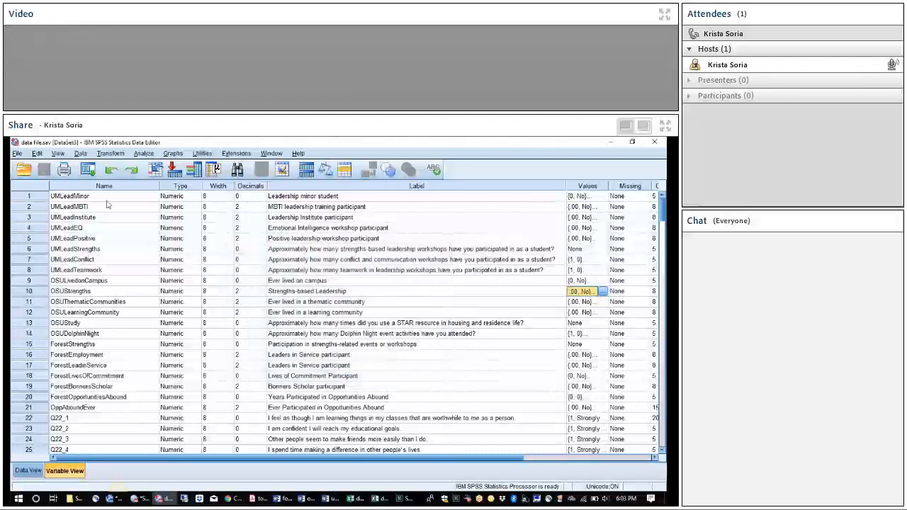
click(69, 195)
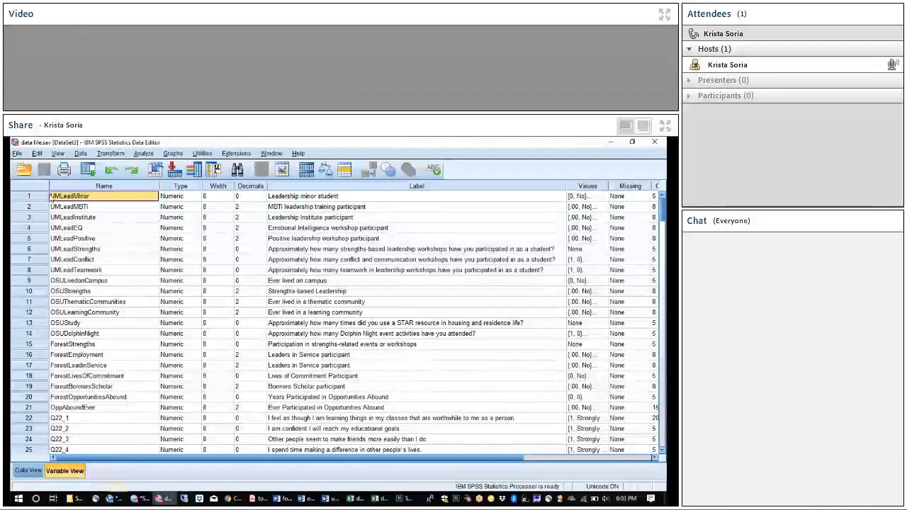
click(417, 196)
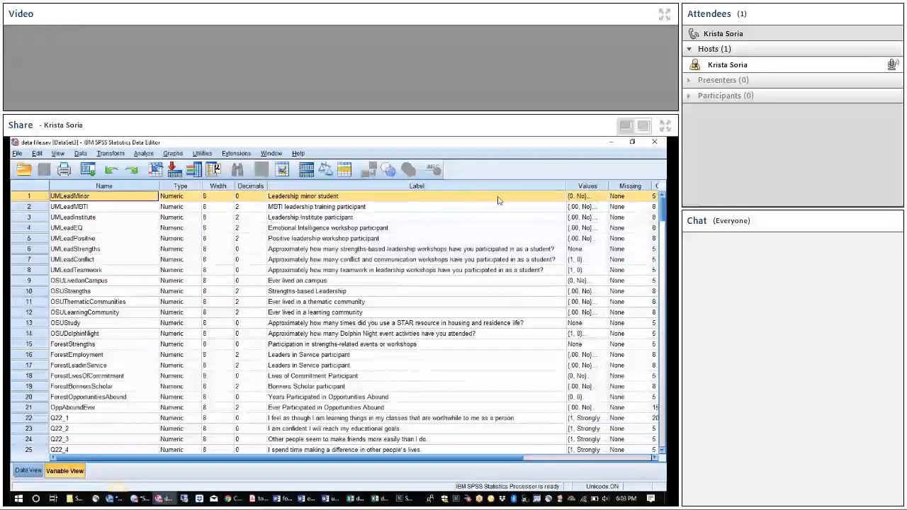
mouse_move(481, 229)
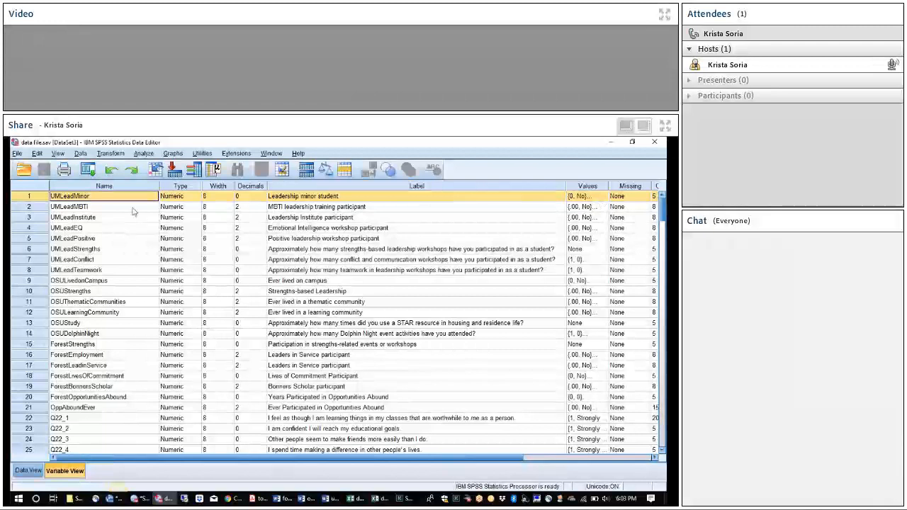
click(78, 407)
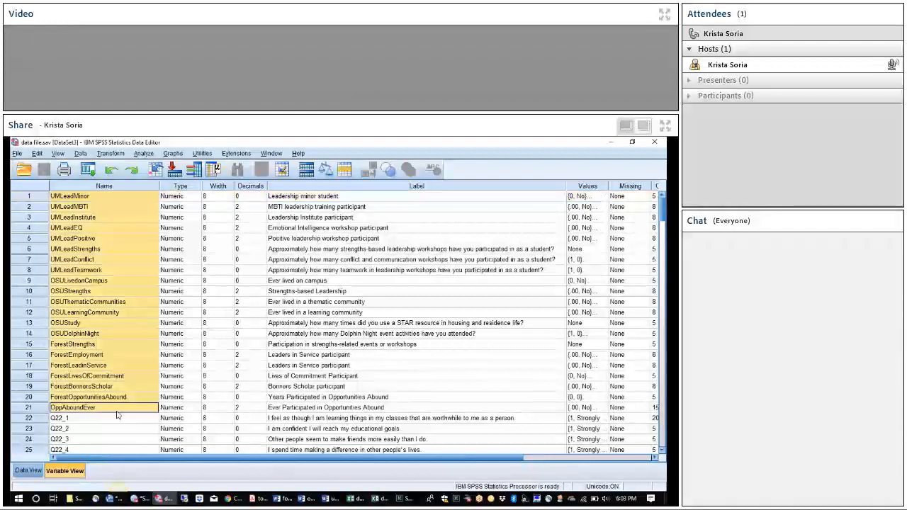
click(88, 397)
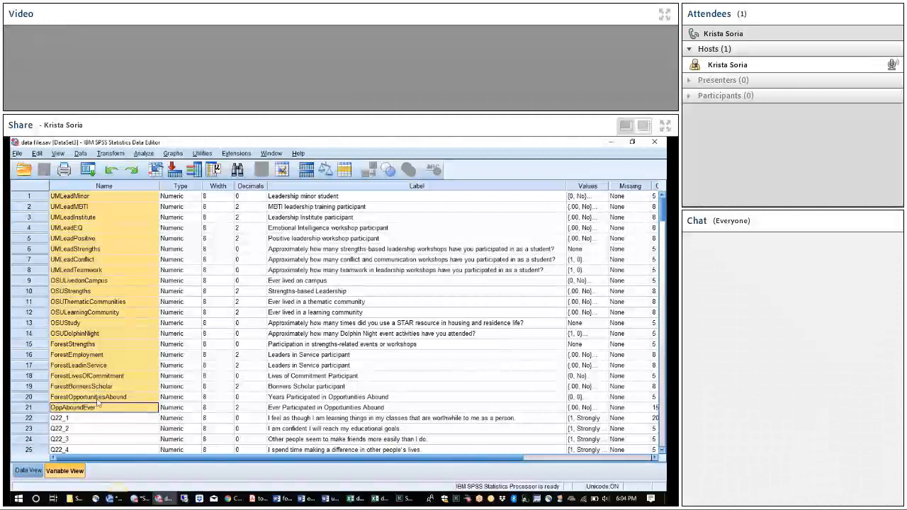
click(103, 397)
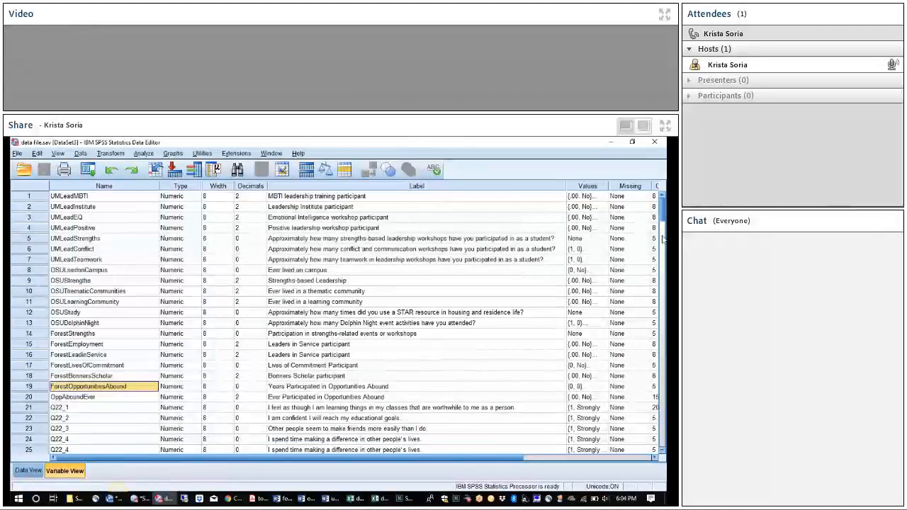
Scroll through the whole SPSS variable list and point out the Q22_1 survey item label
scroll(down, 3)
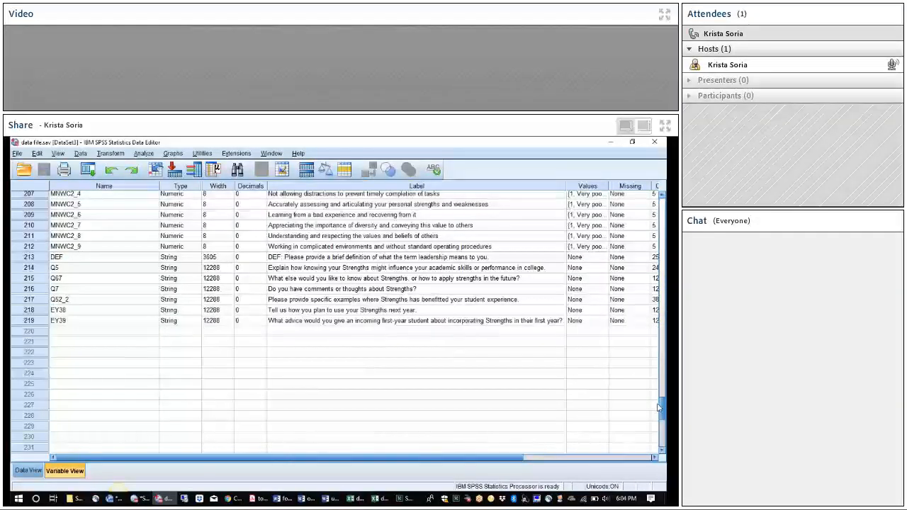
scroll(up, 3)
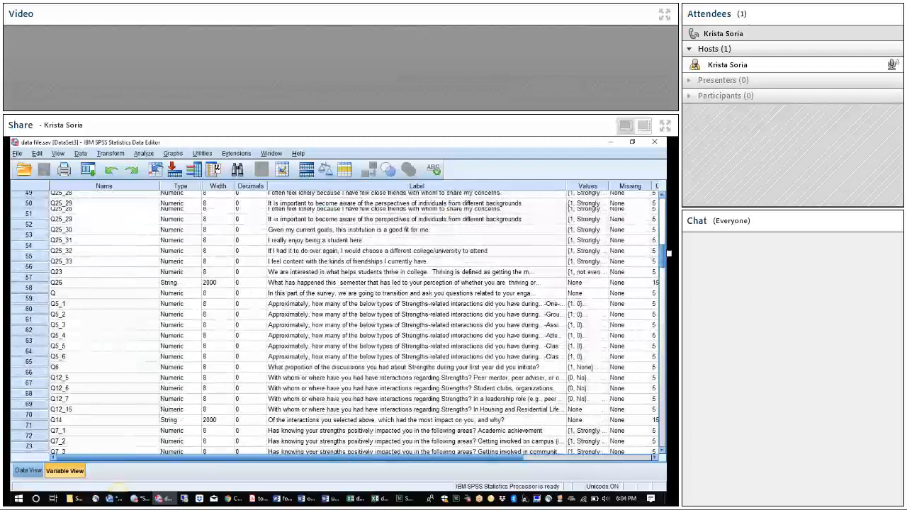
scroll(up, 3)
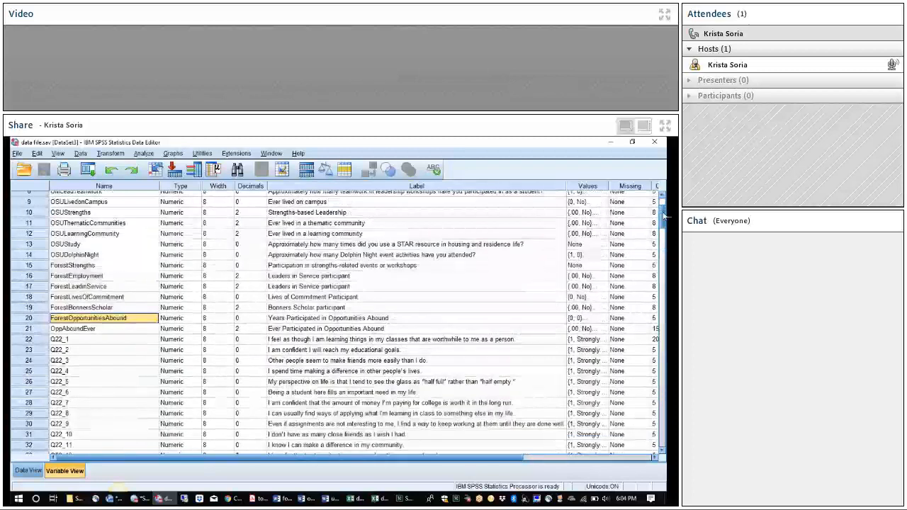
scroll(down, 3)
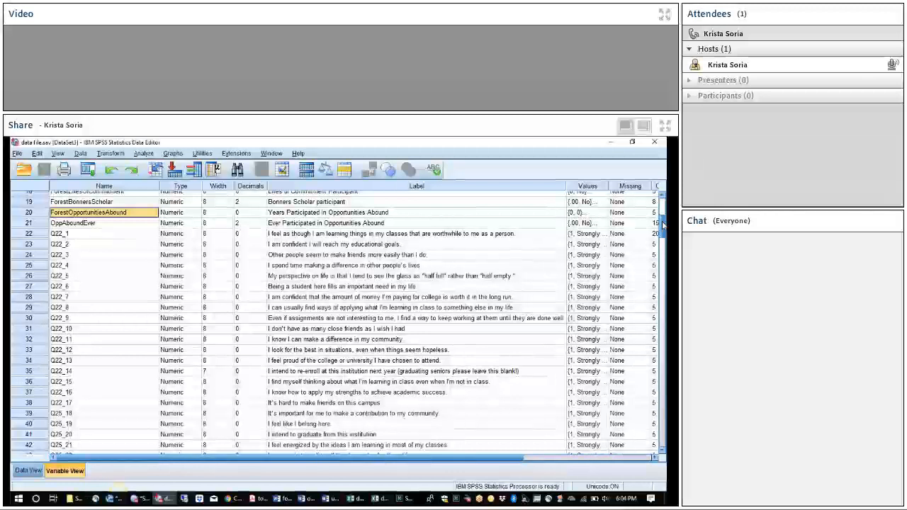
click(415, 233)
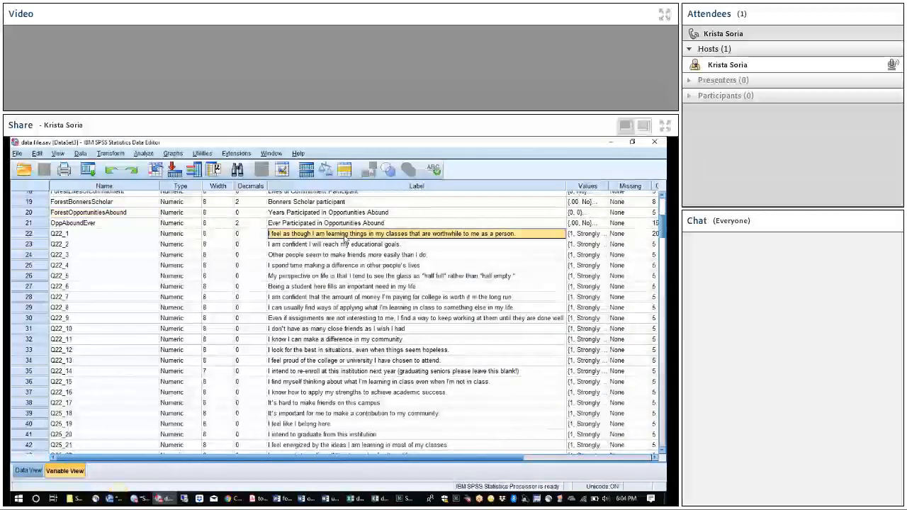
scroll(down, 3)
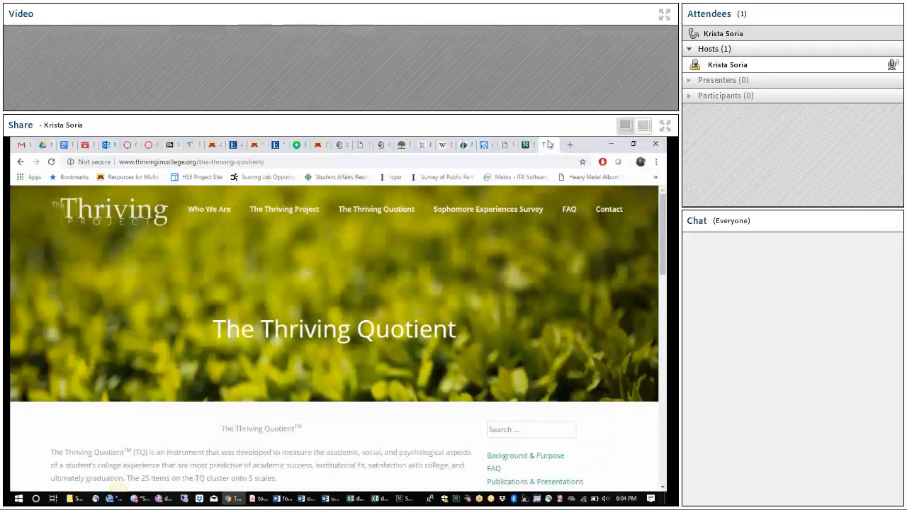
Scroll through the Thriving Quotient page's five scales and reliability figures
scroll(down, 3)
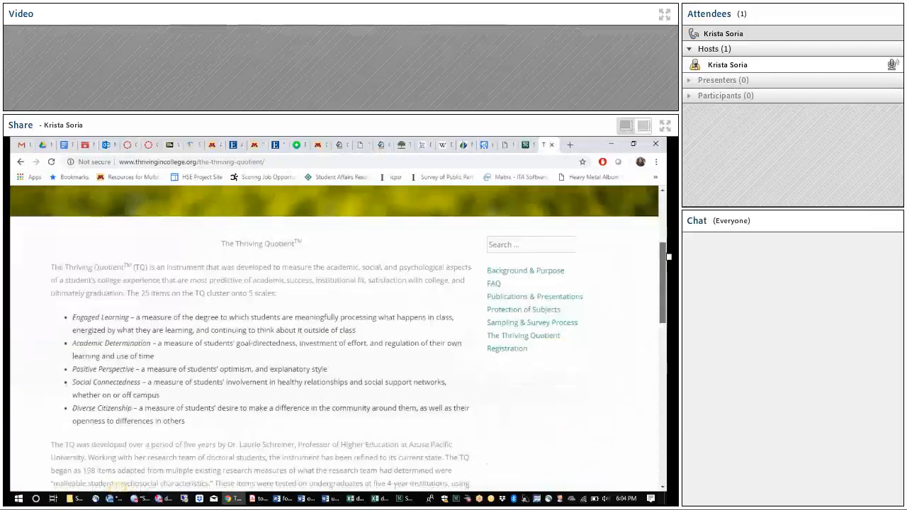
scroll(down, 3)
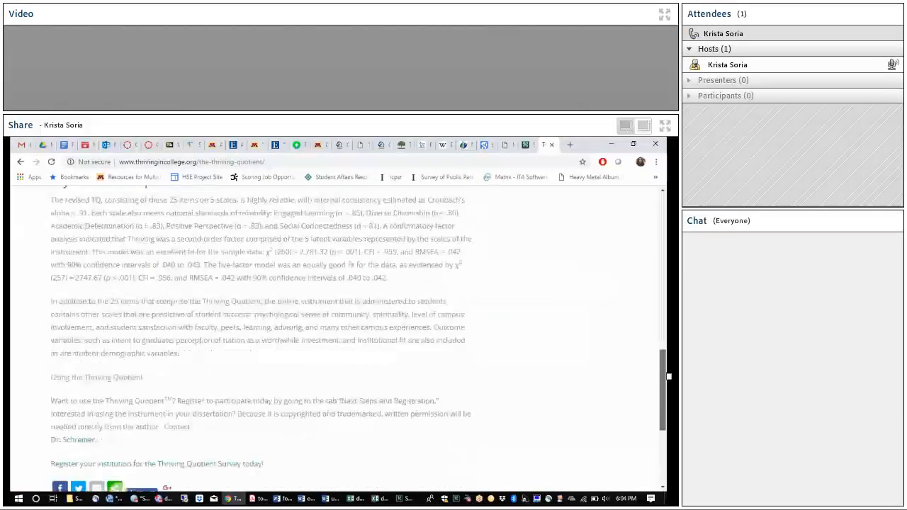
scroll(up, 3)
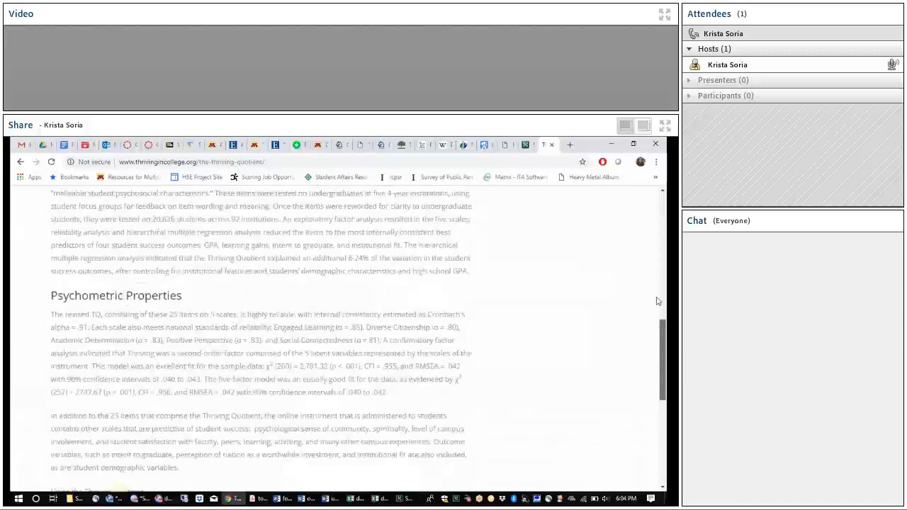
scroll(up, 3)
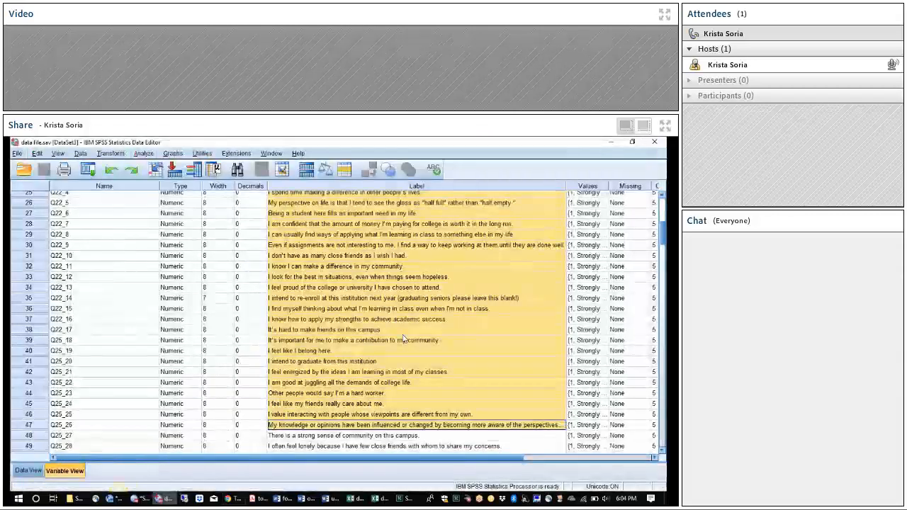
Review the Strengths item labels down to SEX and AGE, then bring Chrome forward
scroll(down, 3)
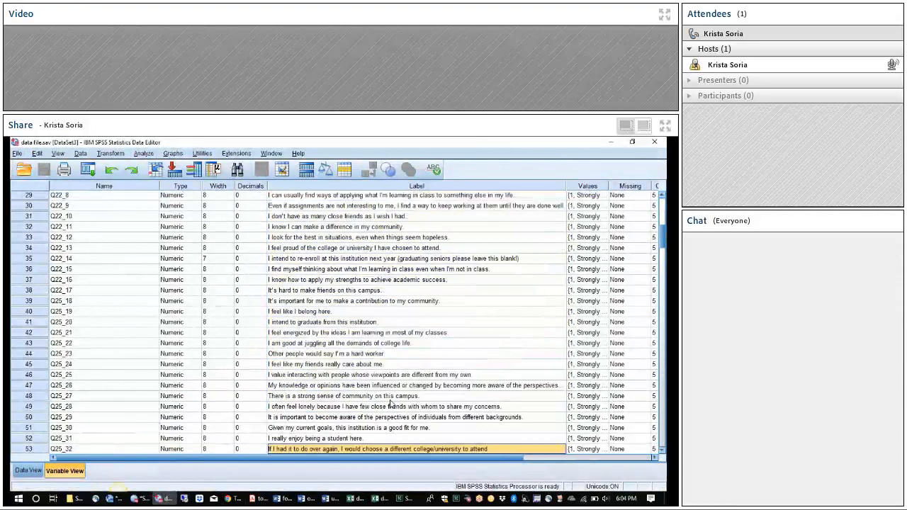
scroll(down, 3)
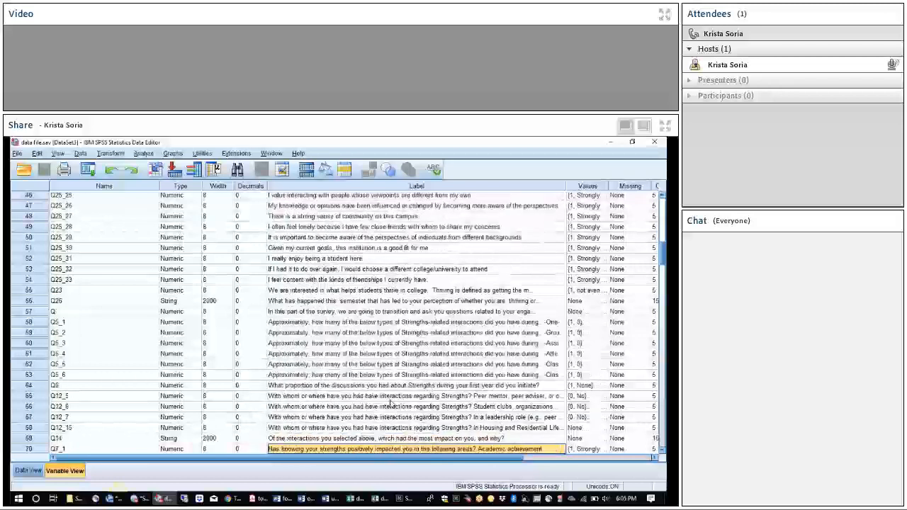
scroll(down, 3)
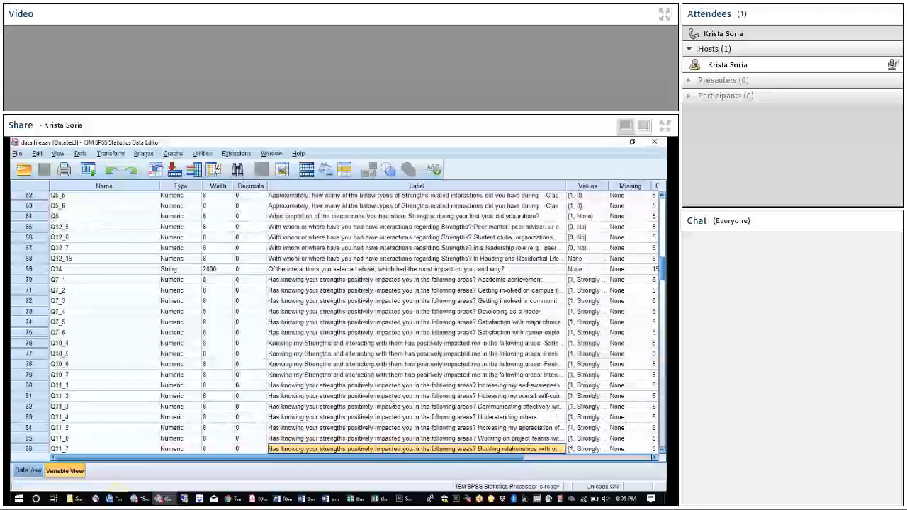
click(416, 226)
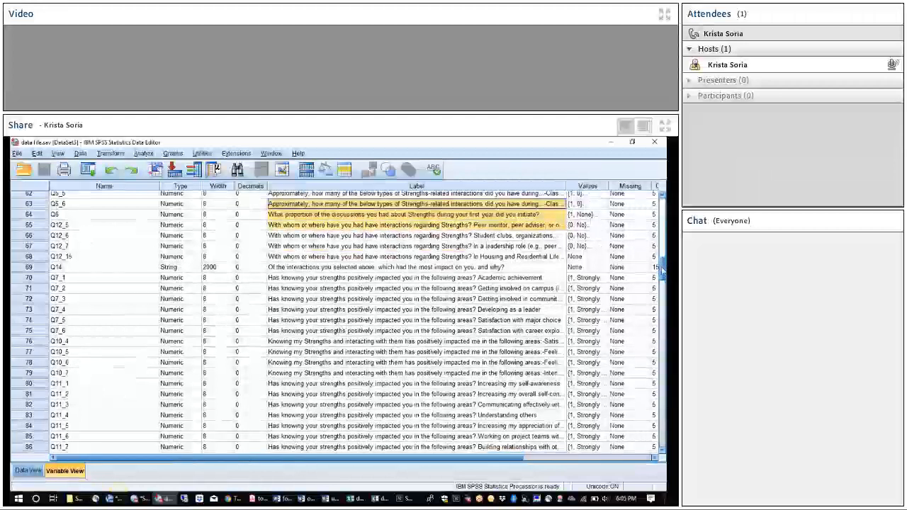
scroll(down, 3)
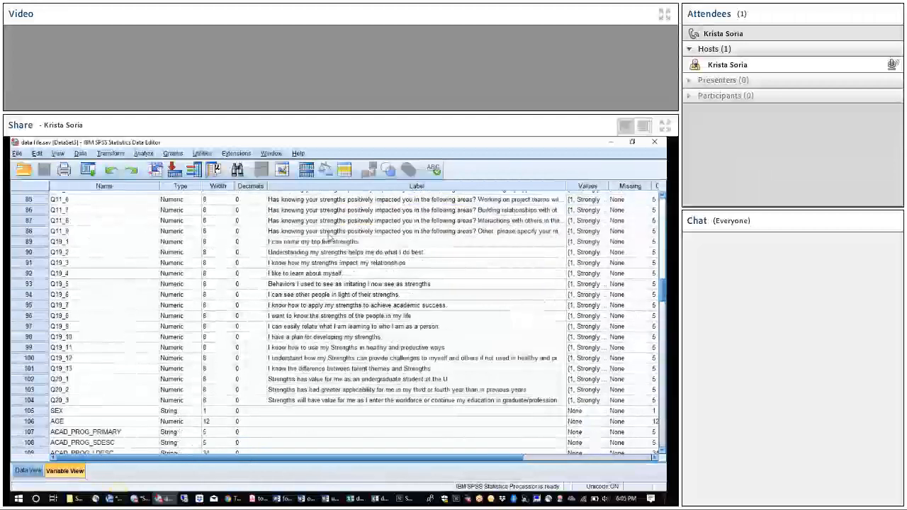
click(414, 241)
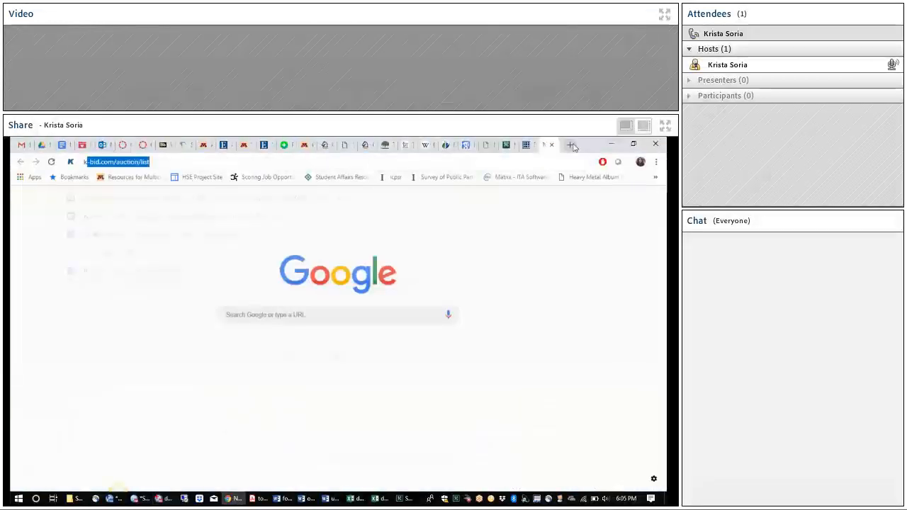
text(krista osria strengths)
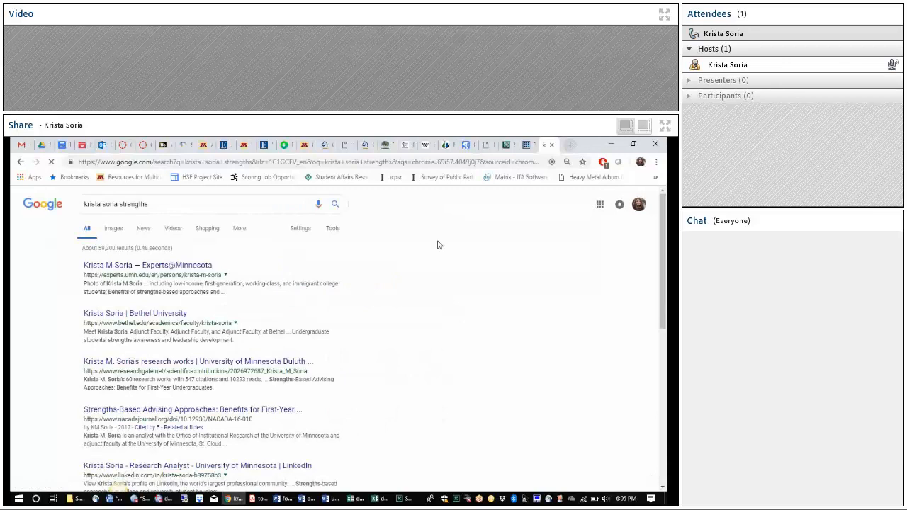
click(184, 204)
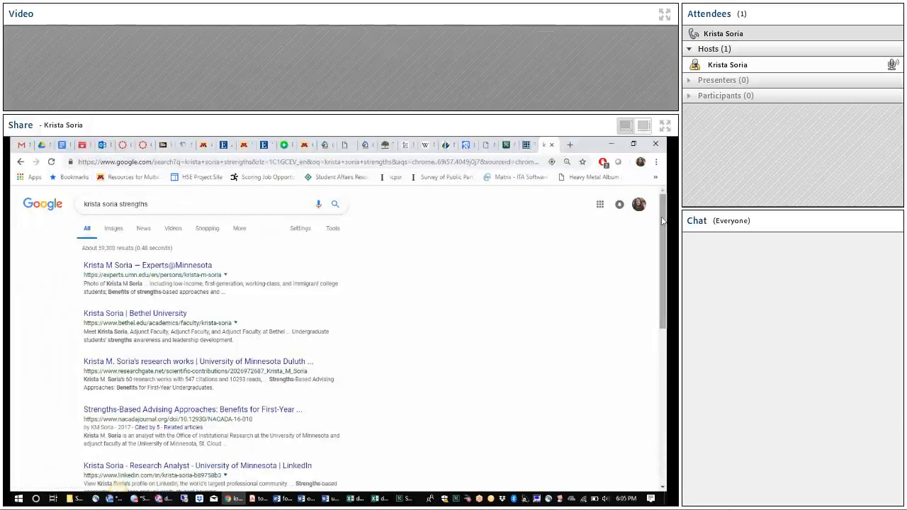
scroll(down, 3)
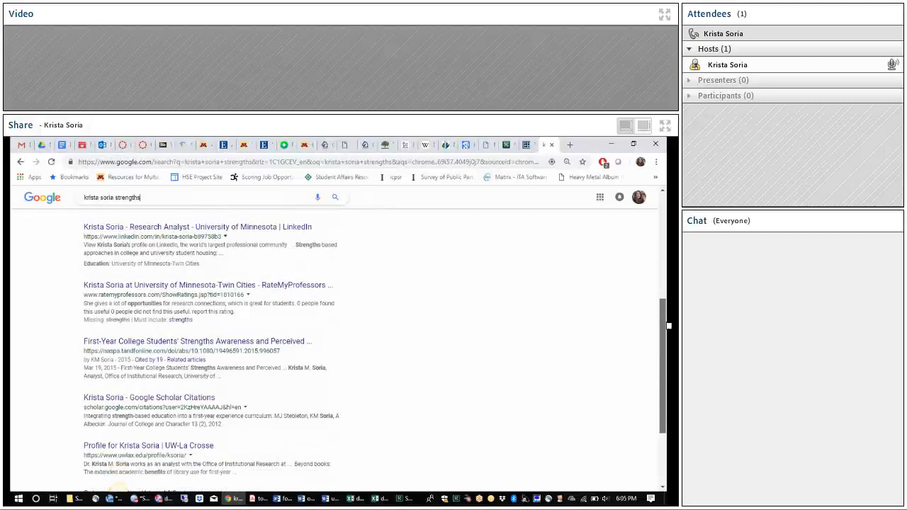
scroll(up, 3)
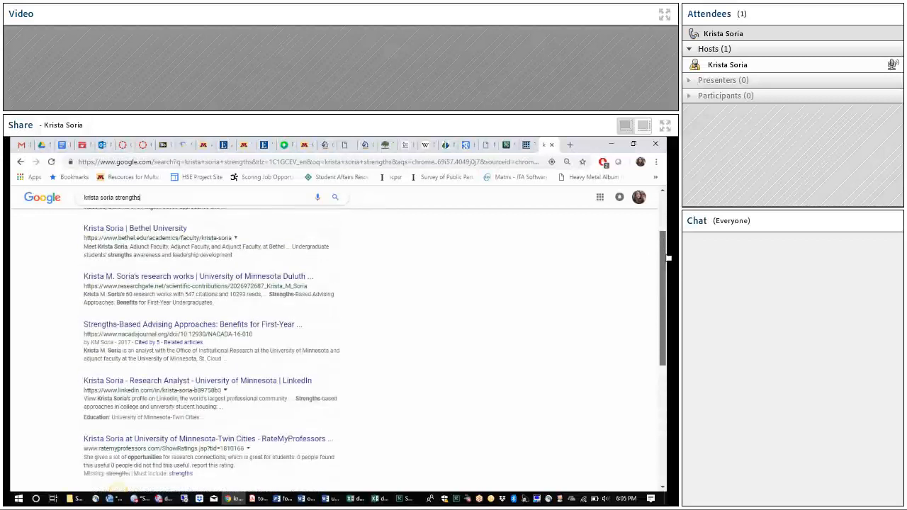
scroll(down, 3)
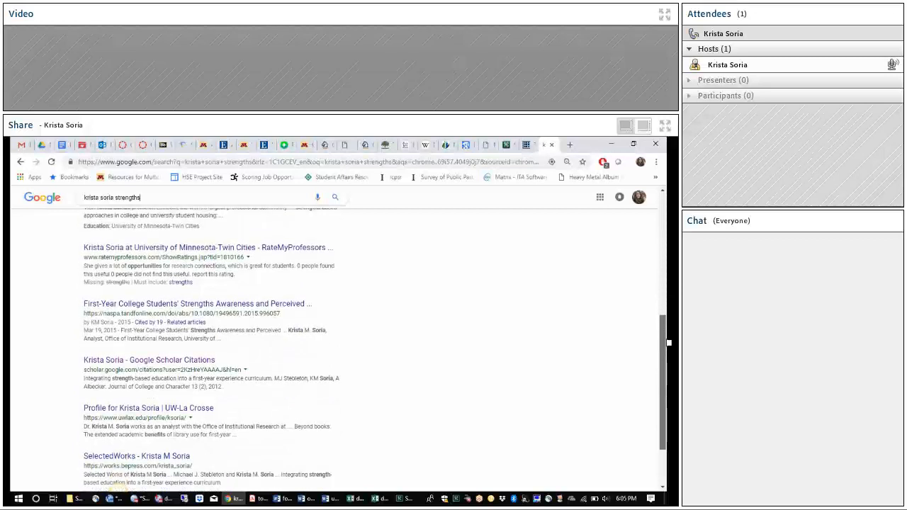
scroll(up, 3)
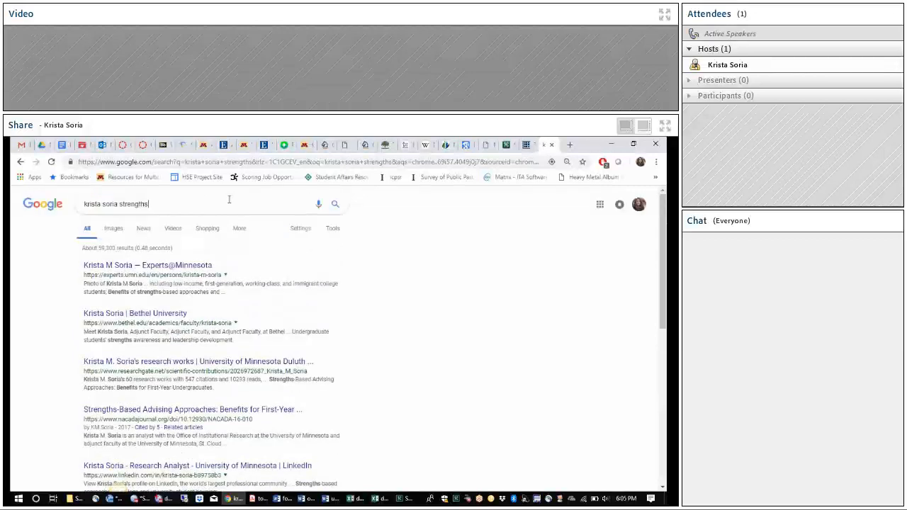
Refine the search to 'krista soria strengths awareness' and scroll to the pagination
text(awawre)
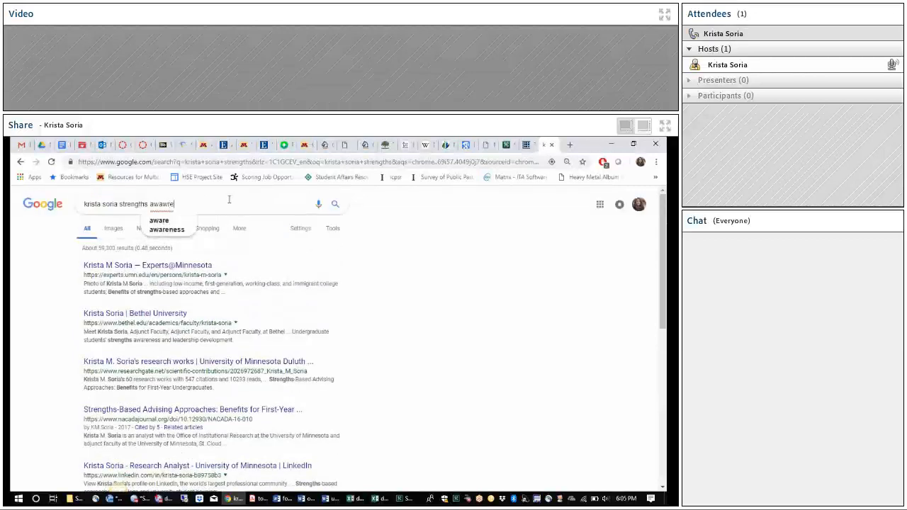
click(166, 229)
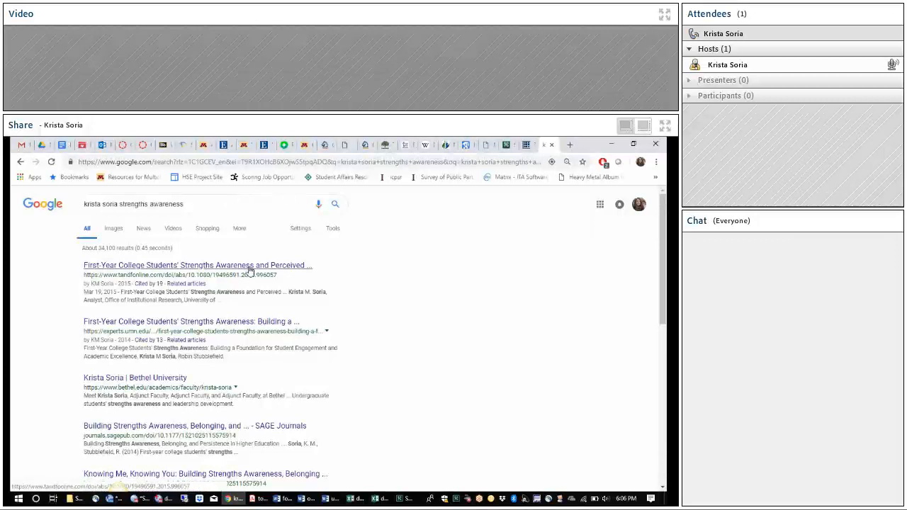
mouse_move(261, 323)
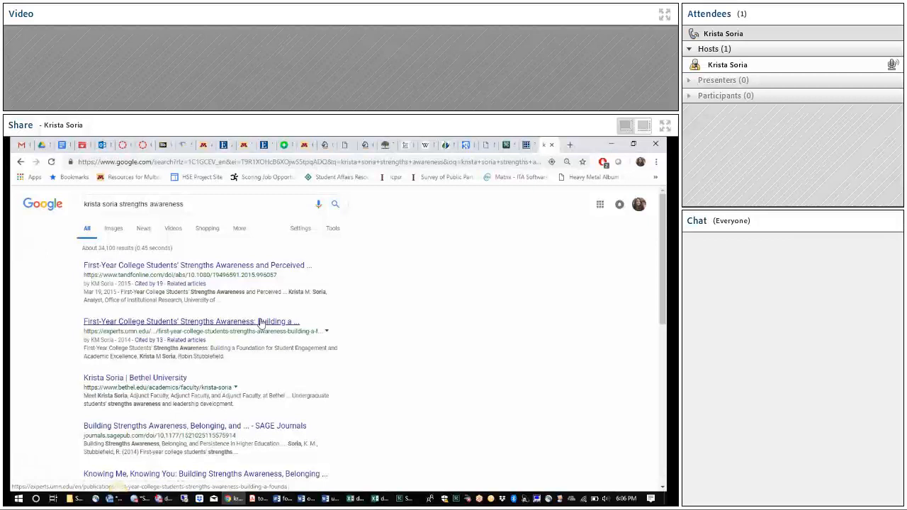
mouse_move(435, 356)
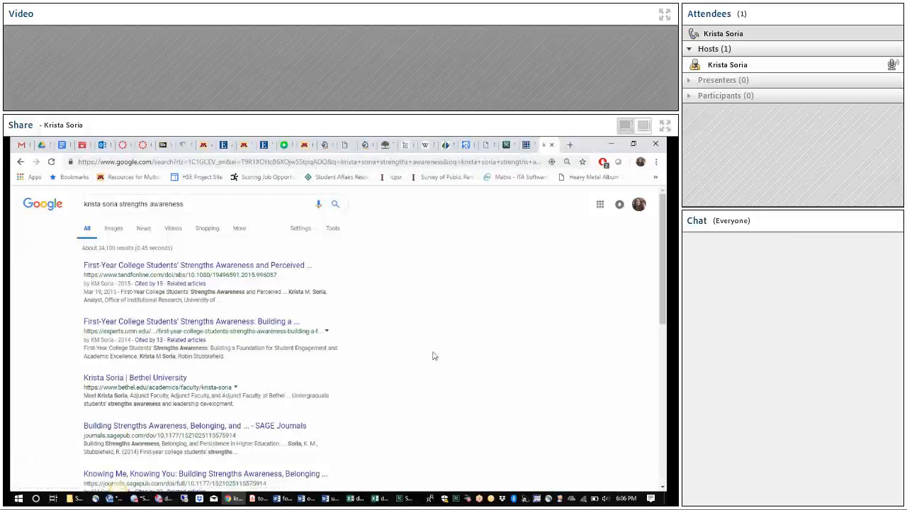
scroll(down, 3)
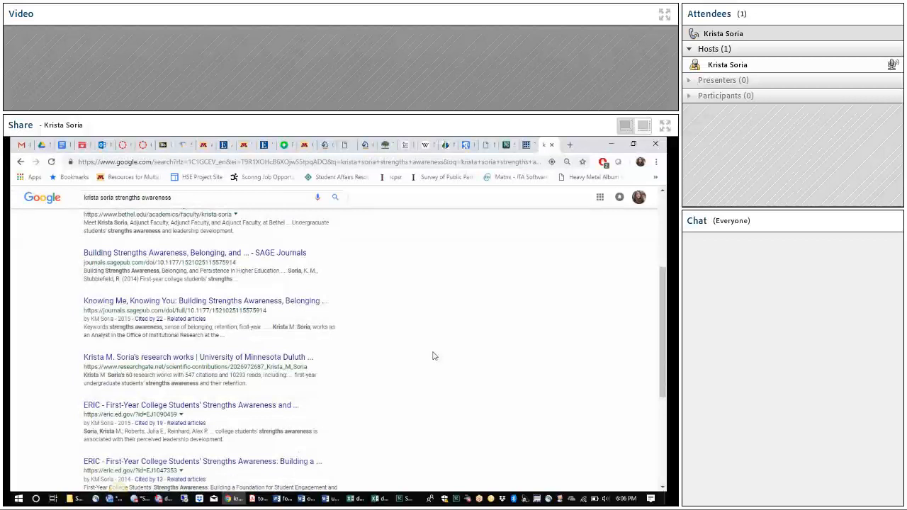
scroll(down, 3)
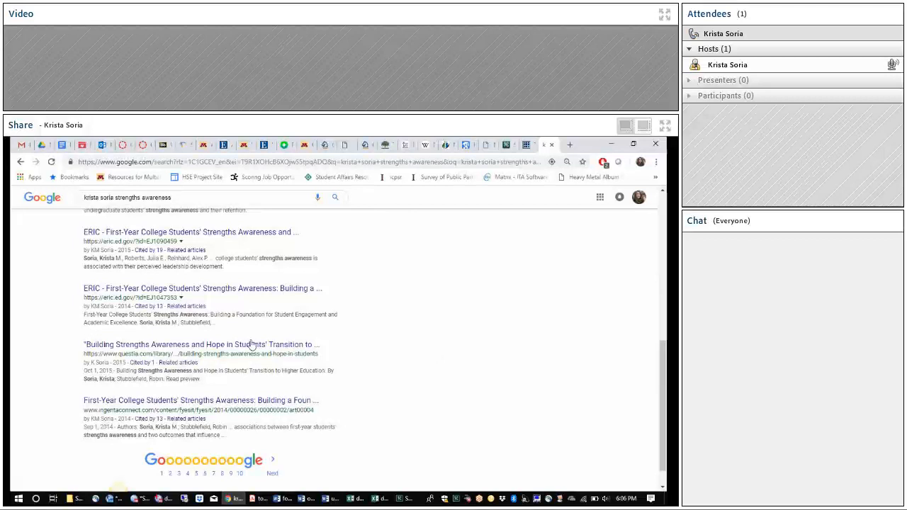
mouse_move(376, 330)
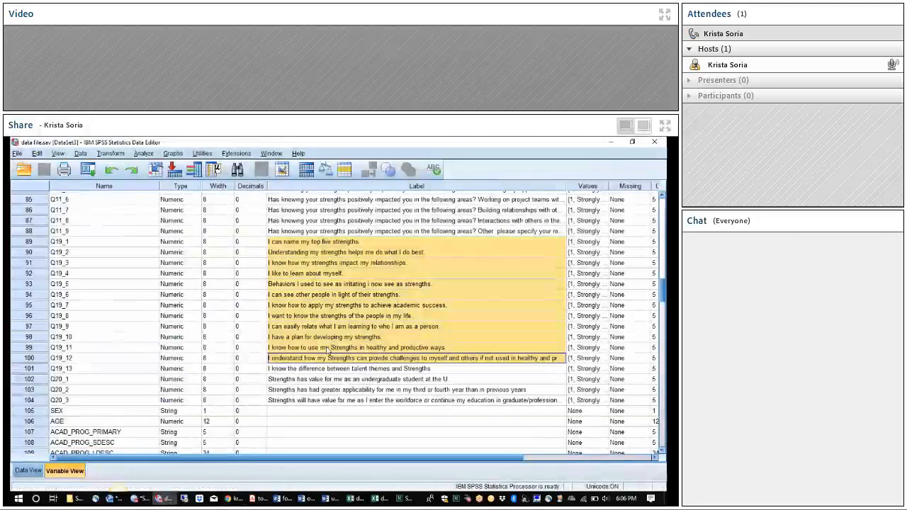
Check the Q20_1 and ATHL_FLAG rows, scrolling to the leadership mean scores
click(415, 378)
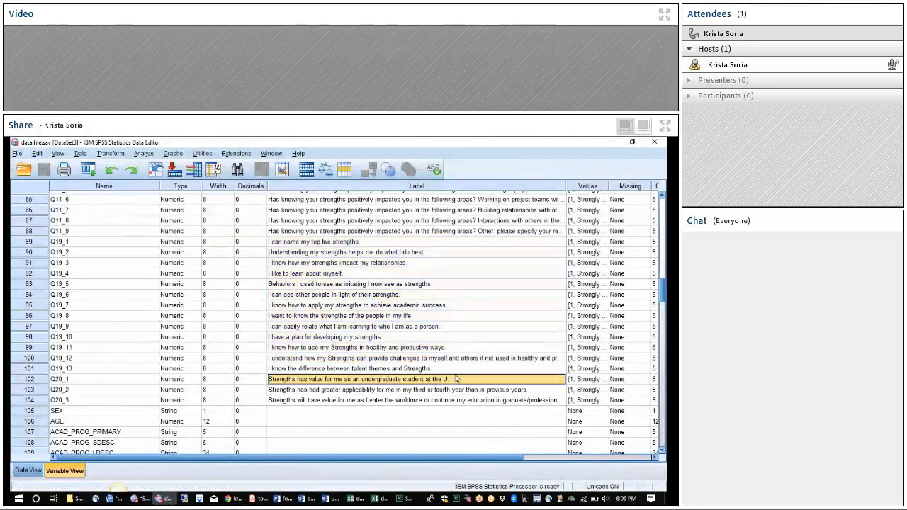
scroll(down, 3)
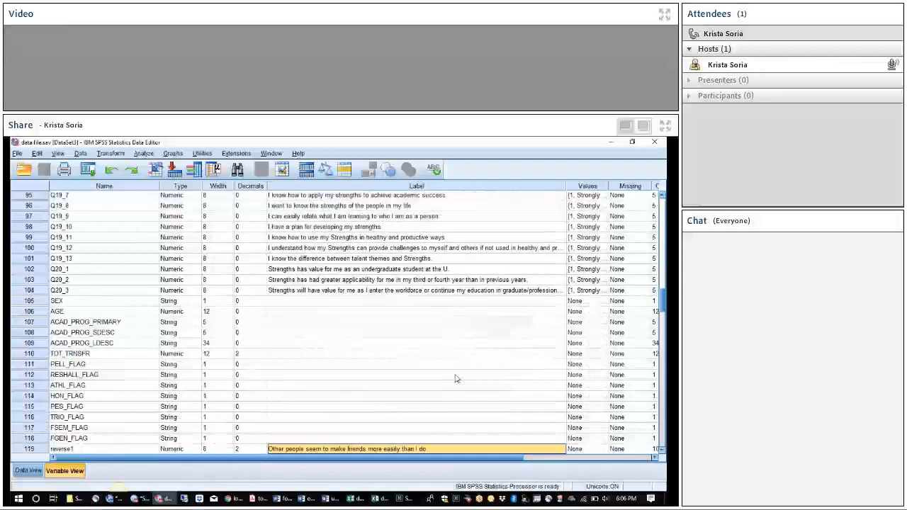
scroll(down, 3)
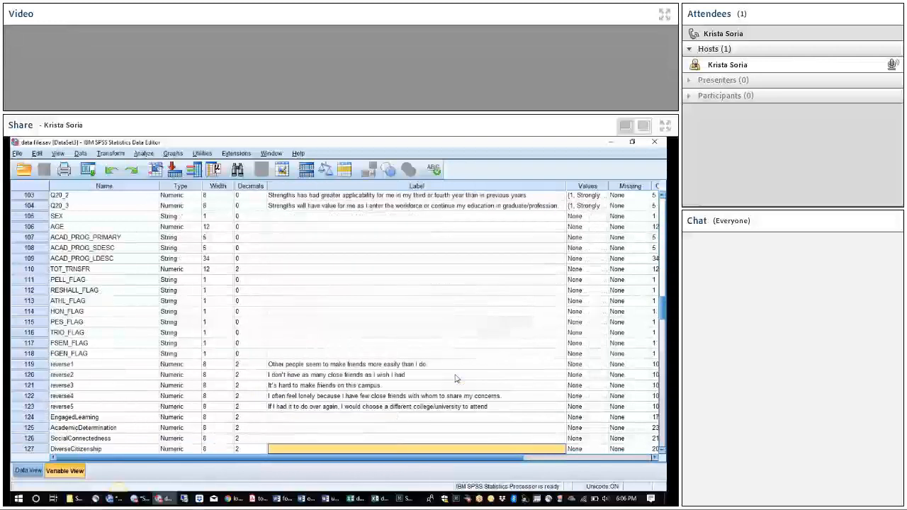
click(92, 279)
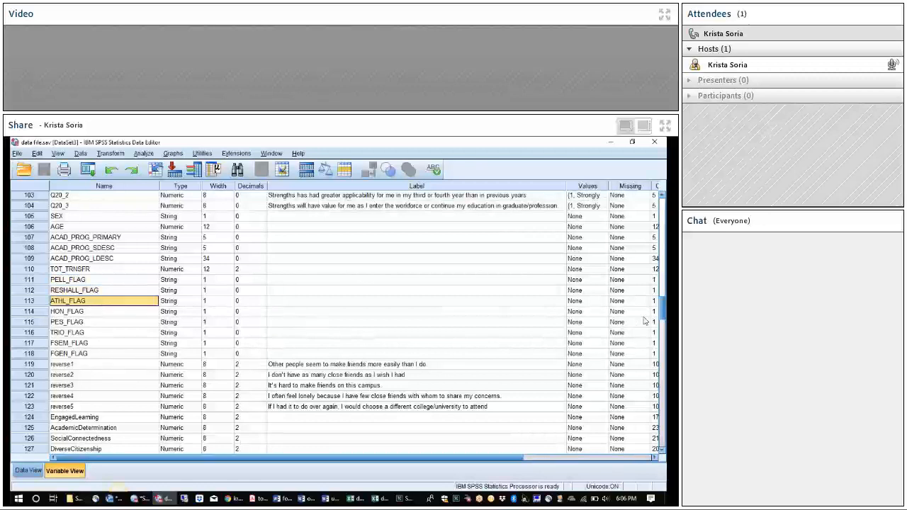
scroll(down, 3)
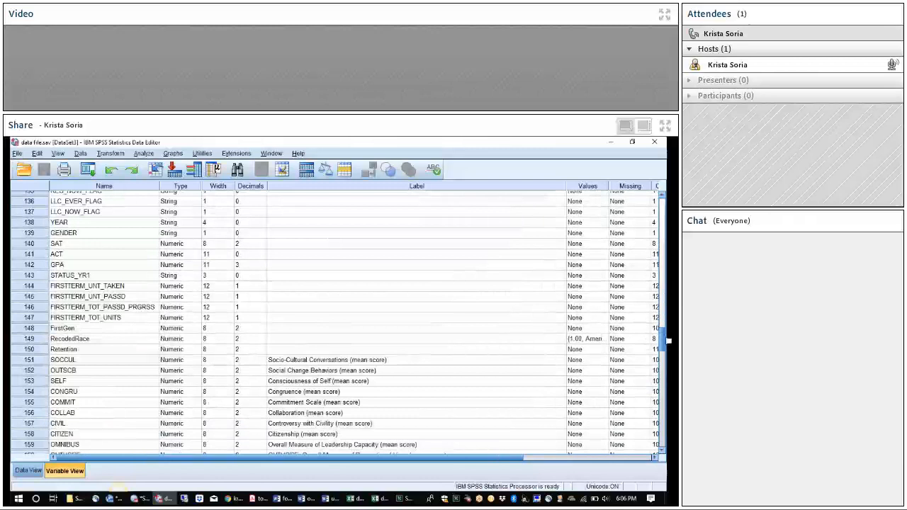
scroll(down, 3)
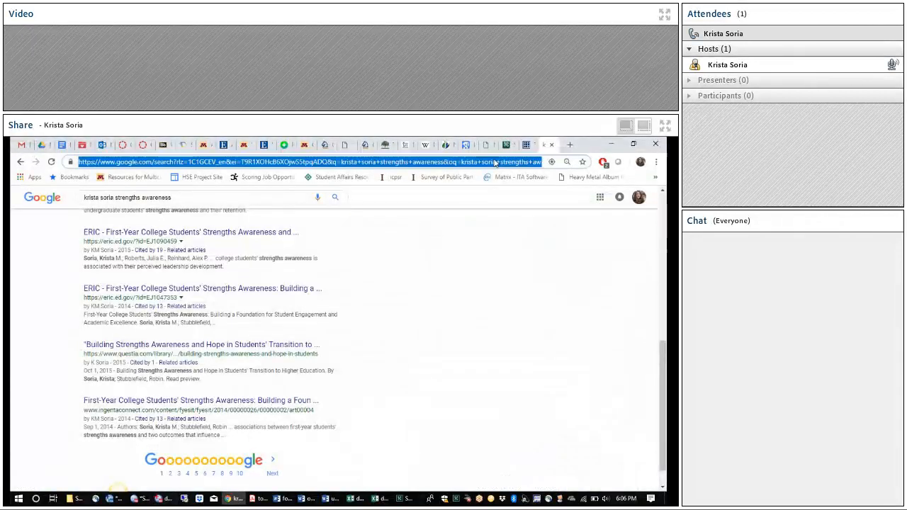
Enter leadershipstudy.net in the Chrome address bar
text(leader)
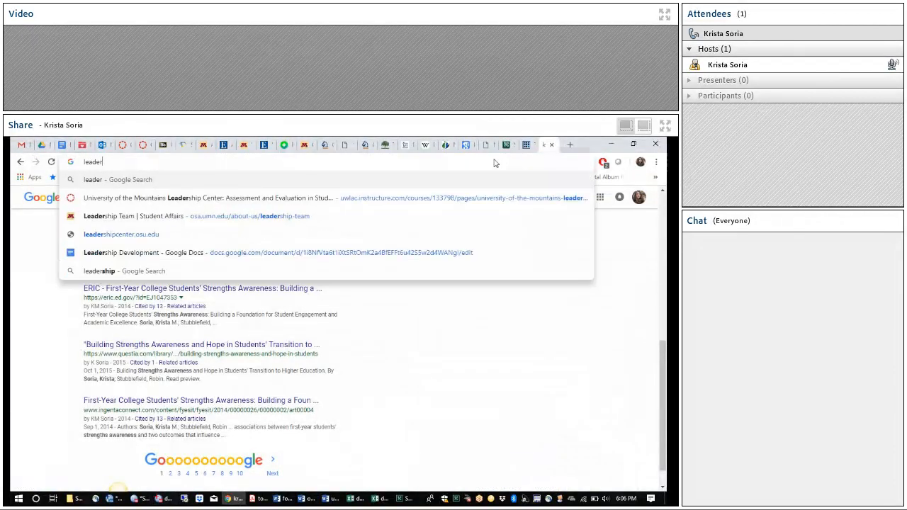
text(shipstudy.net)
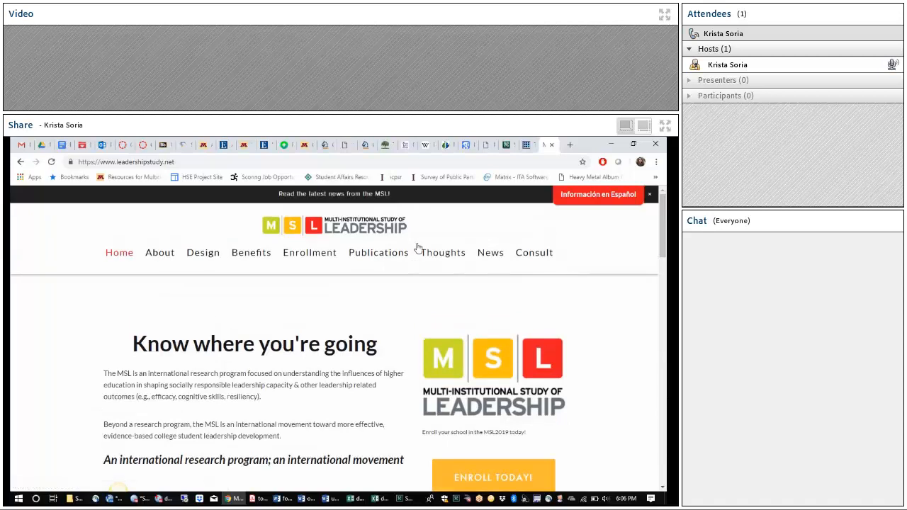
mouse_move(344, 332)
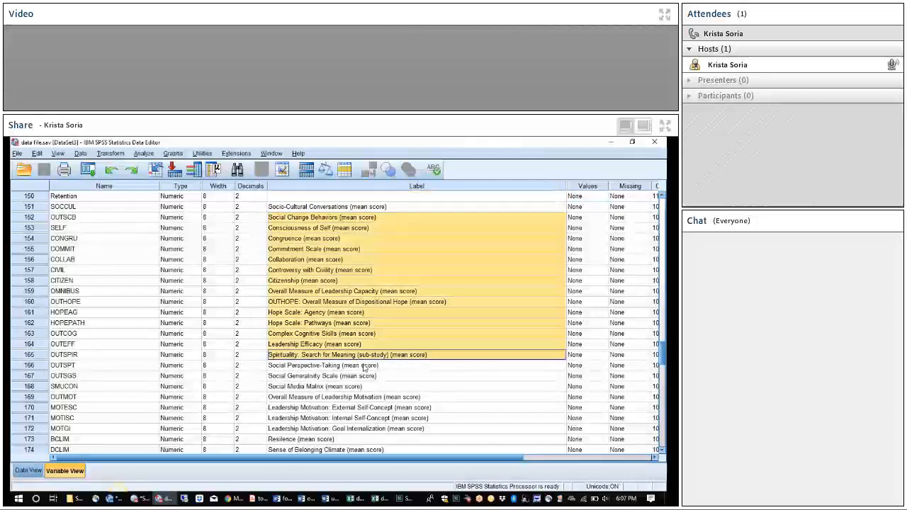
scroll(down, 3)
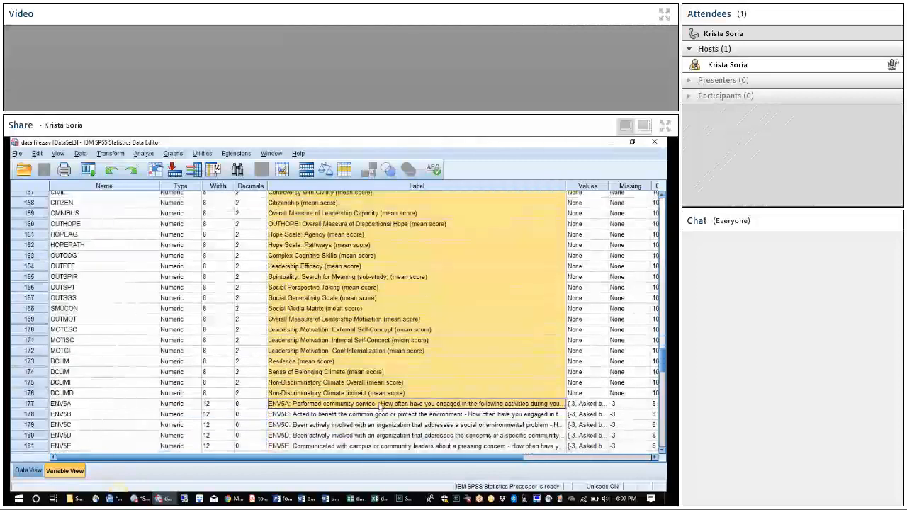
scroll(down, 3)
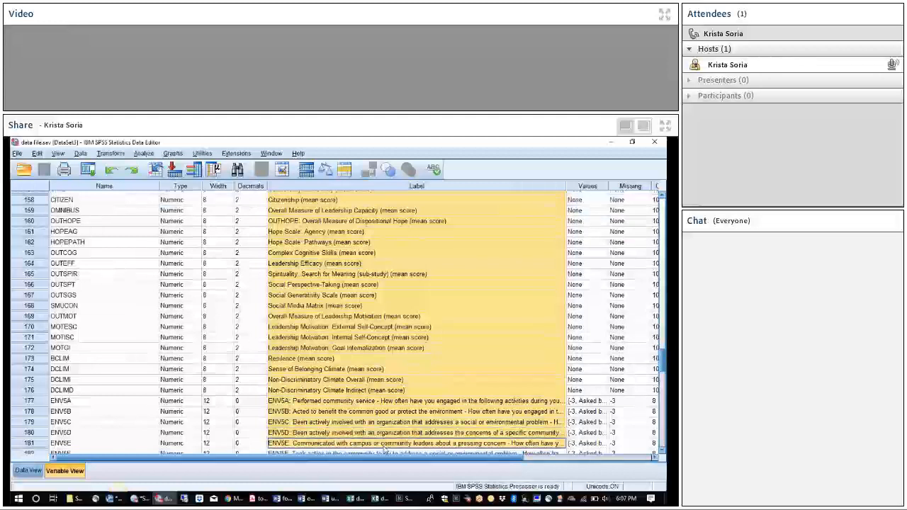
scroll(down, 3)
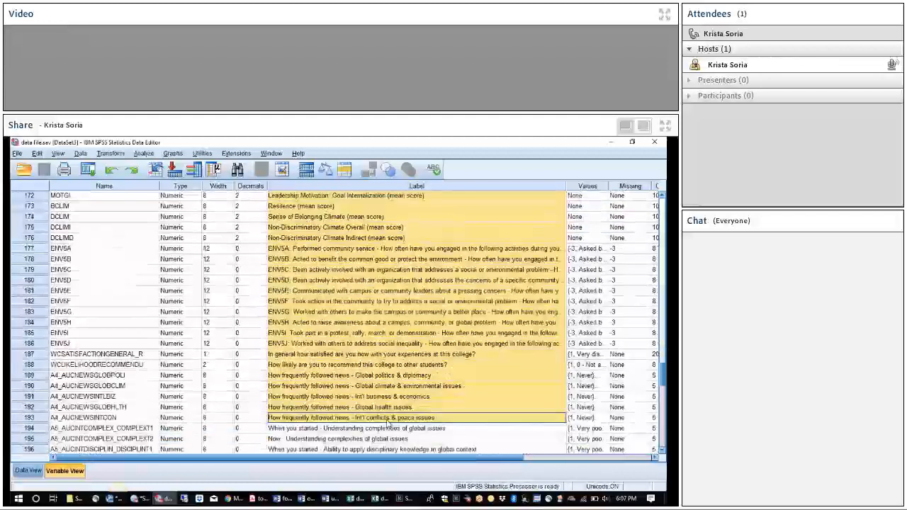
scroll(down, 3)
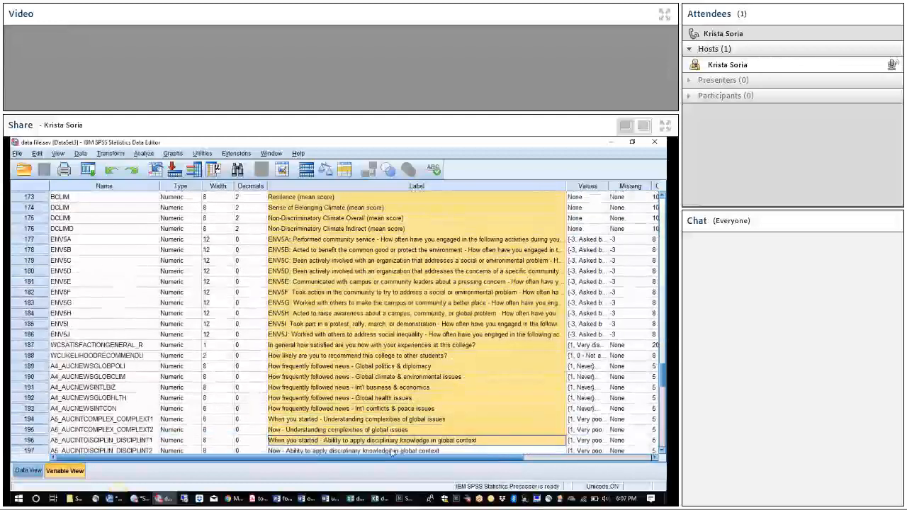
scroll(down, 3)
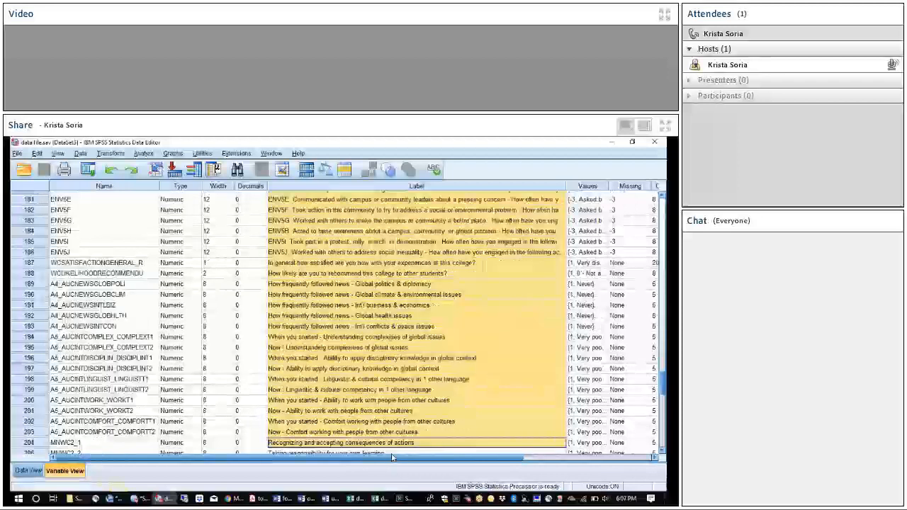
click(416, 283)
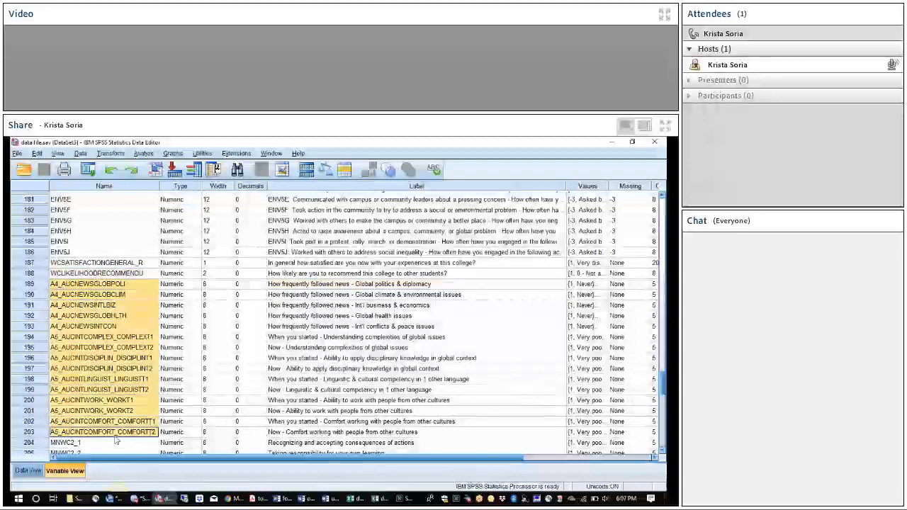
scroll(down, 3)
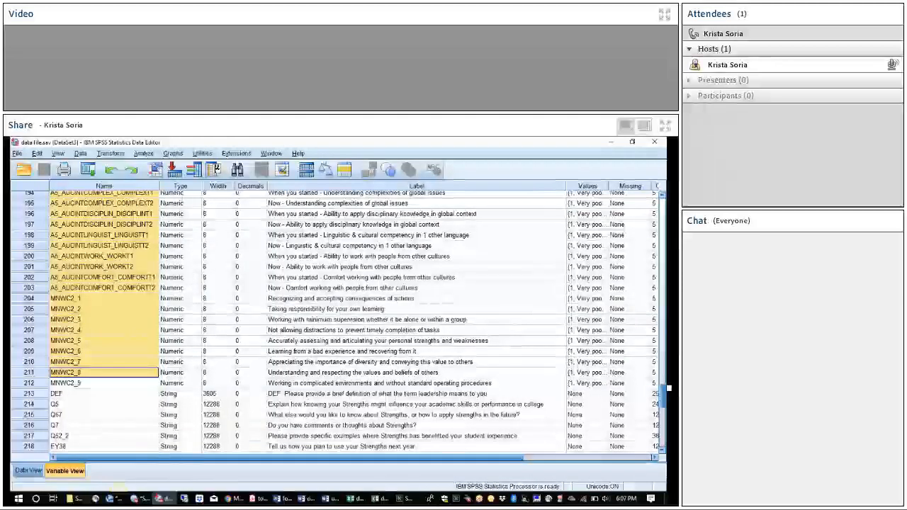
scroll(up, 3)
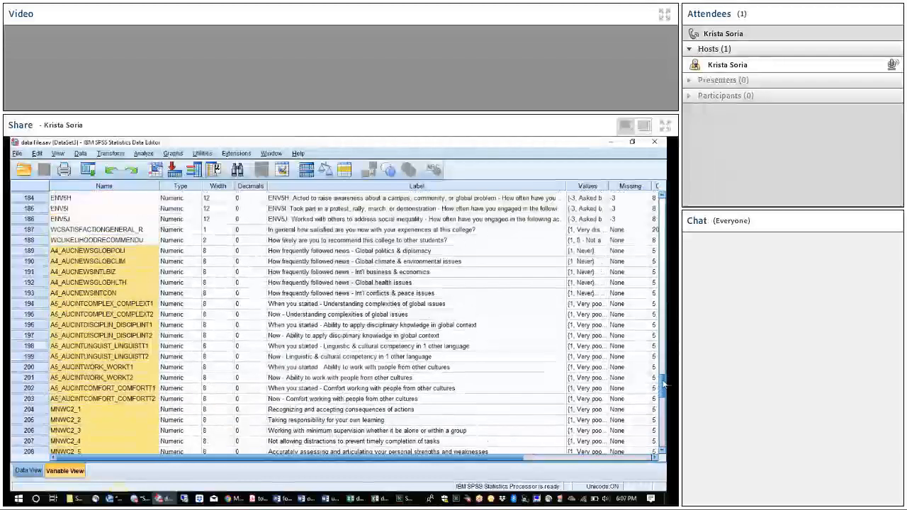
scroll(down, 3)
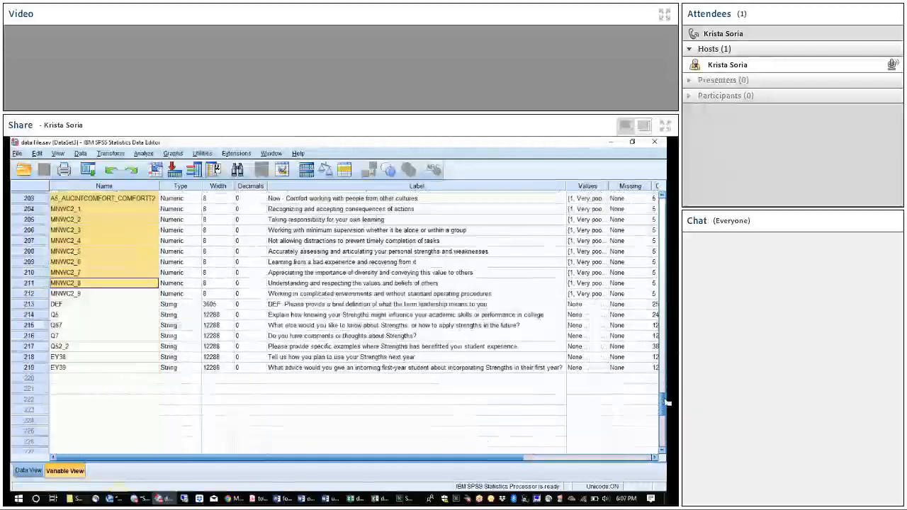
scroll(up, 3)
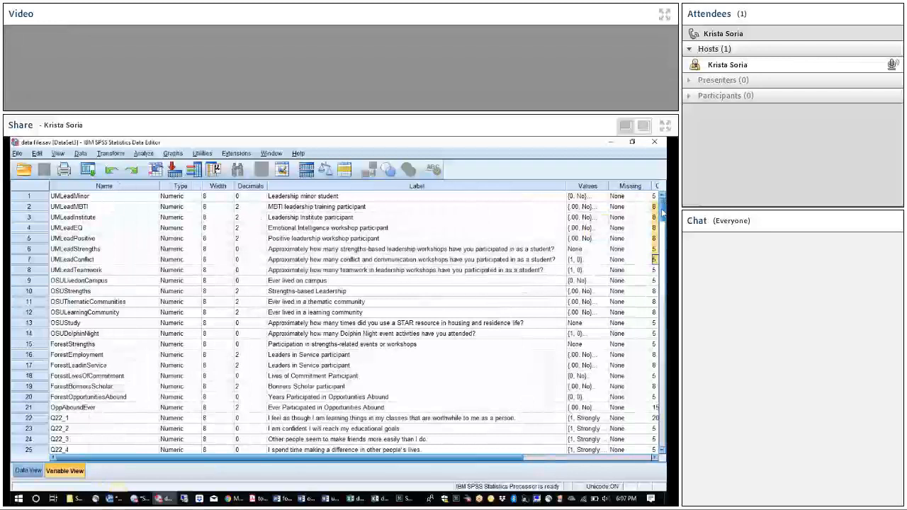
Scroll to the DEF variable and switch to Data View to see responses
scroll(down, 3)
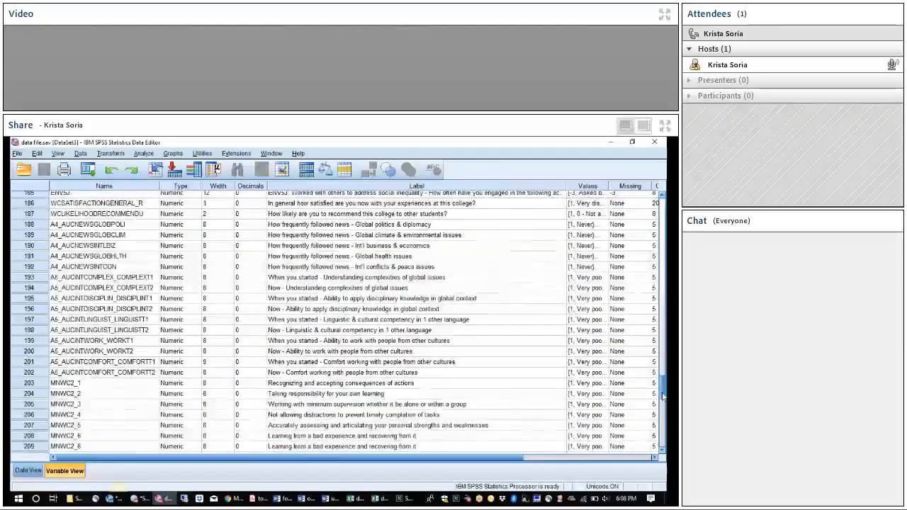
scroll(down, 3)
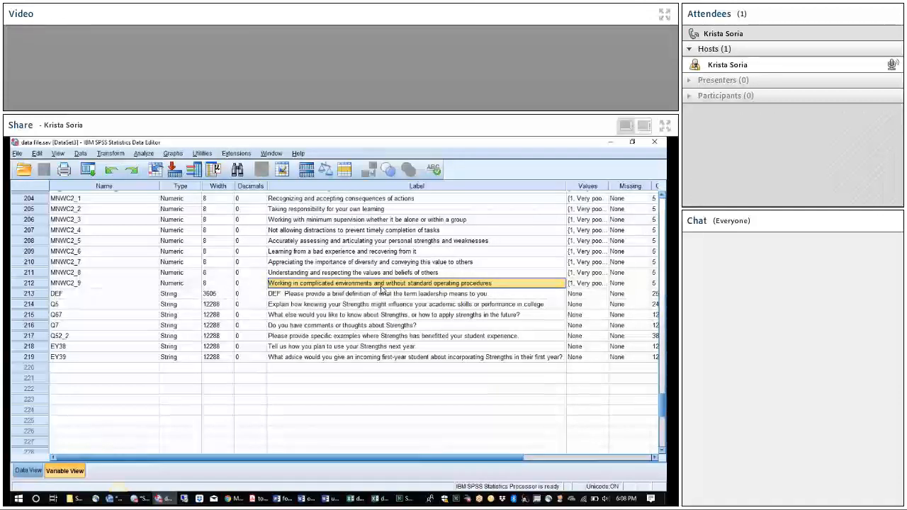
mouse_move(126, 321)
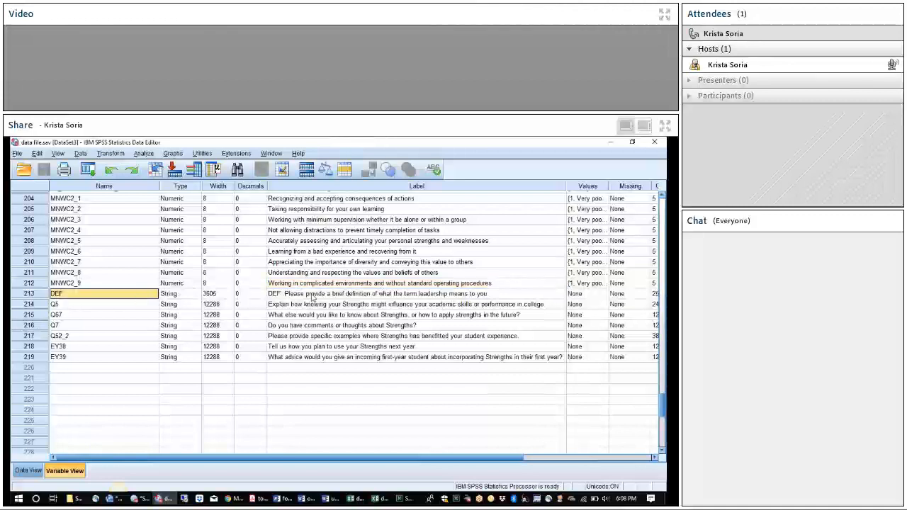
click(417, 293)
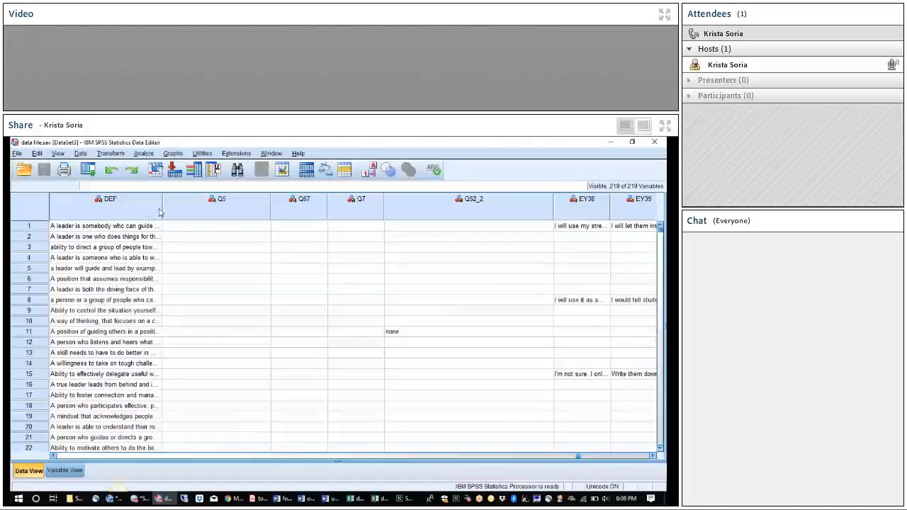
Widen the DEF column to read the definitions, then open Analyze > Tables
drag(163, 205, 425, 205)
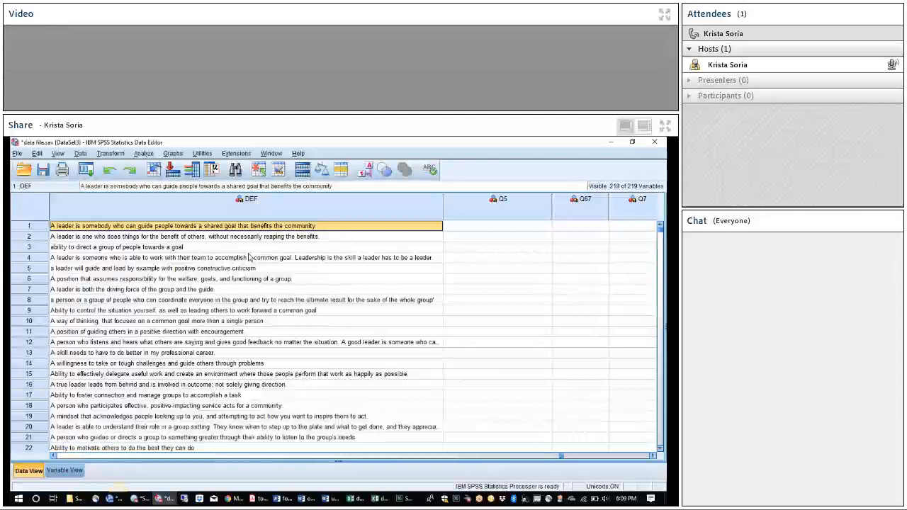
click(626, 125)
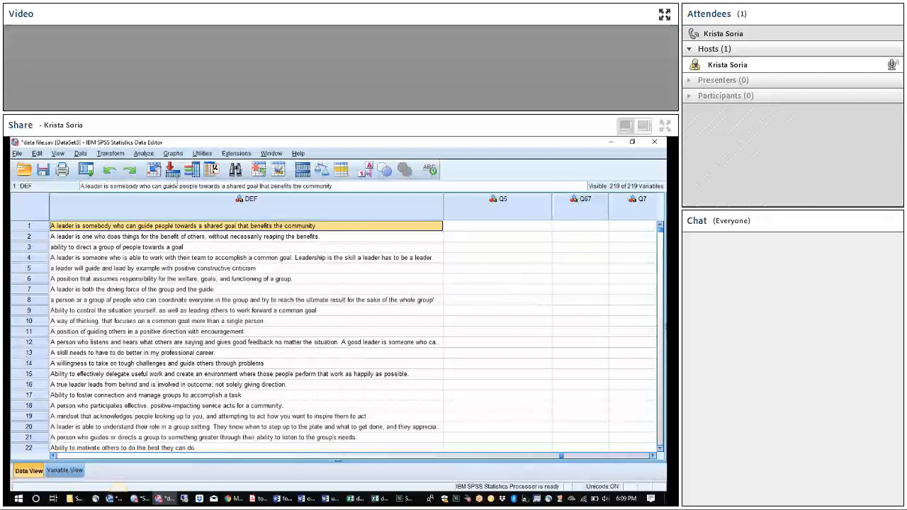
click(143, 153)
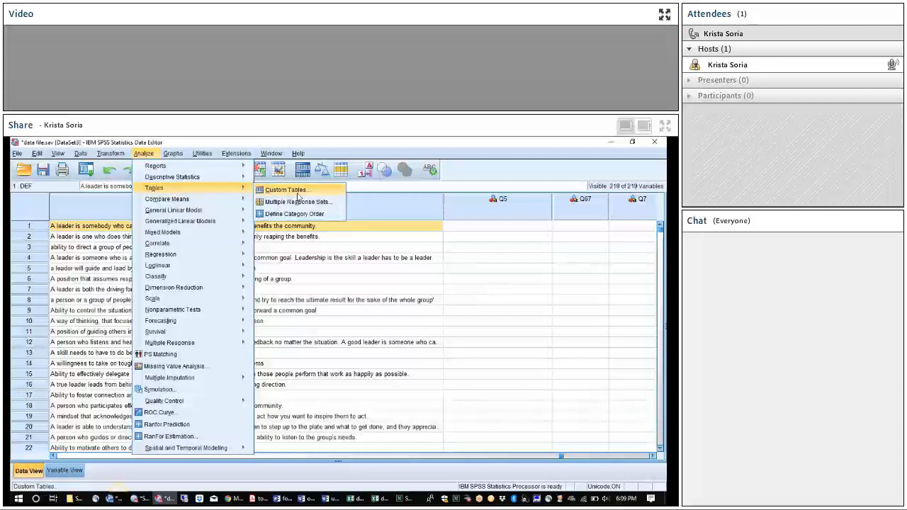
Create a Custom Table with Leadership minor student as columns and DEF as rows
click(286, 189)
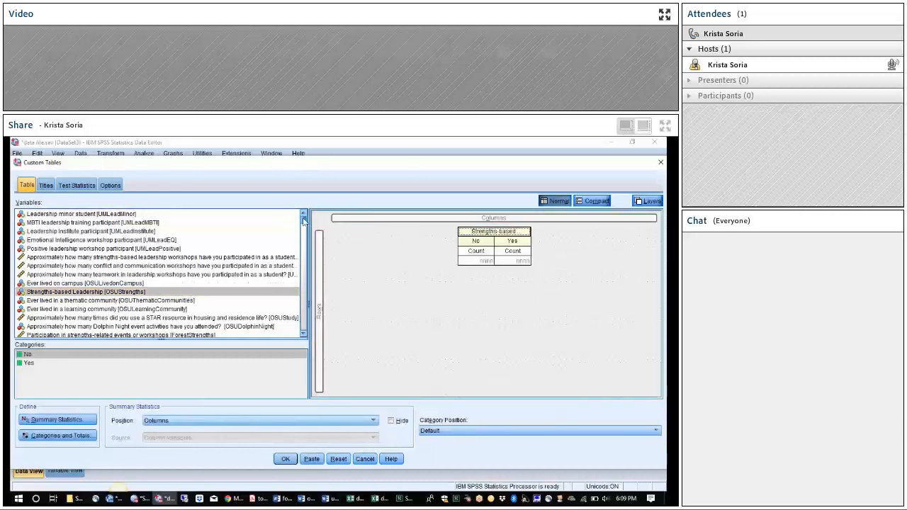
scroll(down, 3)
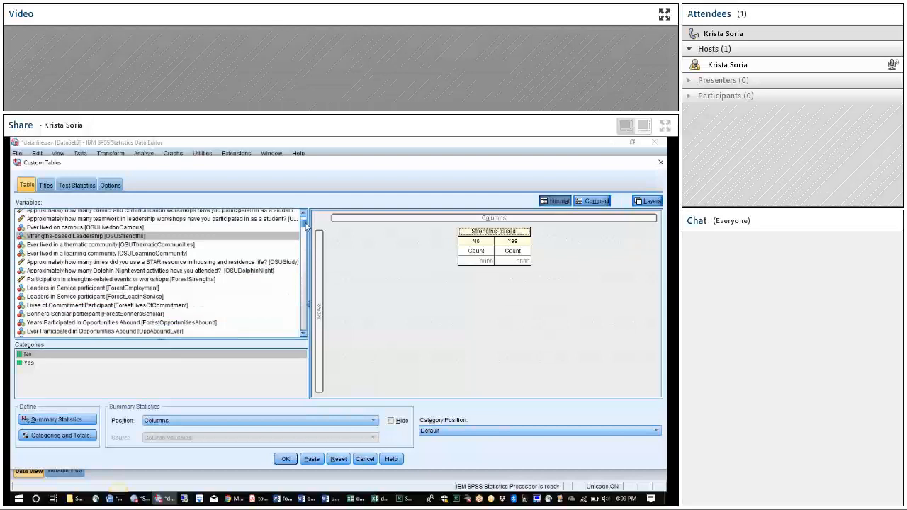
scroll(down, 3)
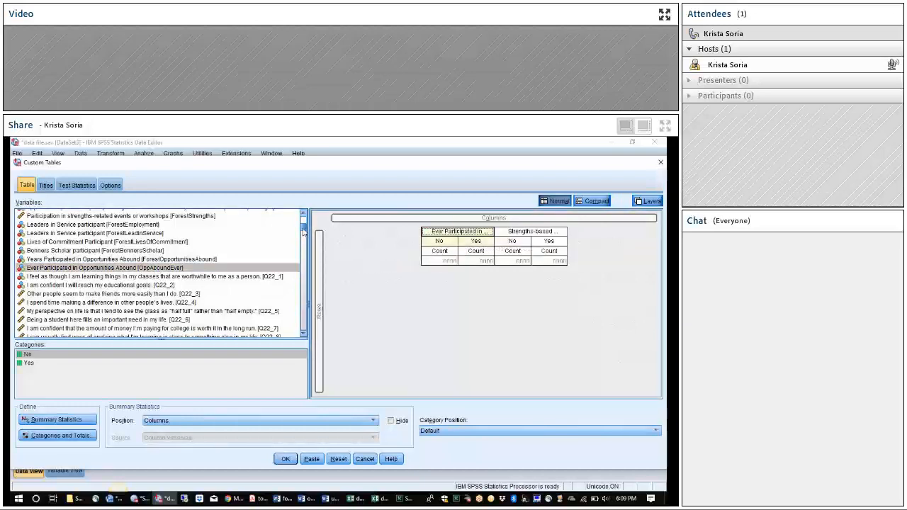
scroll(up, 3)
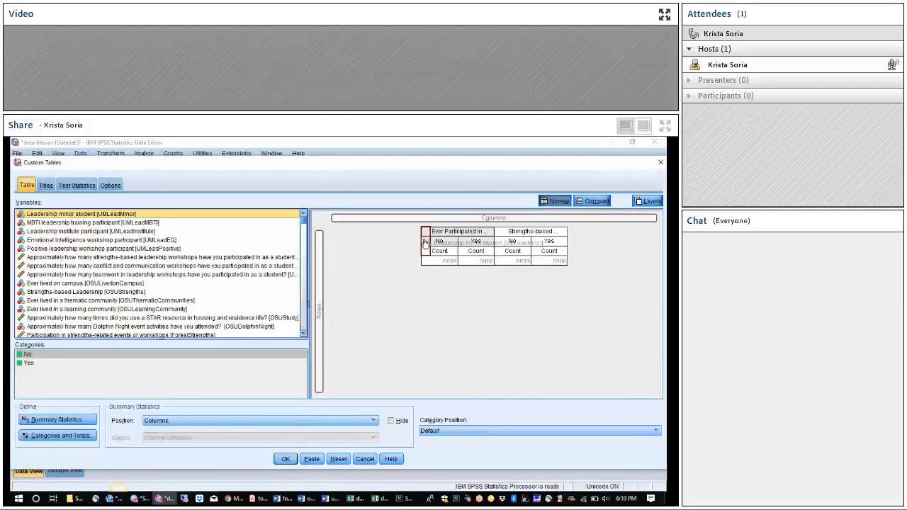
drag(89, 214, 421, 231)
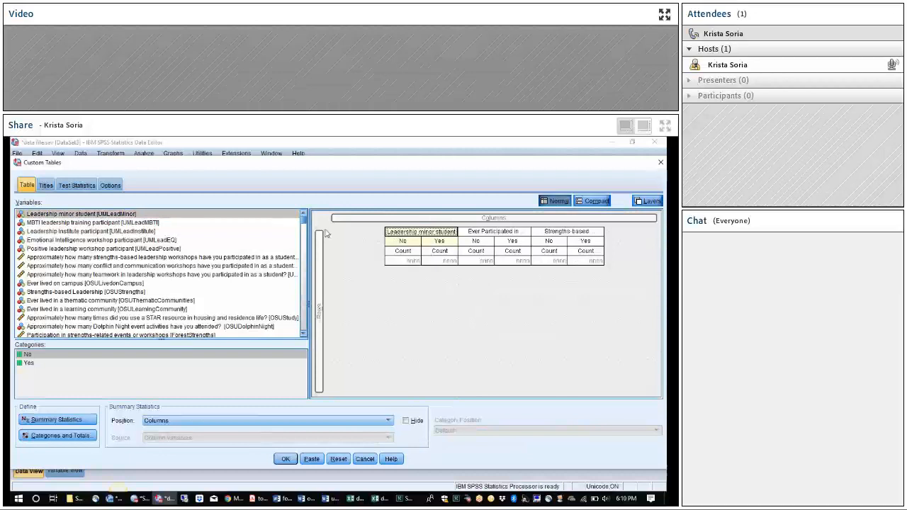
scroll(down, 3)
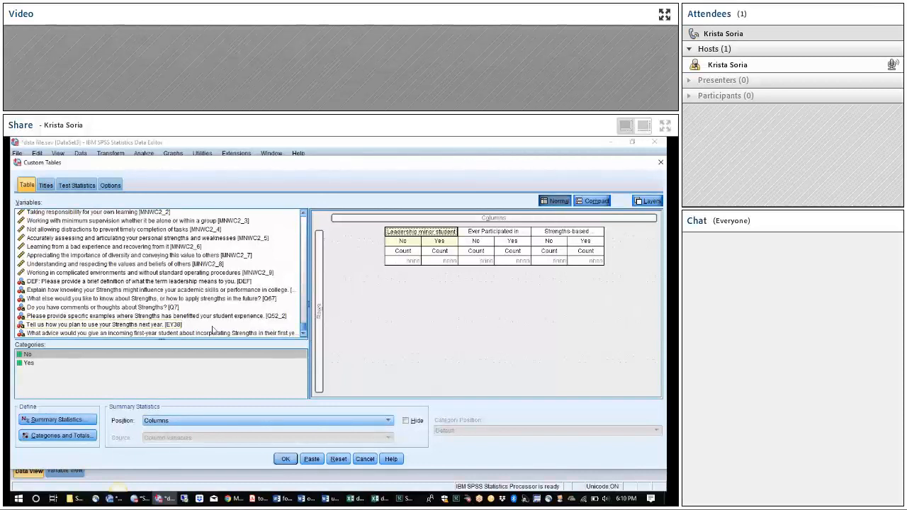
click(159, 281)
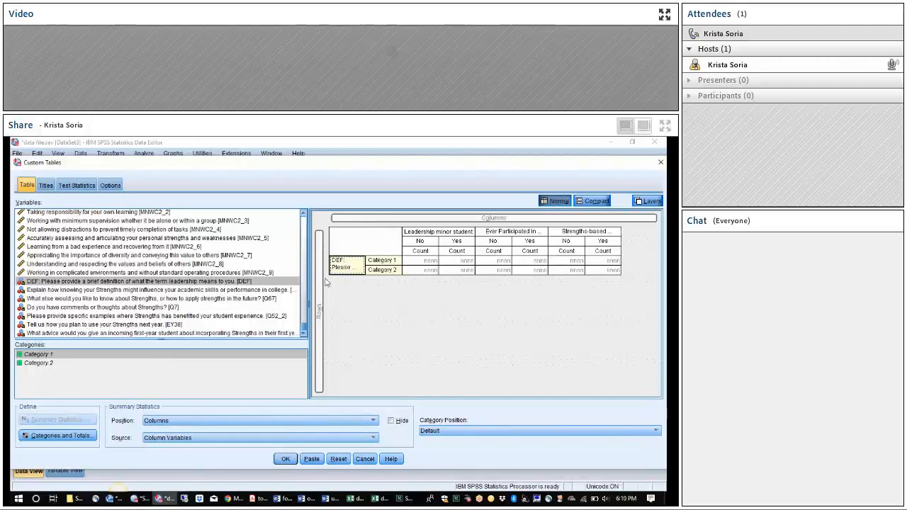
click(163, 289)
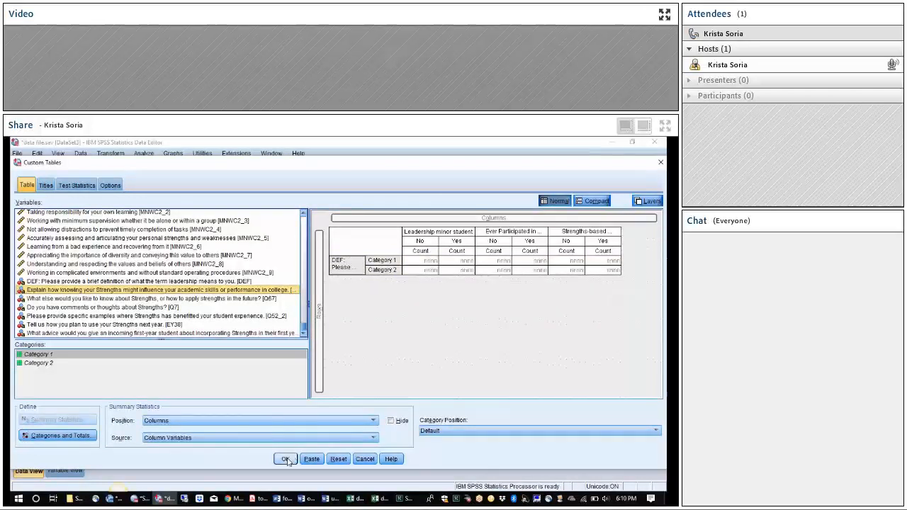
click(284, 458)
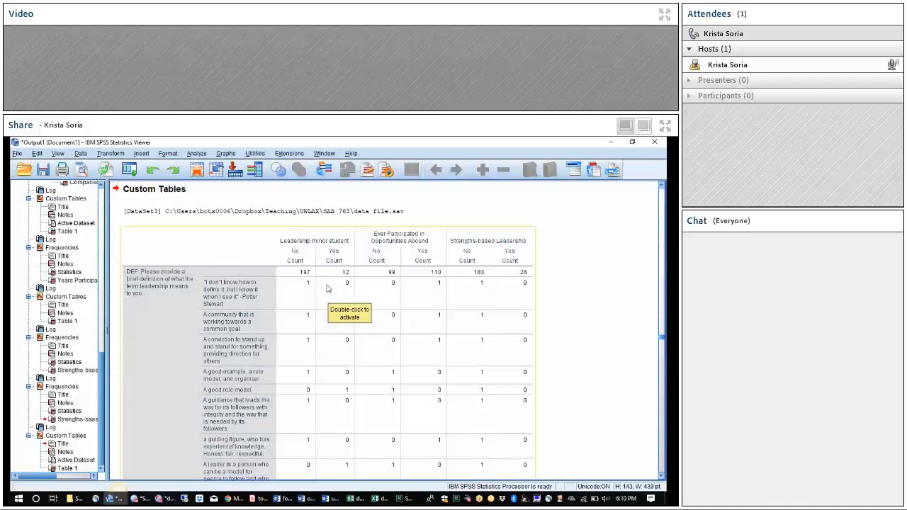
mouse_move(303, 245)
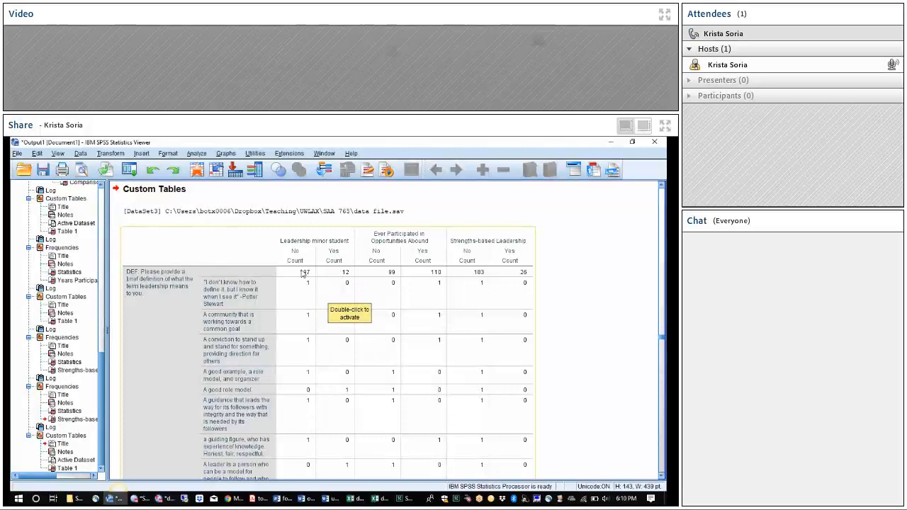
mouse_move(319, 275)
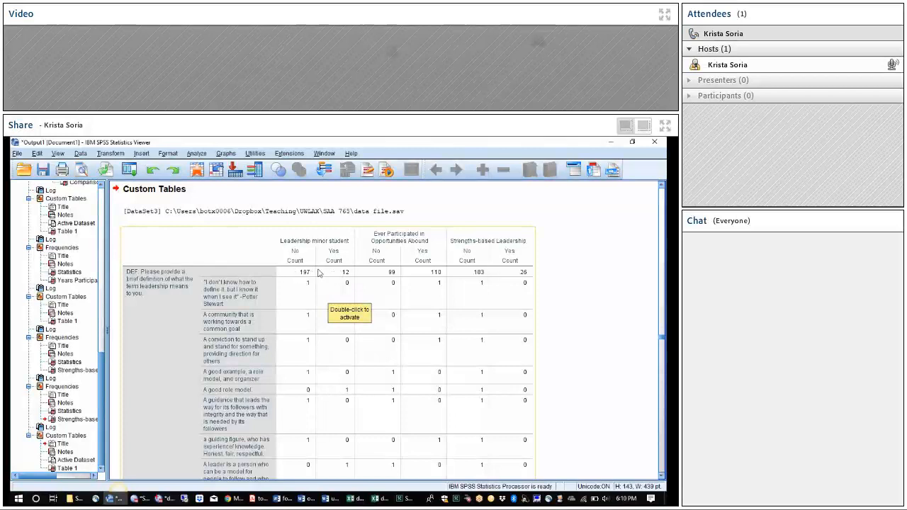
mouse_move(215, 276)
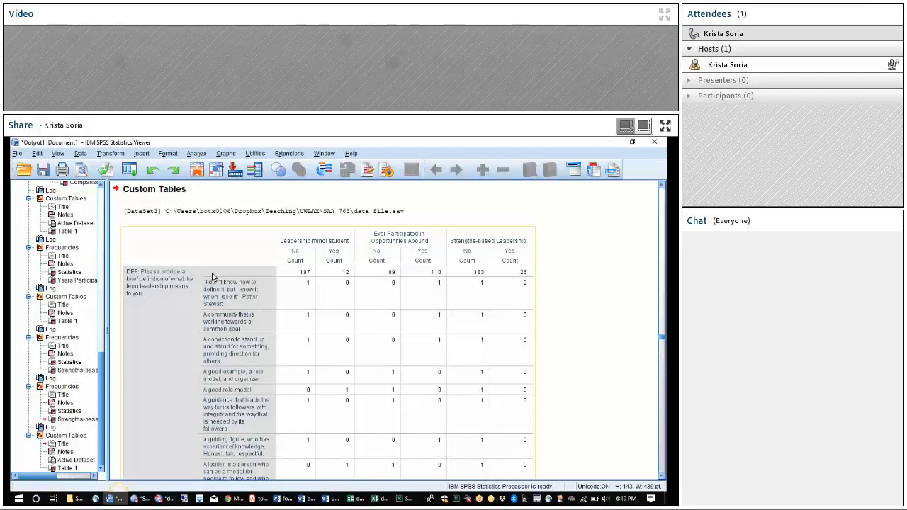
mouse_move(282, 270)
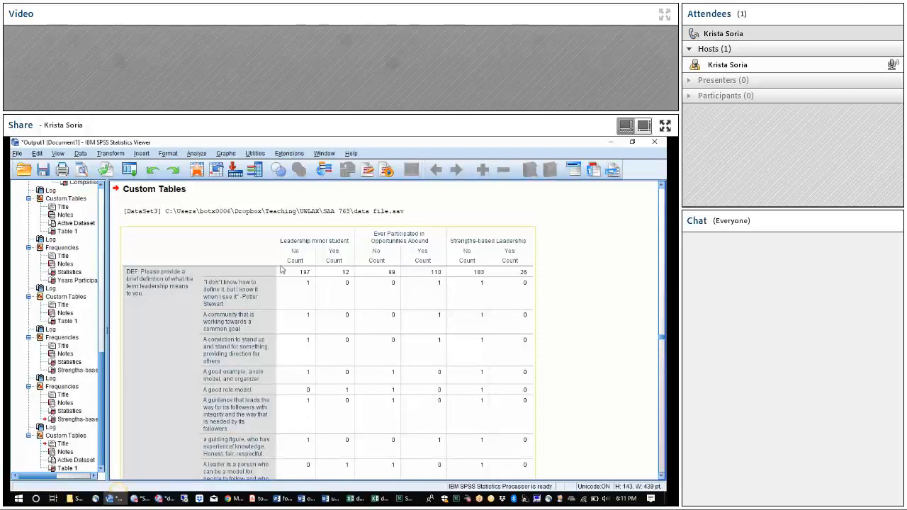
mouse_move(259, 275)
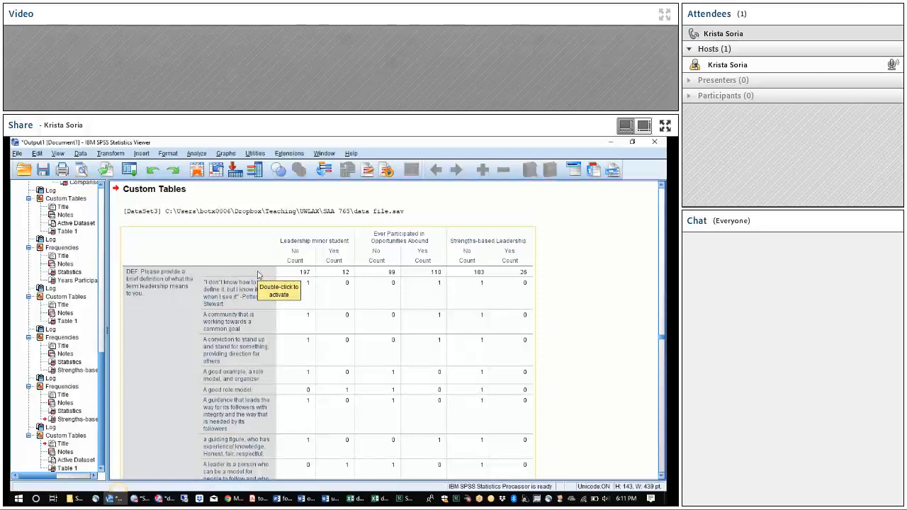
mouse_move(243, 302)
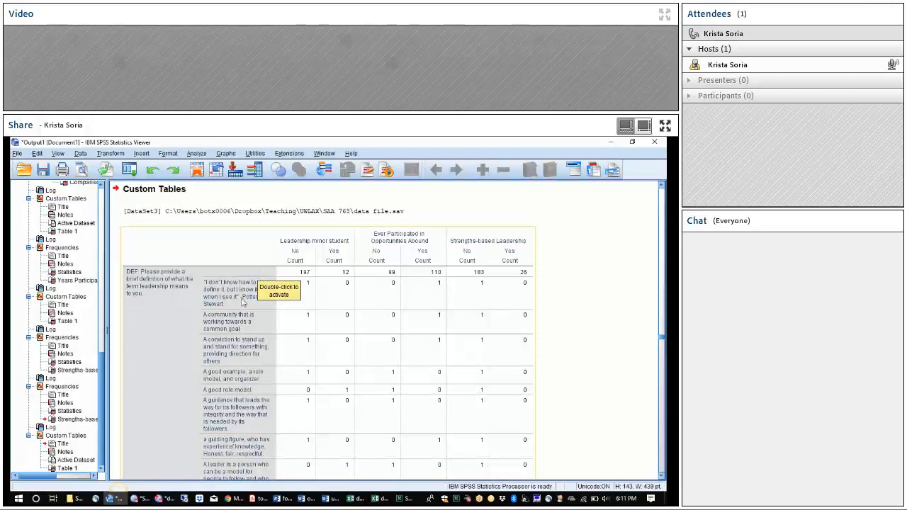
mouse_move(323, 260)
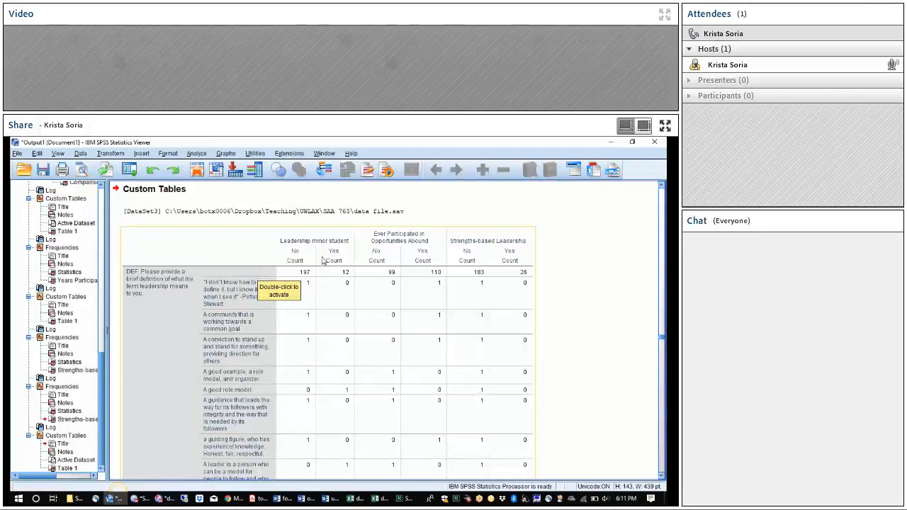
mouse_move(302, 310)
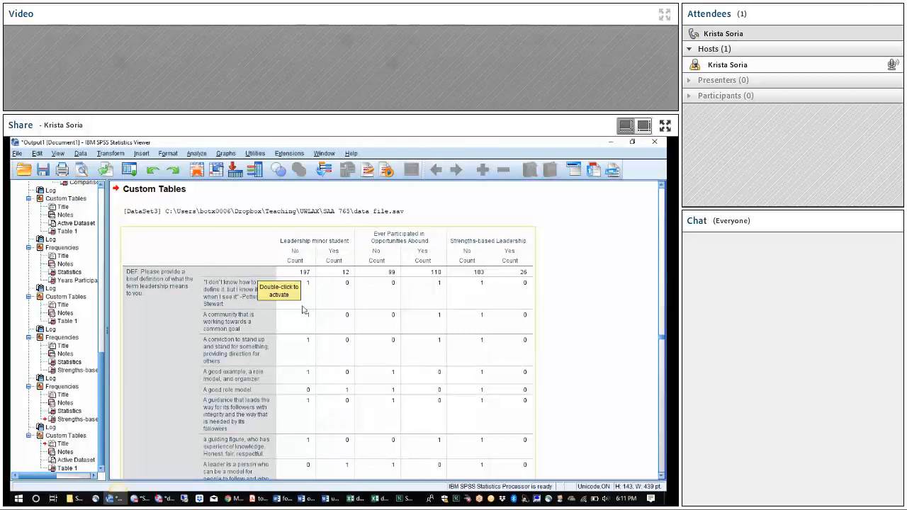
mouse_move(312, 290)
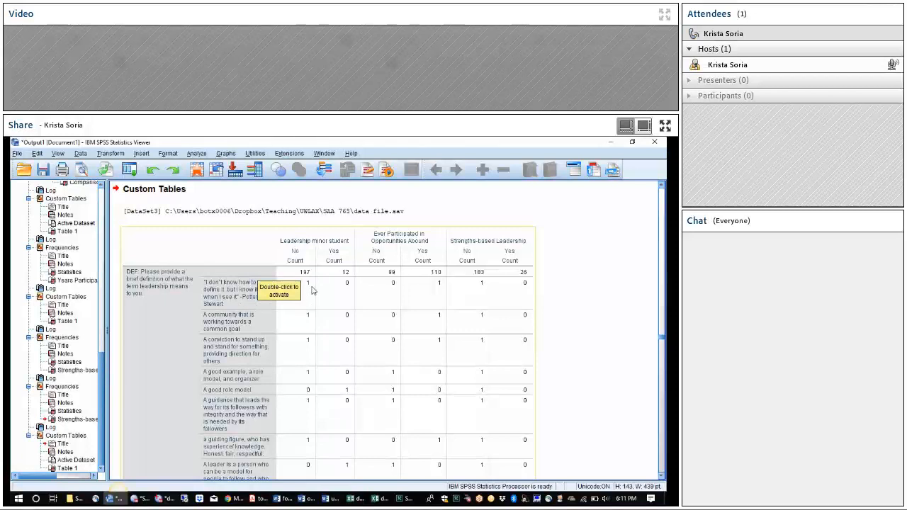
mouse_move(434, 300)
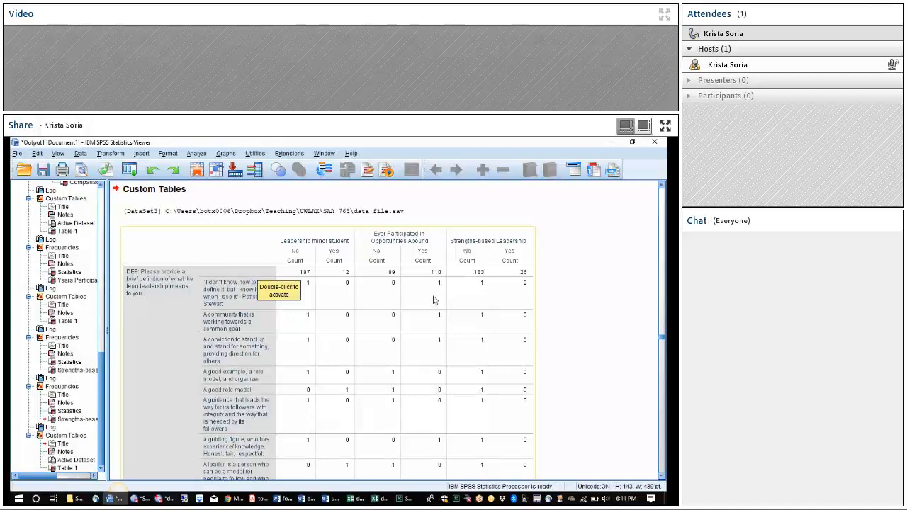
mouse_move(488, 294)
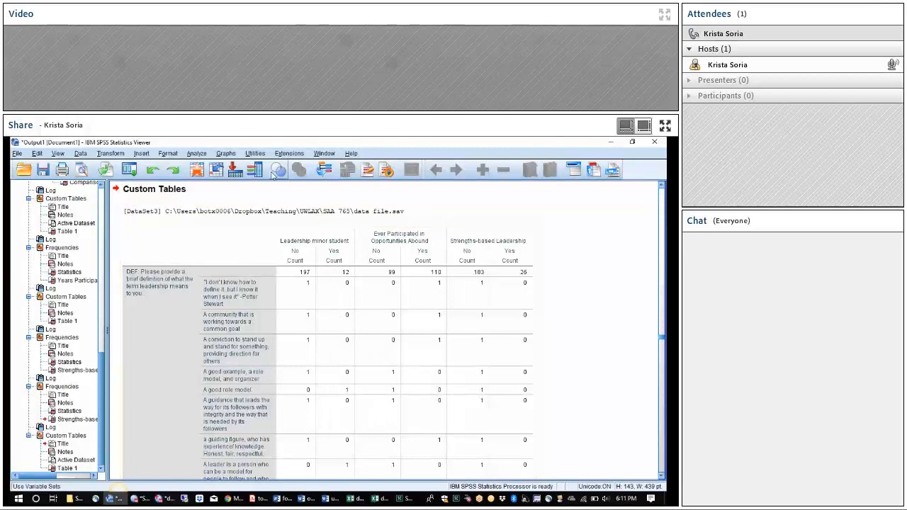
Recall the Custom Tables dialog from the Viewer toolbar
click(196, 153)
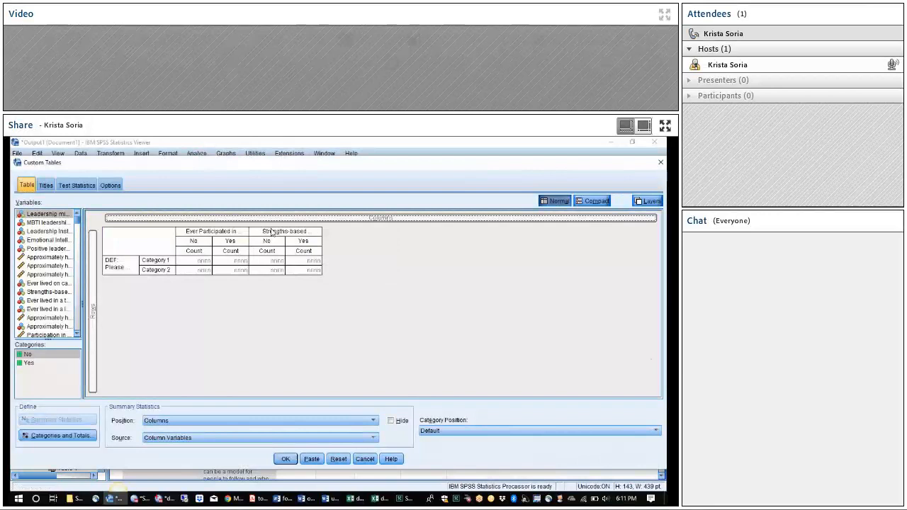
Select the Strengths-based Leadership column variable in the table builder
click(286, 459)
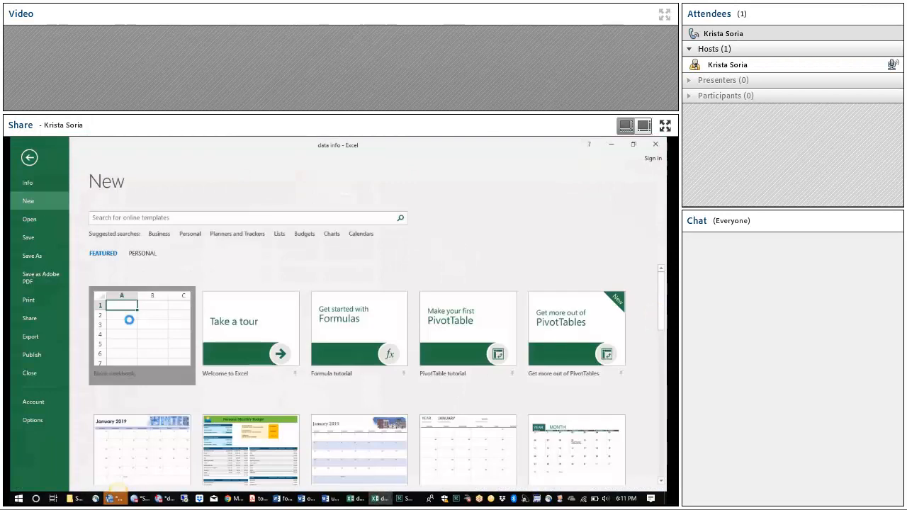
Start a blank workbook with the pasted counts table and rename its sheet Forest College
click(141, 335)
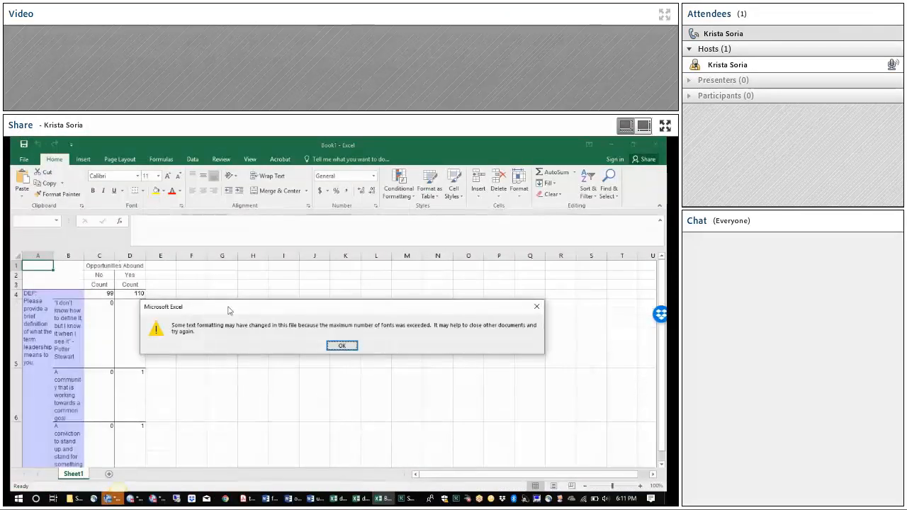
click(341, 345)
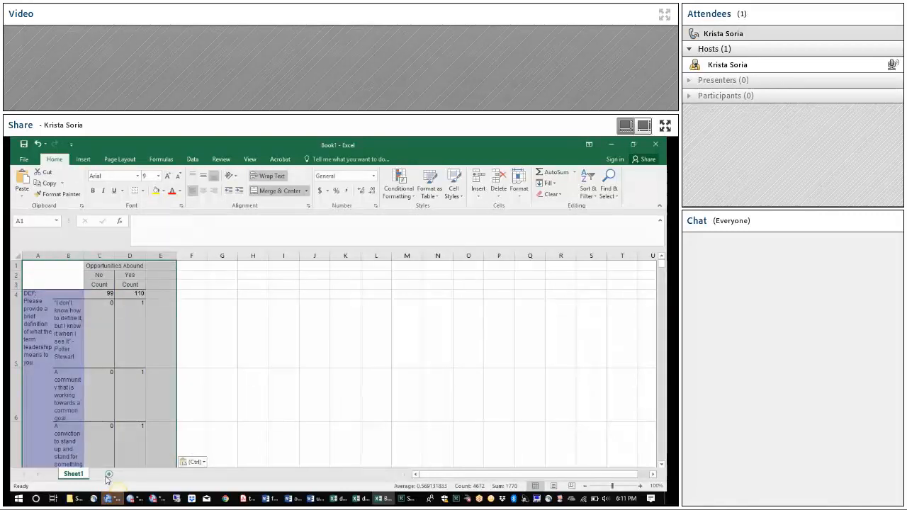
right_click(73, 473)
text(Forest College)
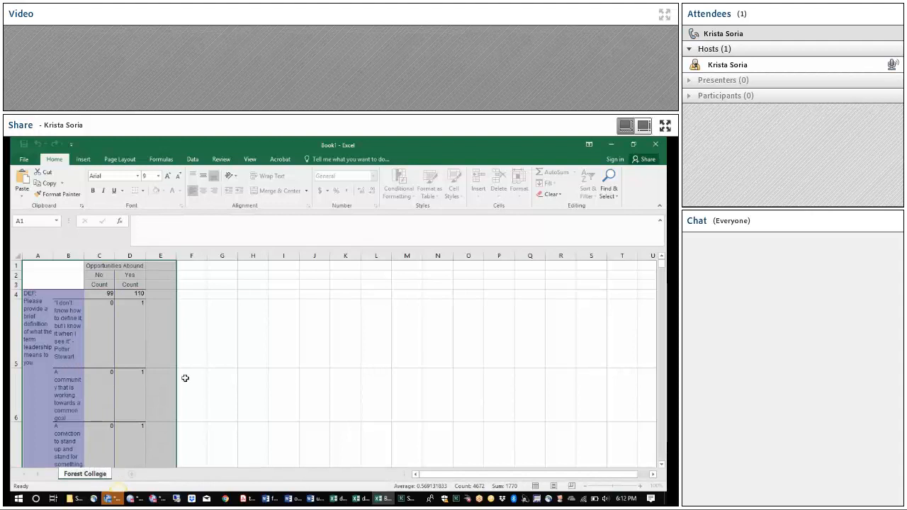
Select the whole sheet and unwrap text so rows shrink to one line
click(129, 326)
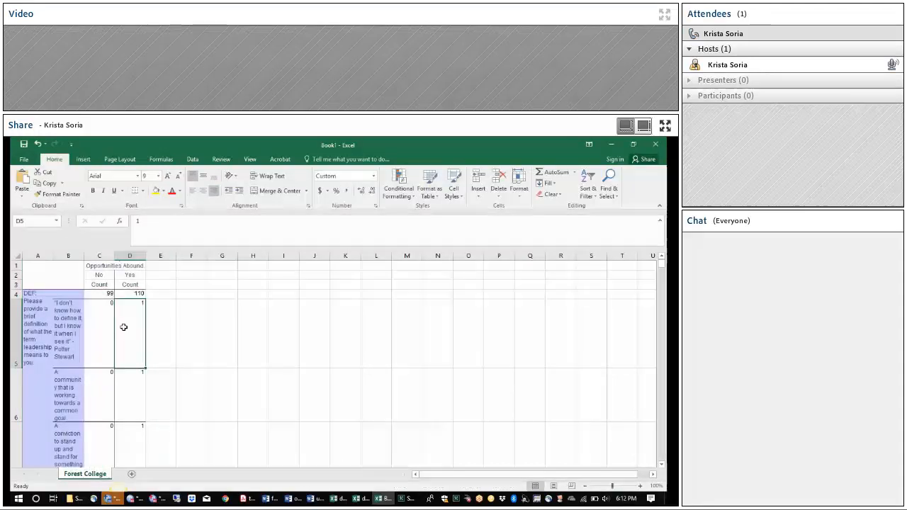
click(38, 255)
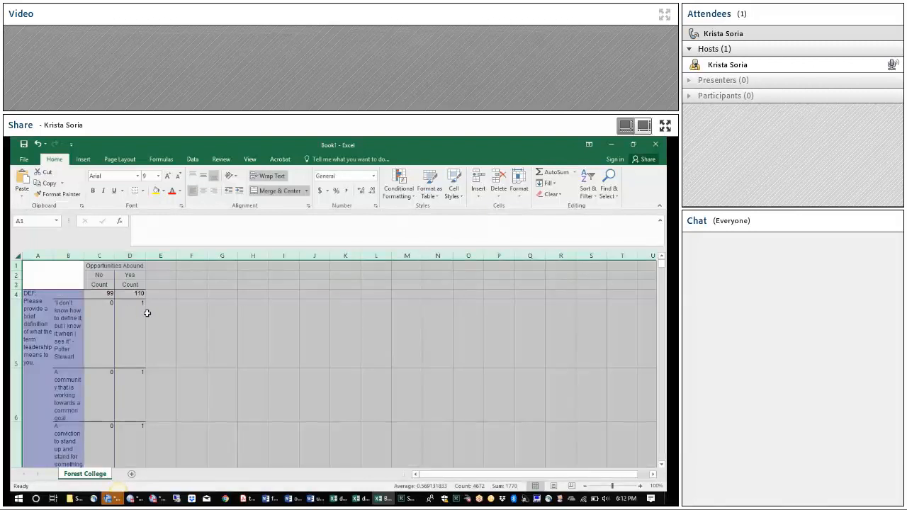
mouse_move(175, 329)
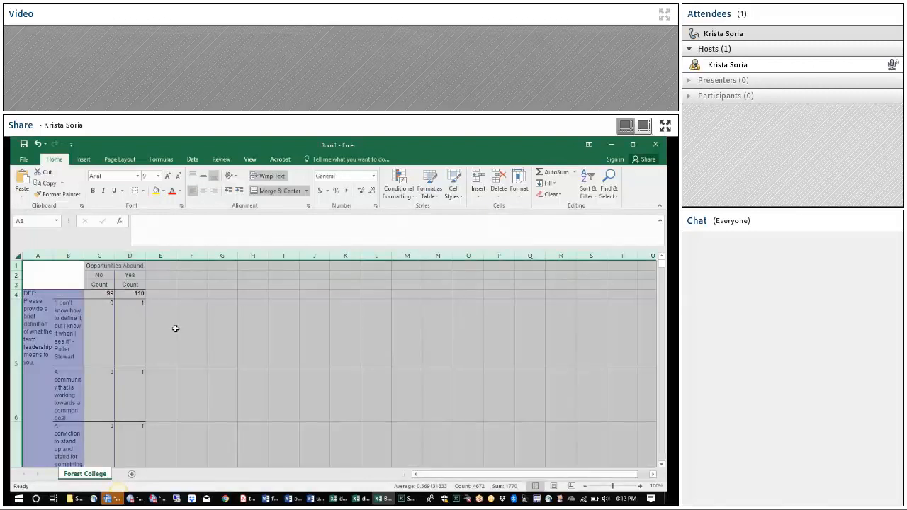
click(267, 176)
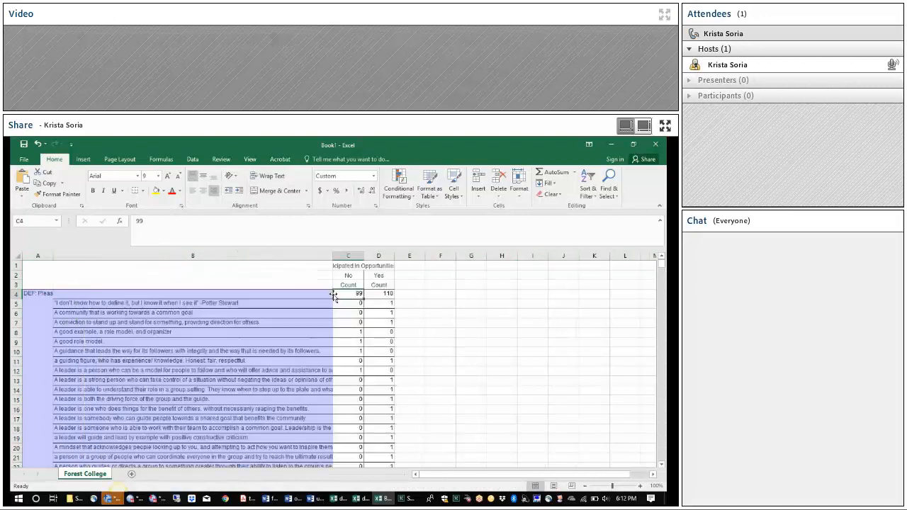
mouse_move(112, 273)
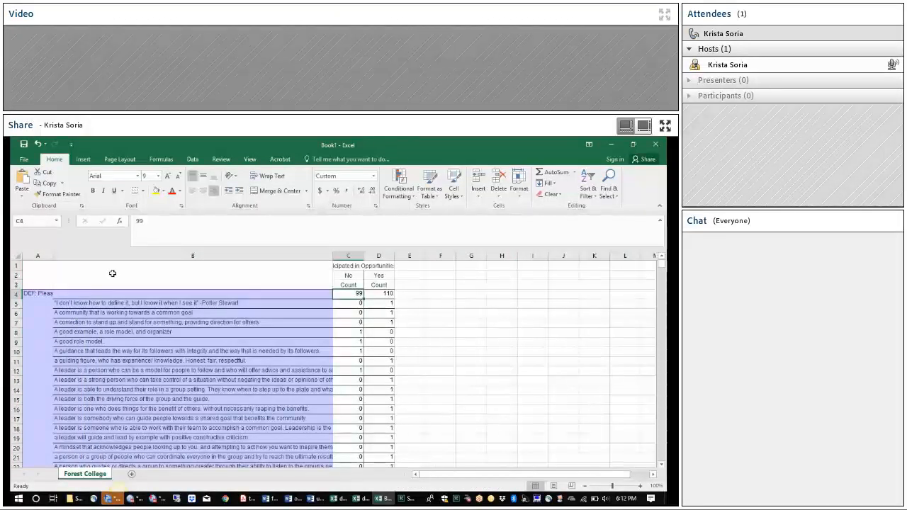
Delete the leftover column A and bring the No/Yes labels into the header row
click(36, 255)
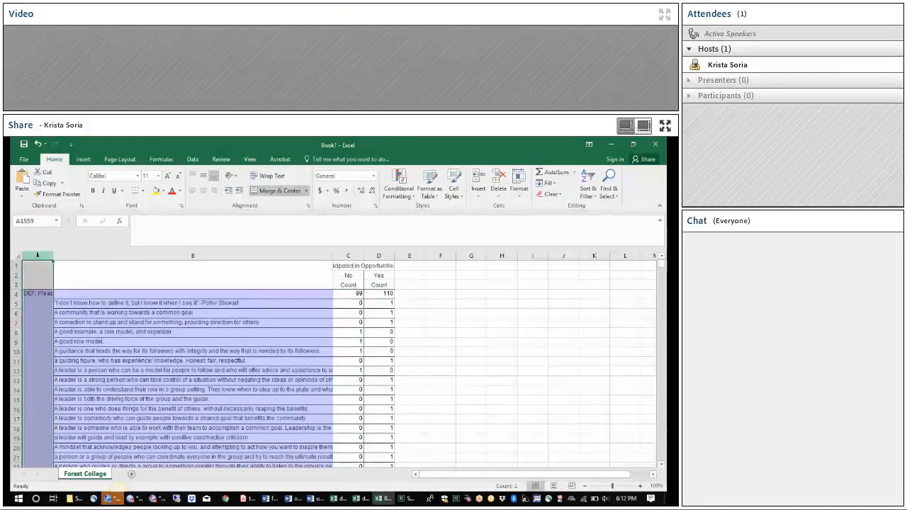
scroll(down, 3)
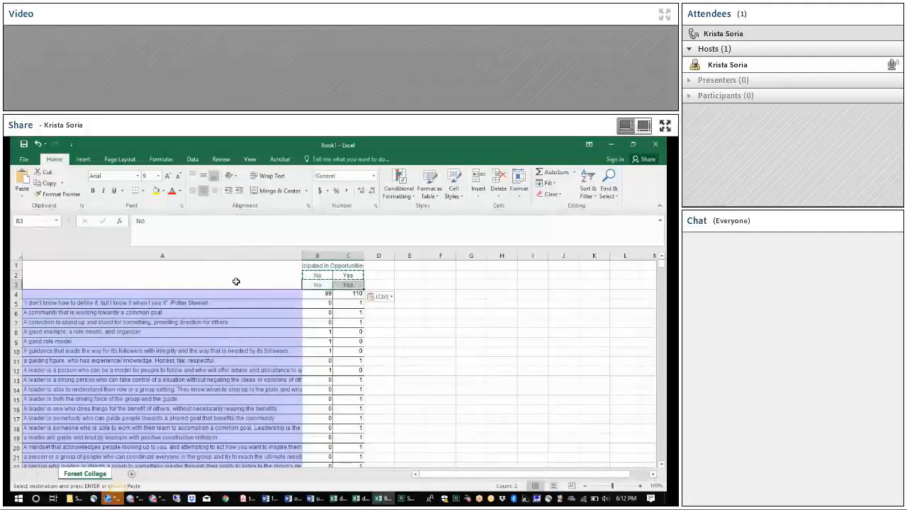
click(161, 278)
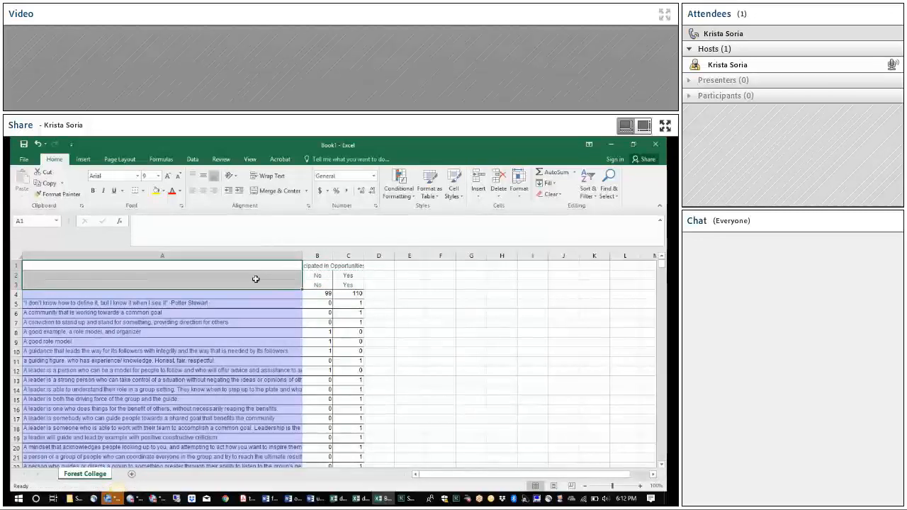
click(318, 285)
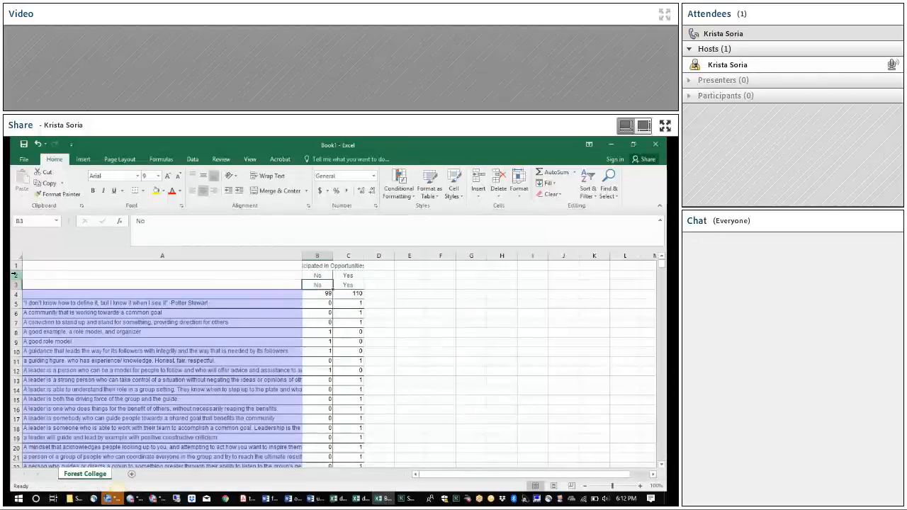
Delete the two extra header rows and the totals row, leaving single No/Yes headings
right_click(14, 272)
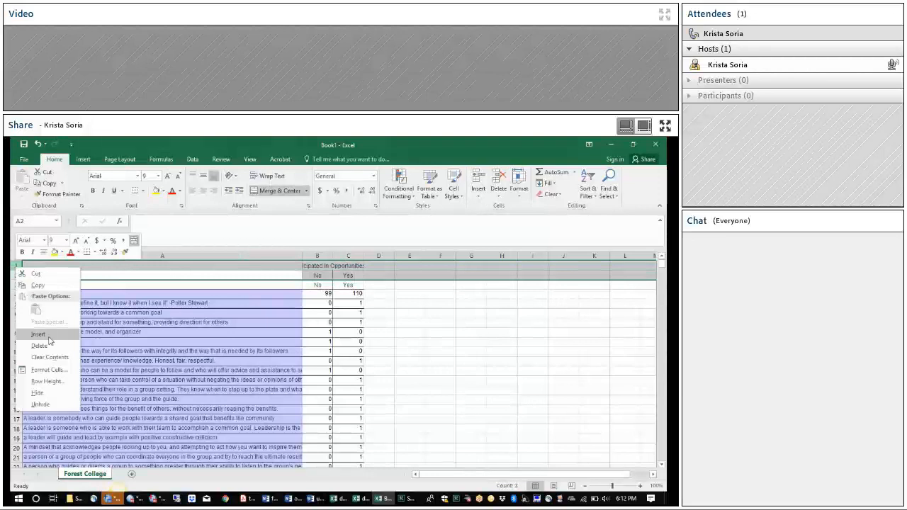
click(38, 334)
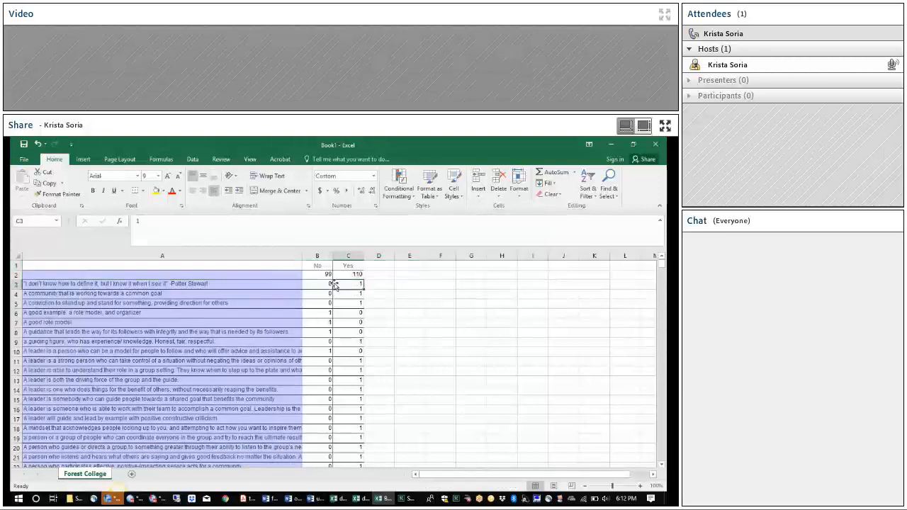
click(317, 265)
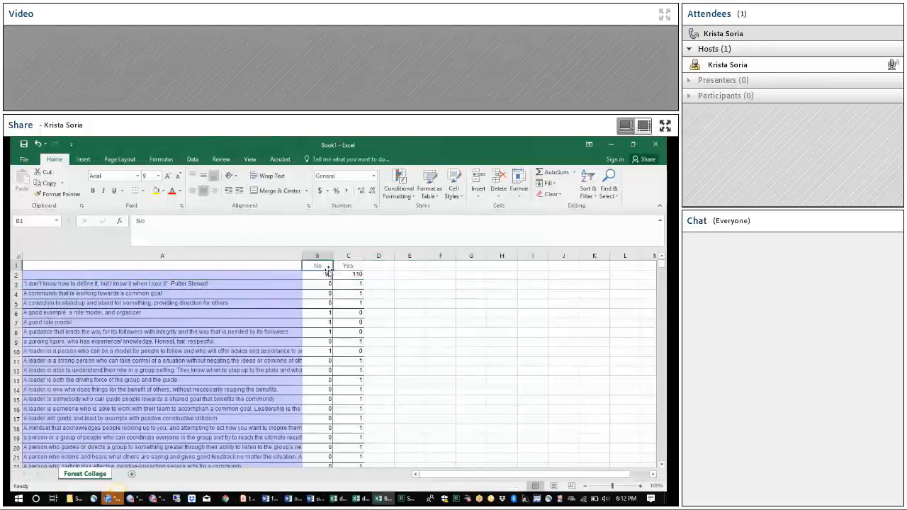
click(348, 265)
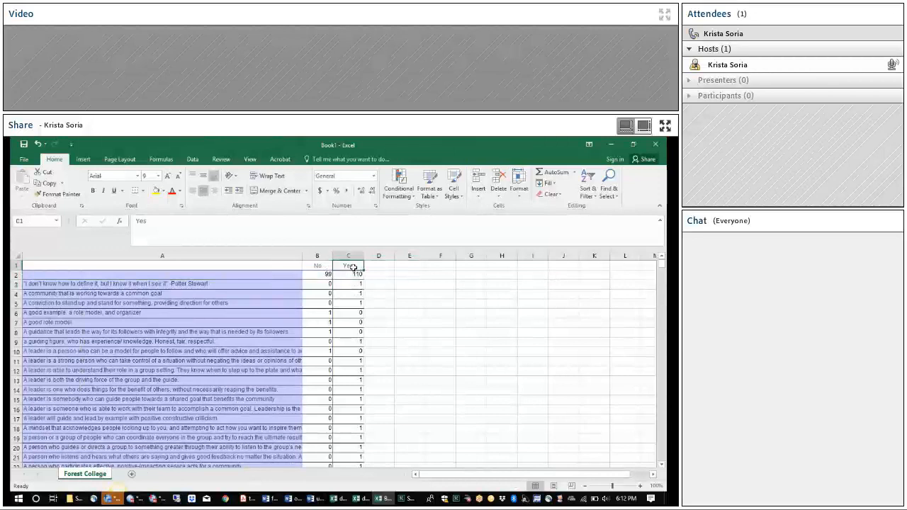
click(162, 303)
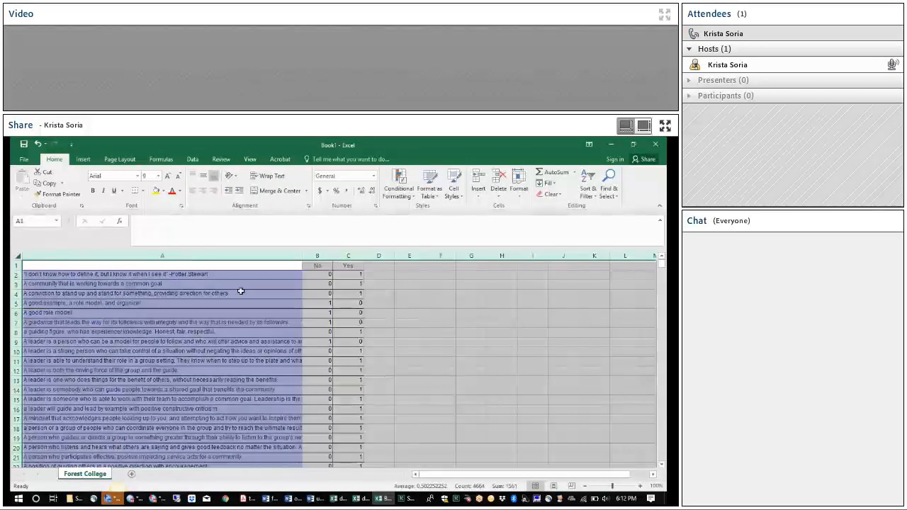
Custom sort the sheet by column C (Yes) from largest to smallest
click(588, 184)
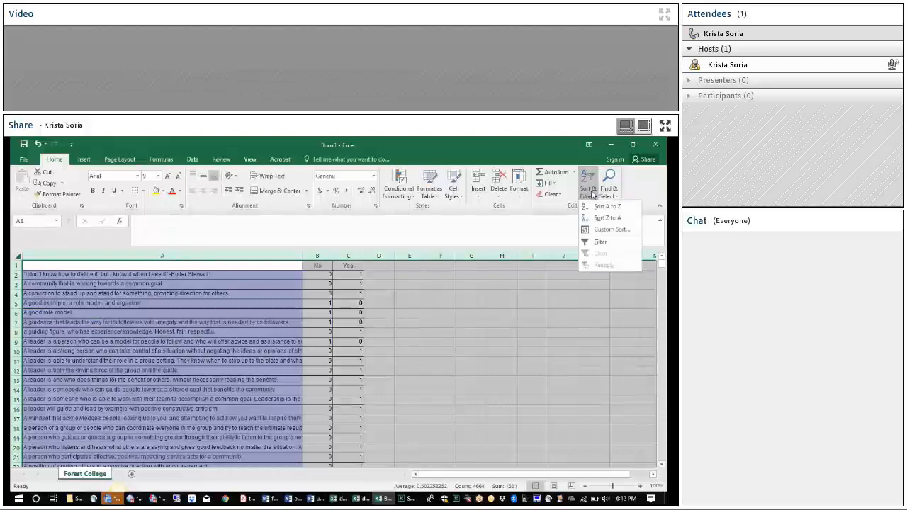
mouse_move(611, 229)
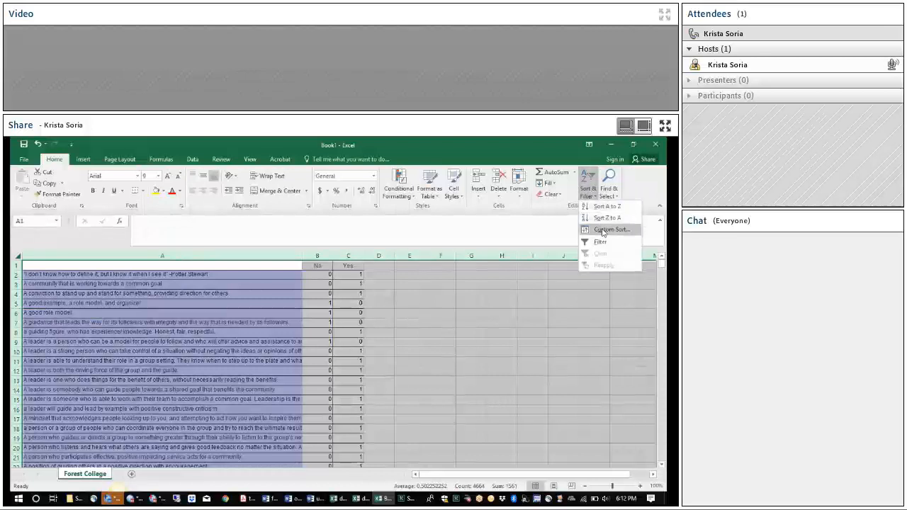
click(609, 229)
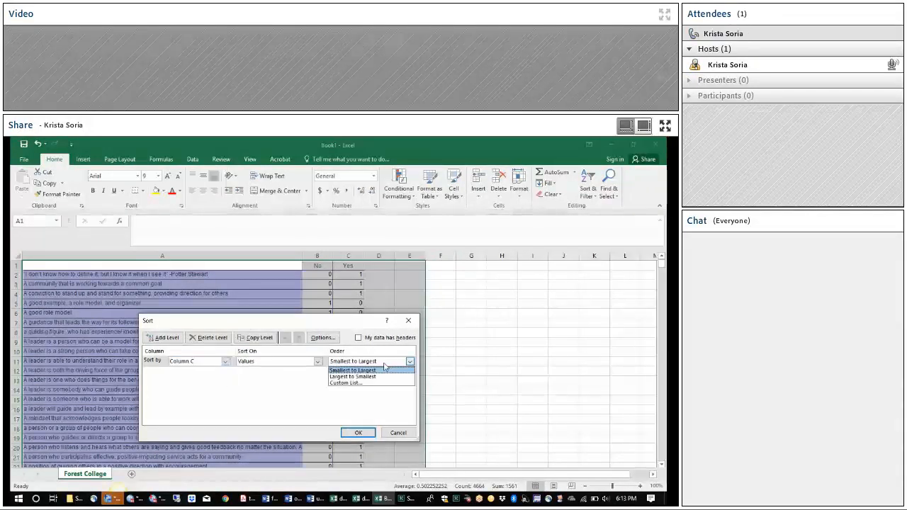
click(358, 432)
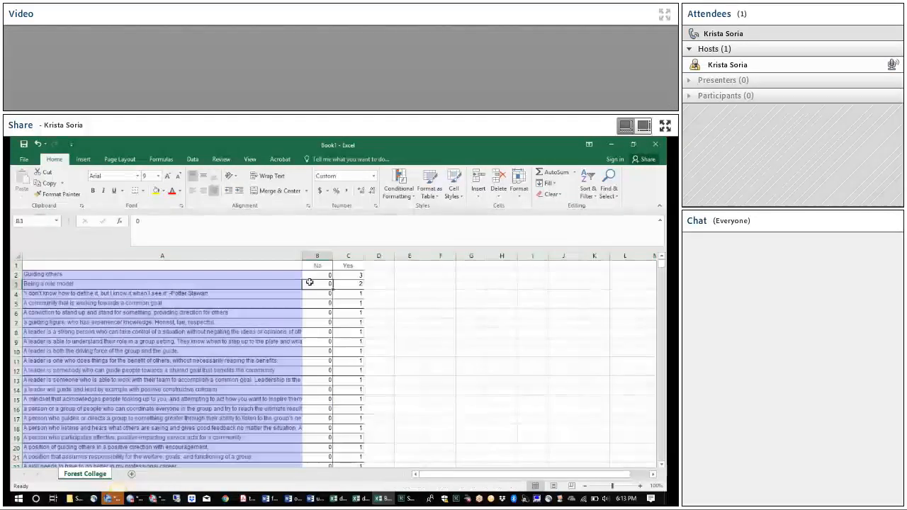
Check the top Yes counts for Guiding others, Being a role model and the Potter Stewart quote
click(348, 274)
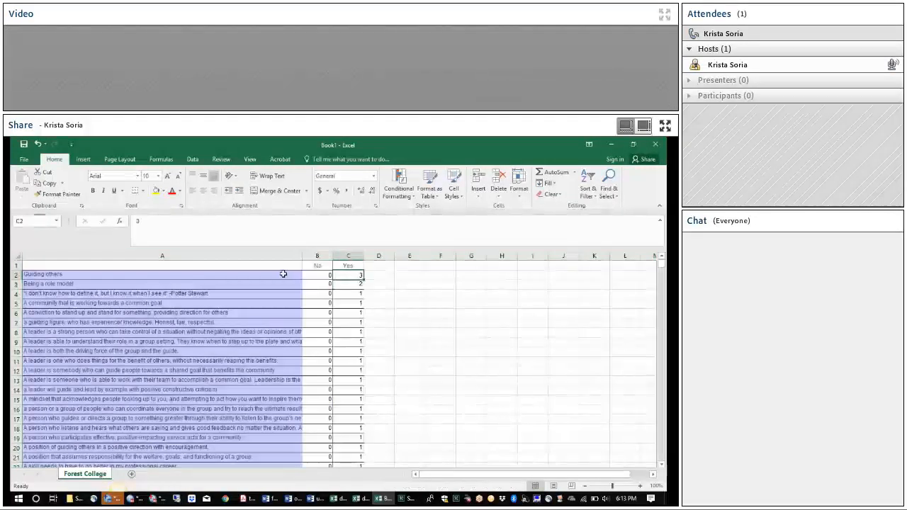
click(162, 274)
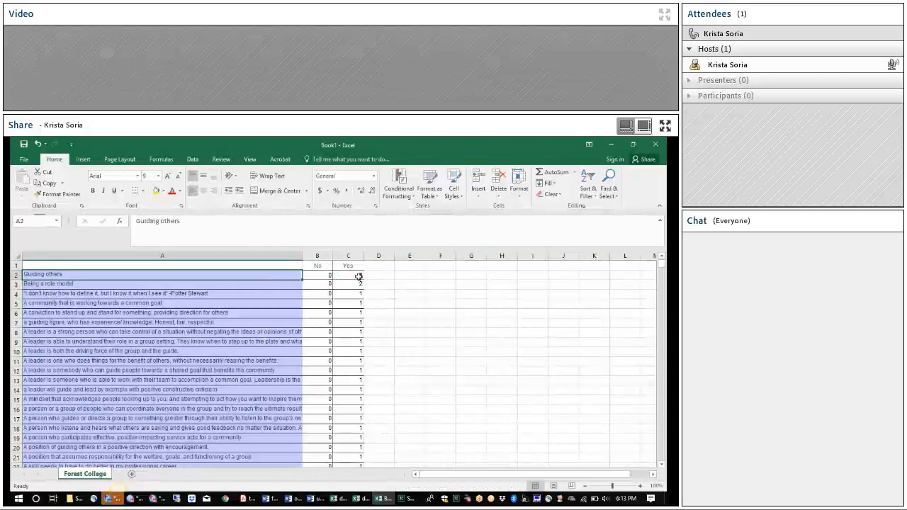
click(348, 274)
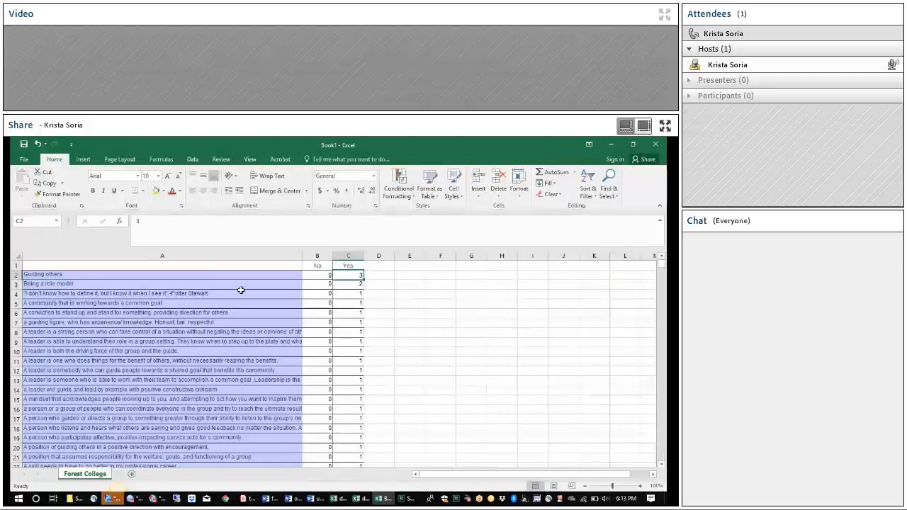
click(162, 275)
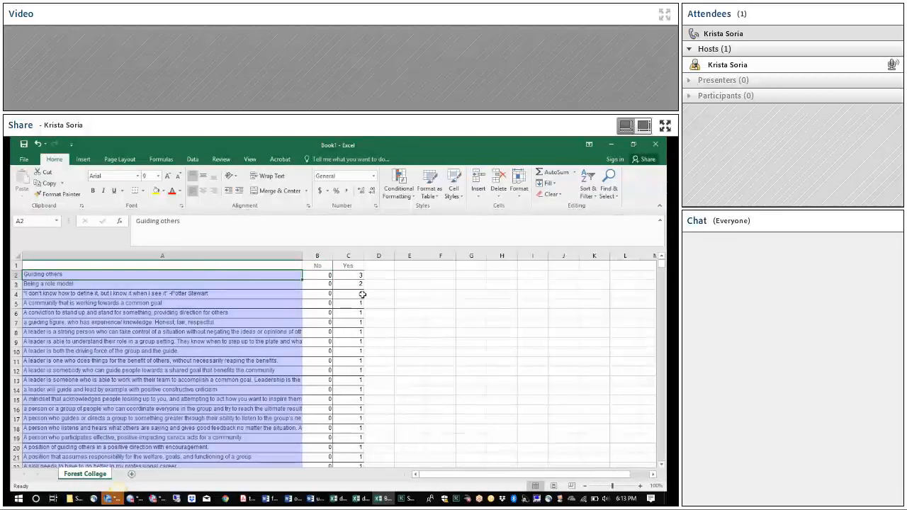
click(347, 284)
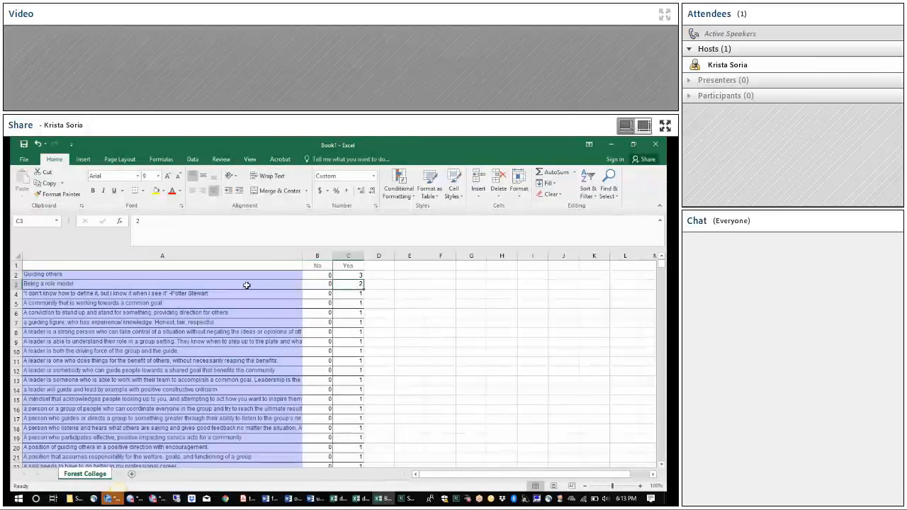
click(348, 293)
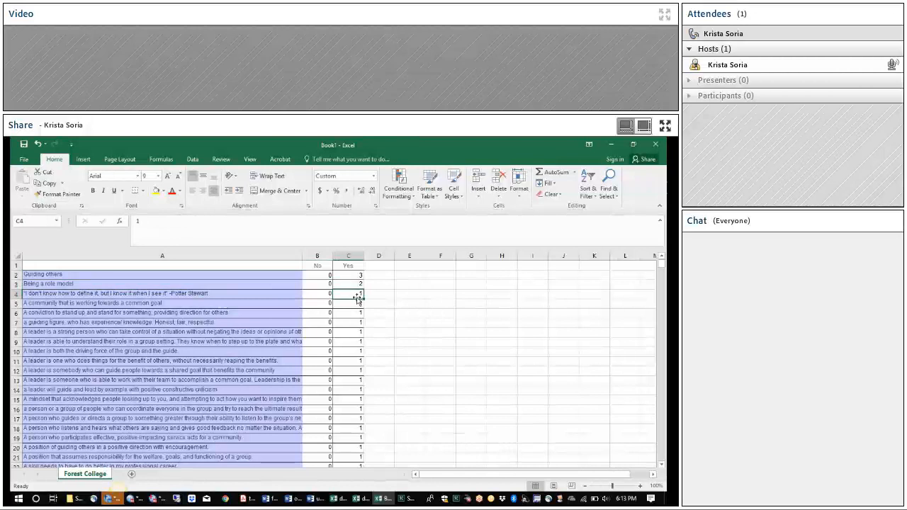
mouse_move(372, 300)
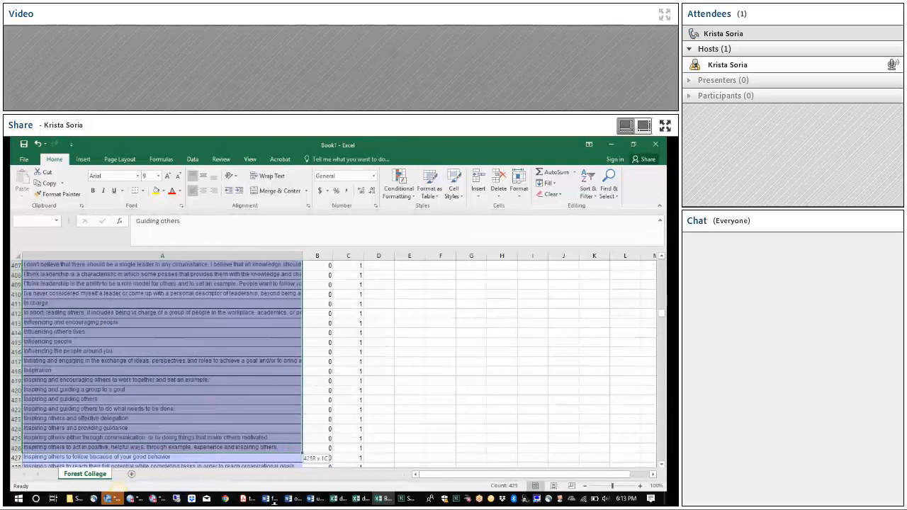
Select definitions A2:A511, the ones with a Yes count, and copy them
scroll(down, 3)
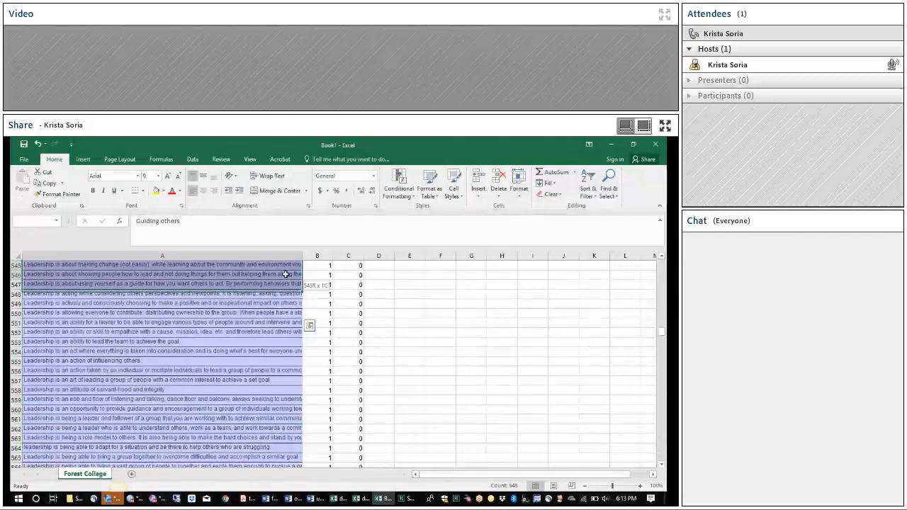
scroll(up, 3)
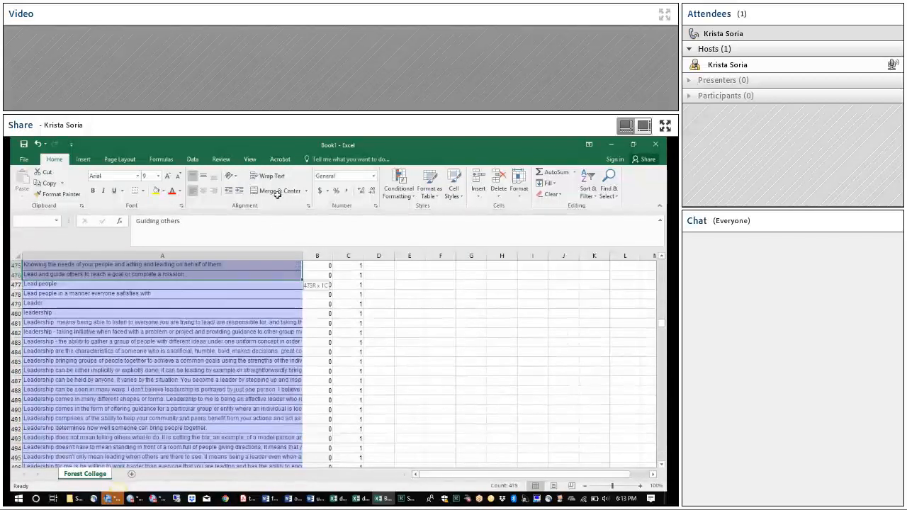
scroll(up, 3)
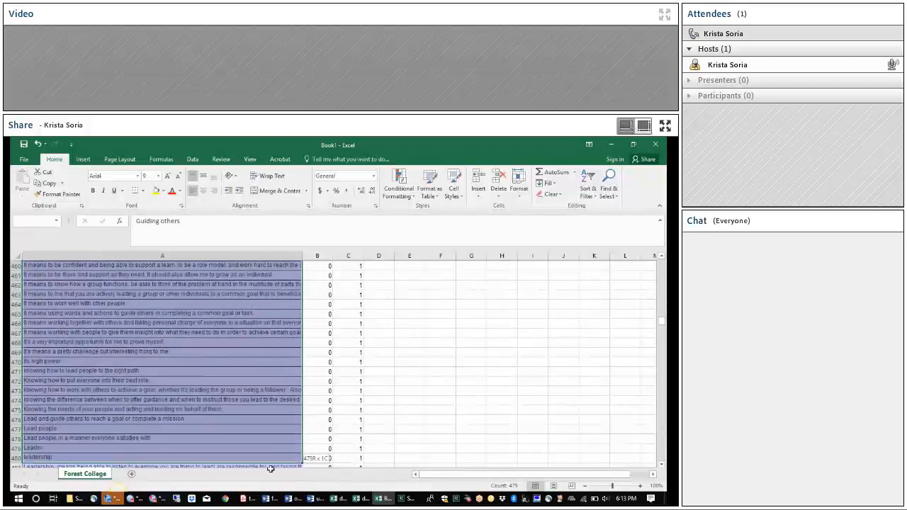
scroll(down, 3)
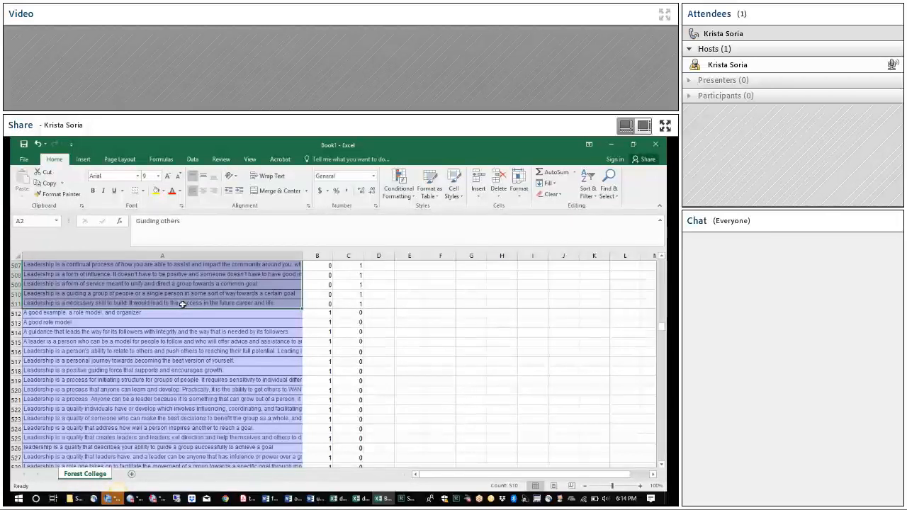
click(162, 303)
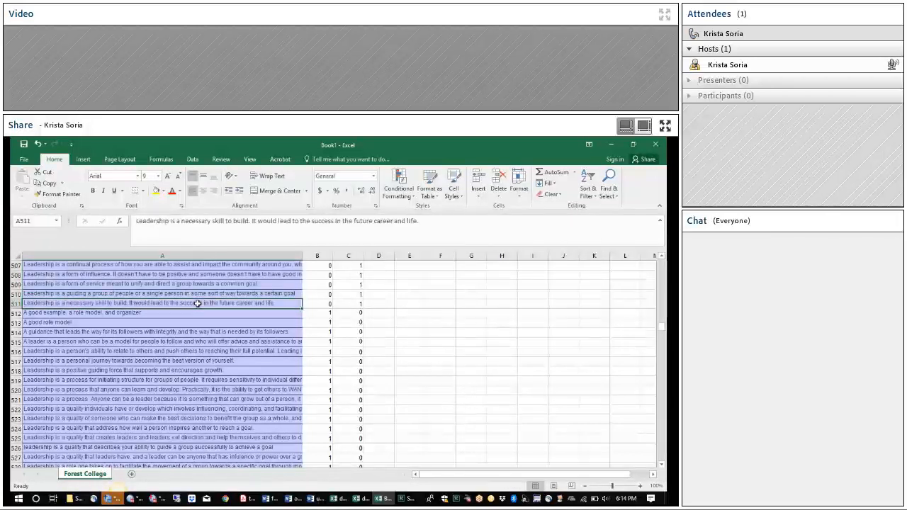
scroll(up, 3)
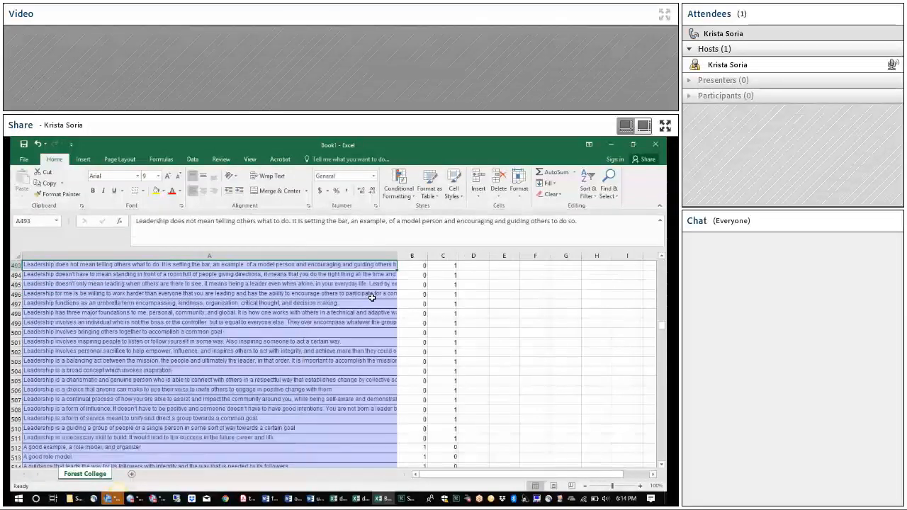
mouse_move(662, 324)
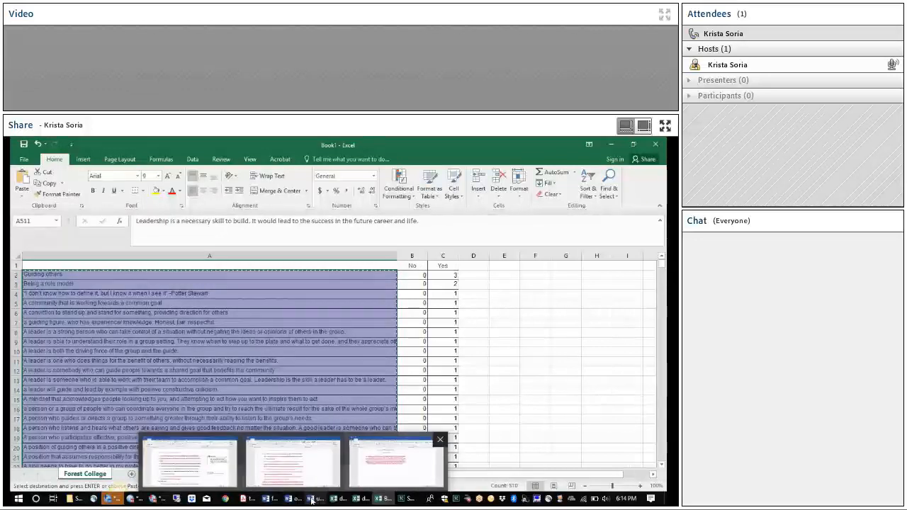
Create a new blank Word document and maximize its window
click(18, 498)
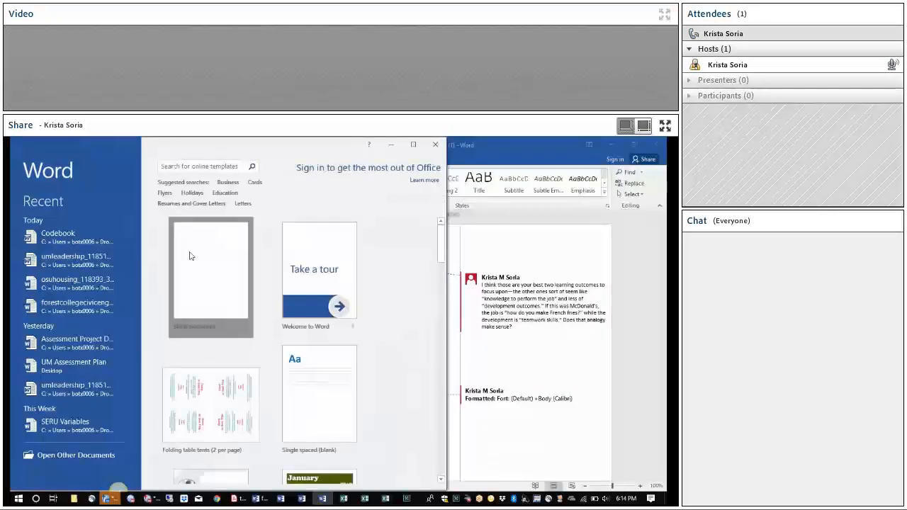
click(210, 273)
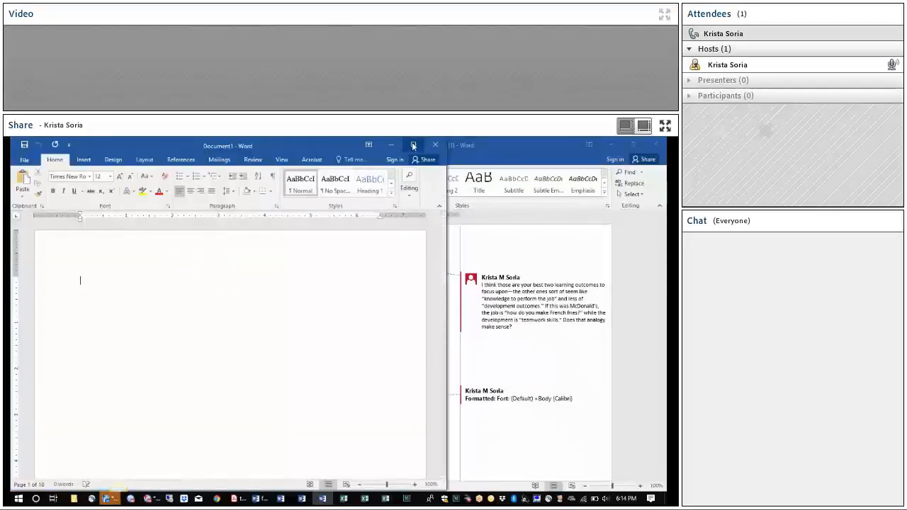
click(413, 146)
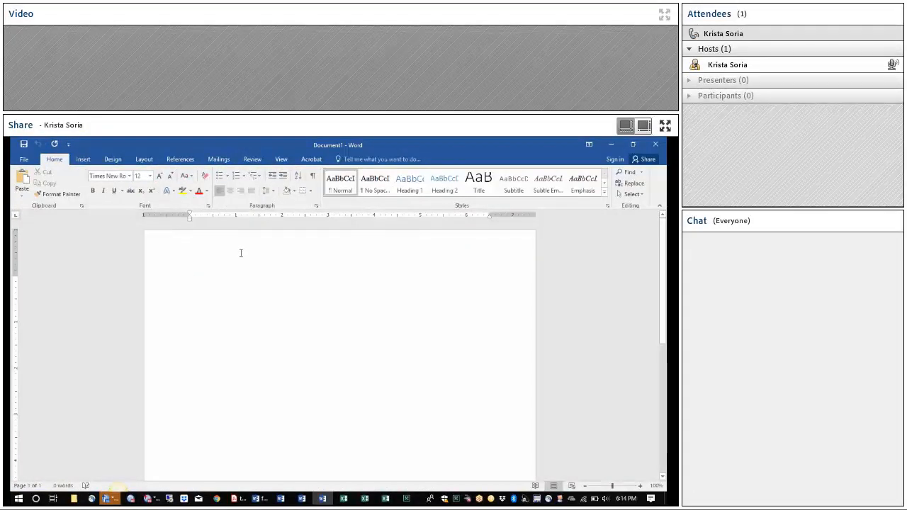
Paste the copied definitions using Keep Text Only
click(189, 280)
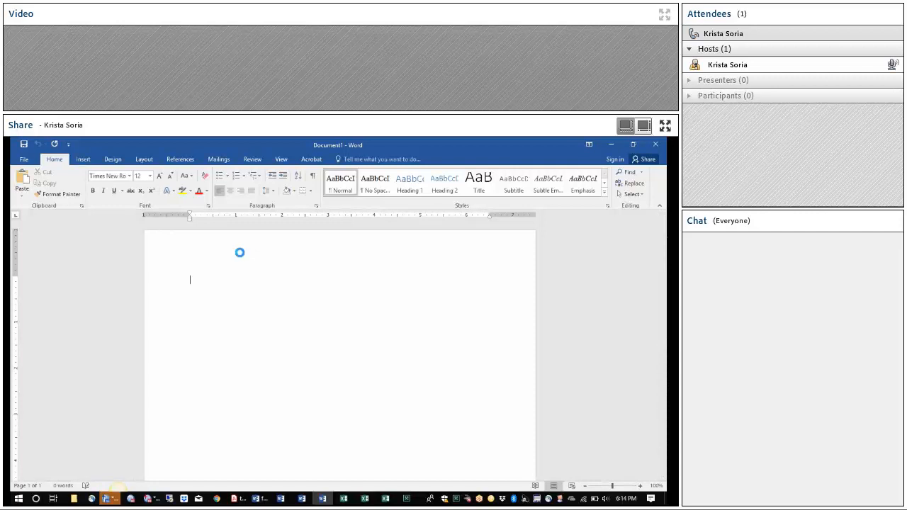
key(ctrl+v)
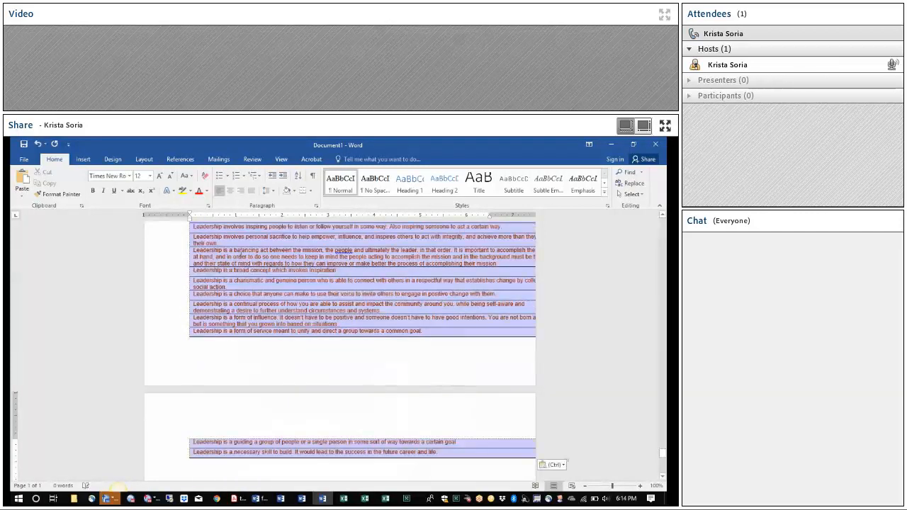
click(551, 464)
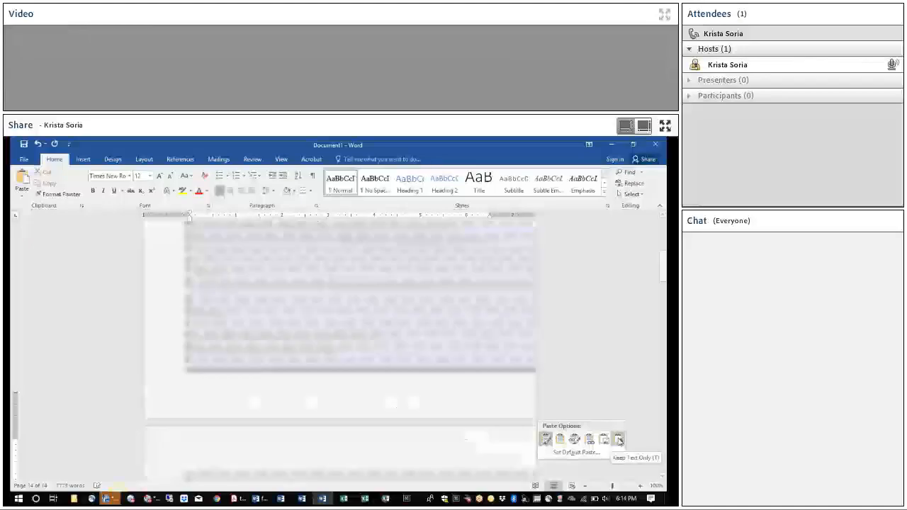
click(618, 438)
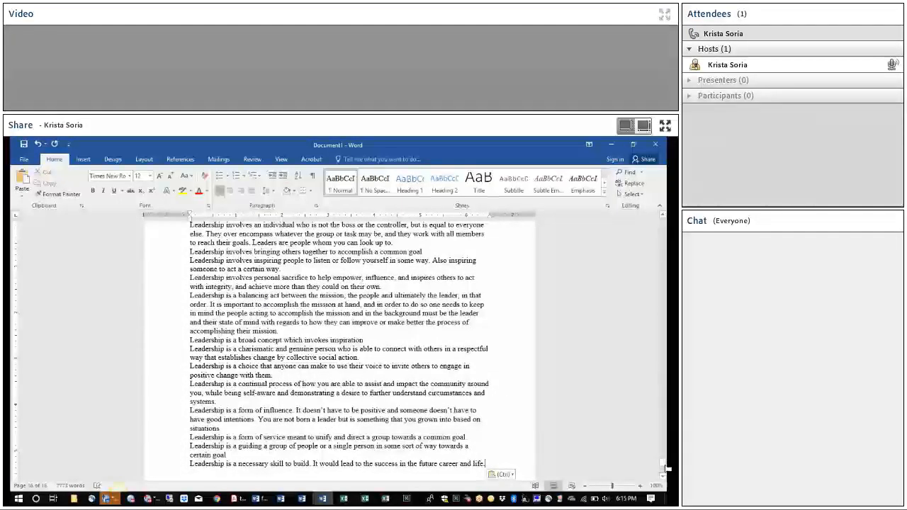
scroll(up, 3)
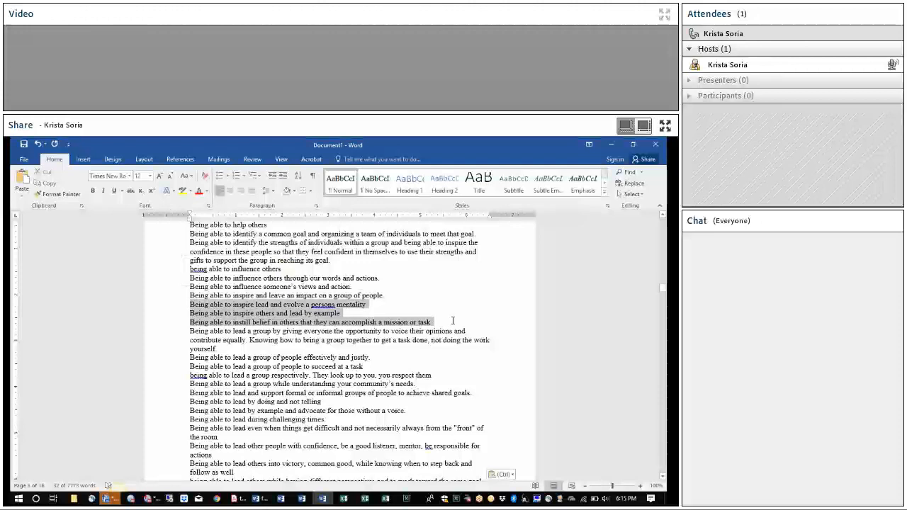
Select and copy the four 'Being able to inspire/instill' responses, then go to the File page
click(430, 322)
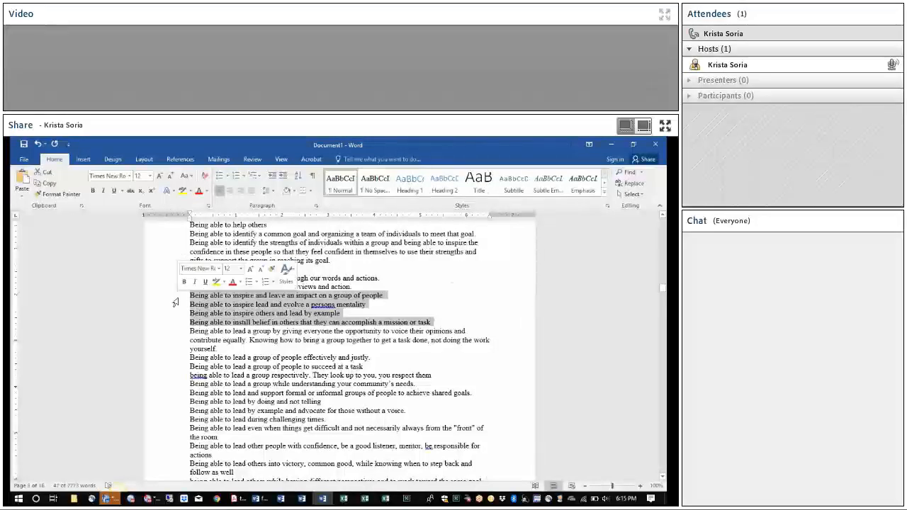
click(24, 159)
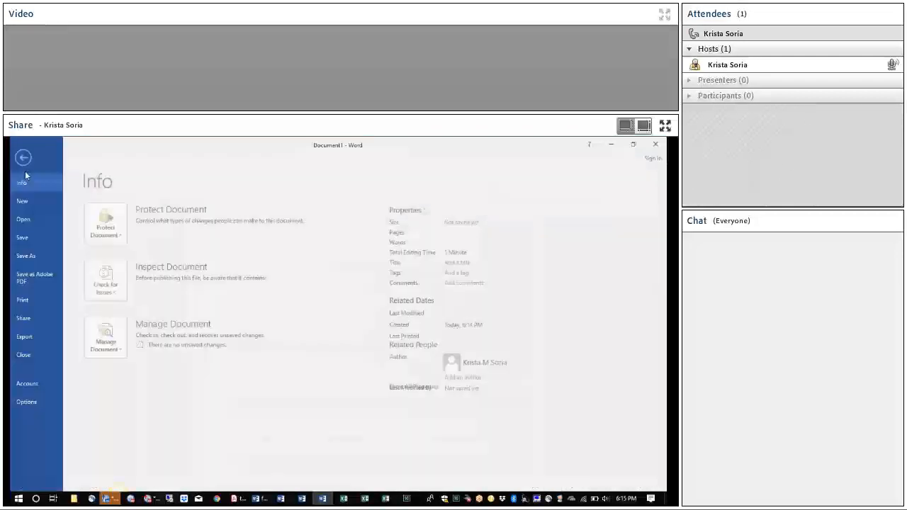
Create a blank document headed 'Inspiration' with the four copied responses pasted below
click(22, 201)
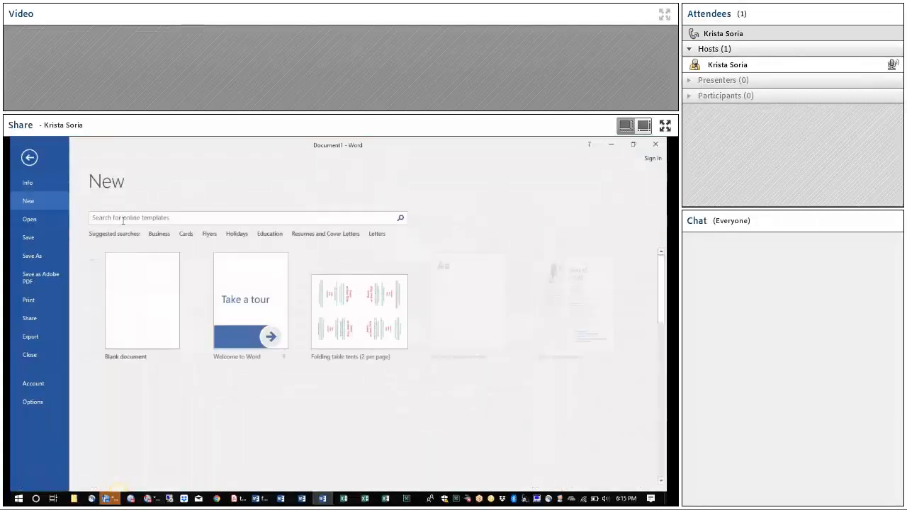
click(142, 299)
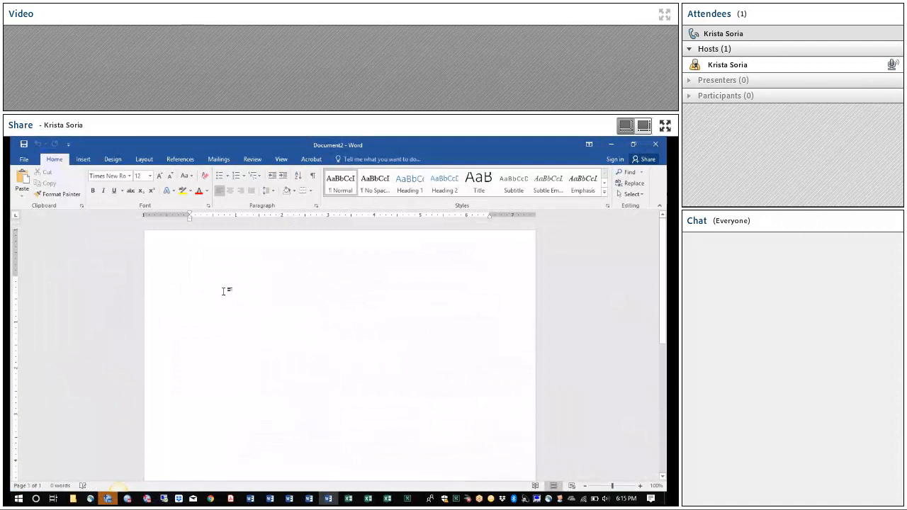
text(Inspiration)
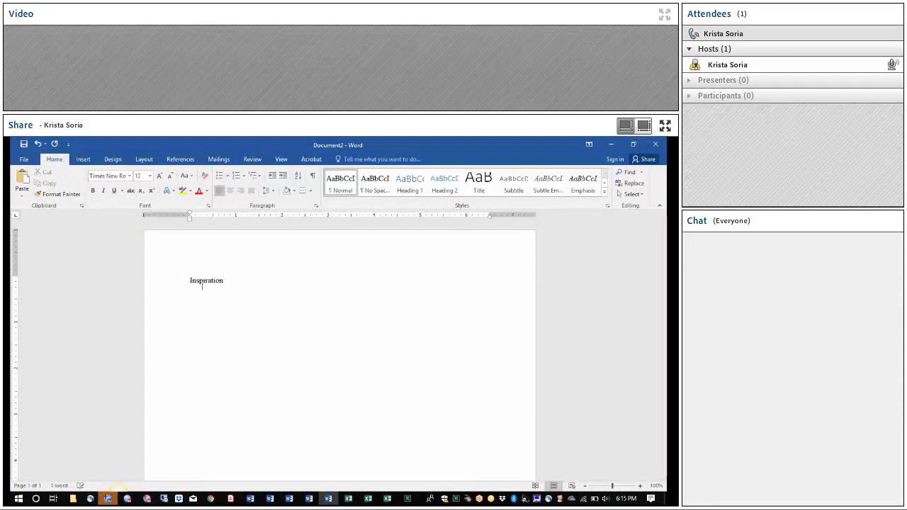
key(ctrl+v)
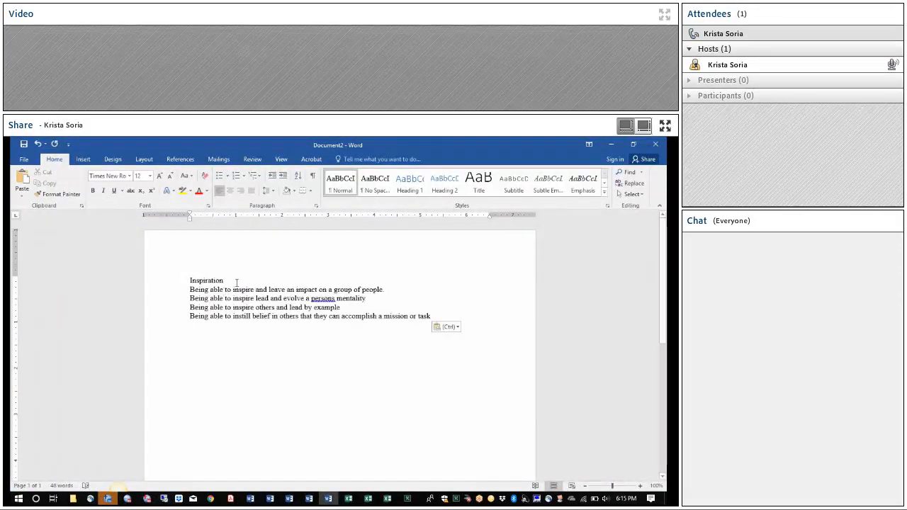
double_click(206, 280)
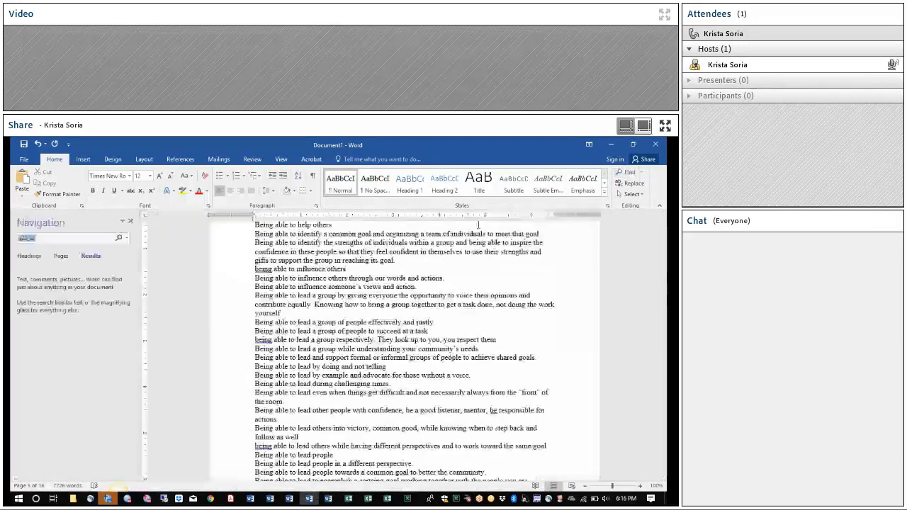
Search Document1 for 'inspire' and paste the matching responses under the Inspiration heading
text(inspire)
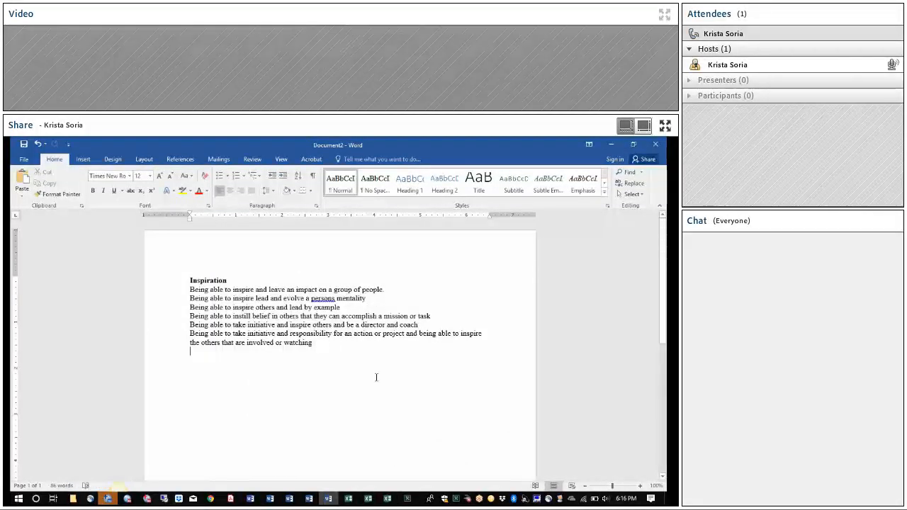
key(ctrl+v)
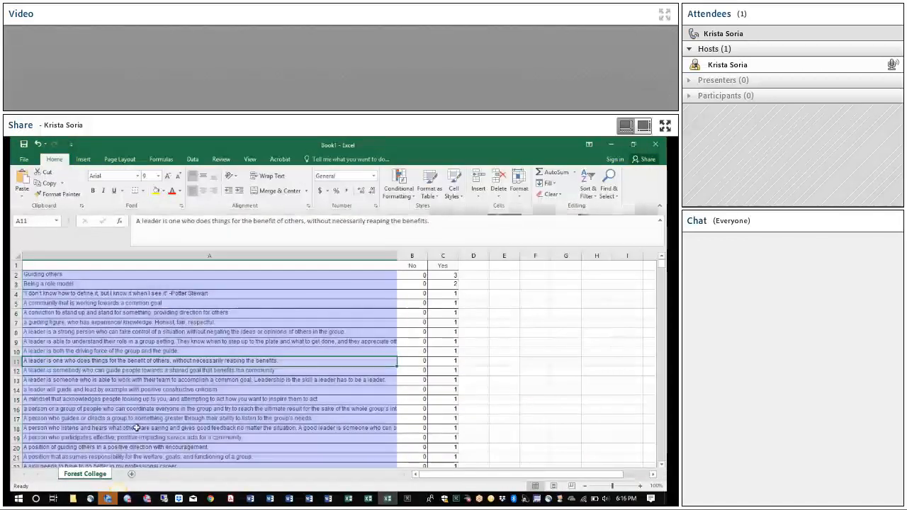
mouse_move(132, 475)
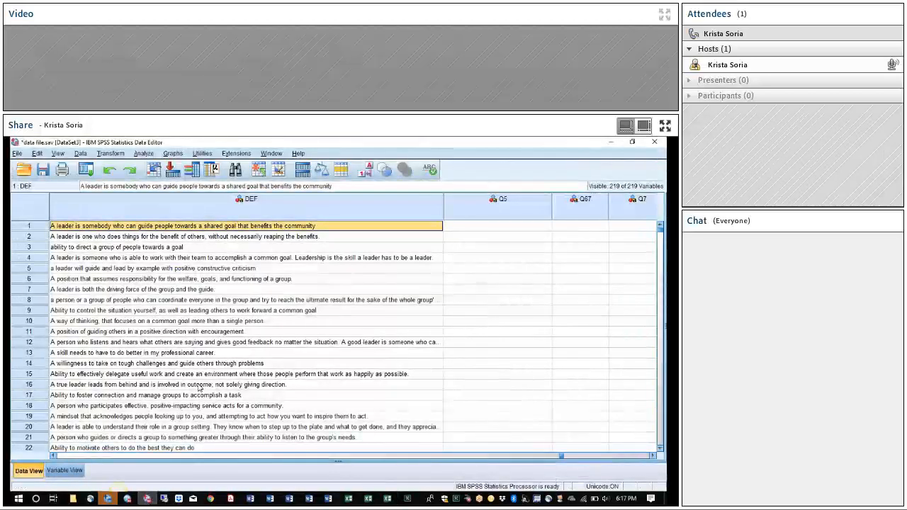
Switch to Variable View and read the Strengths-comments and Q5 question labels
click(64, 470)
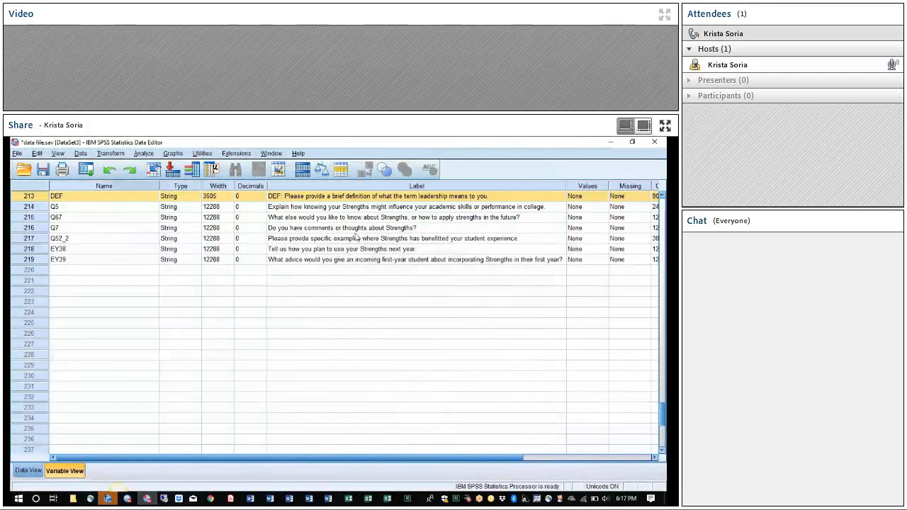
click(414, 228)
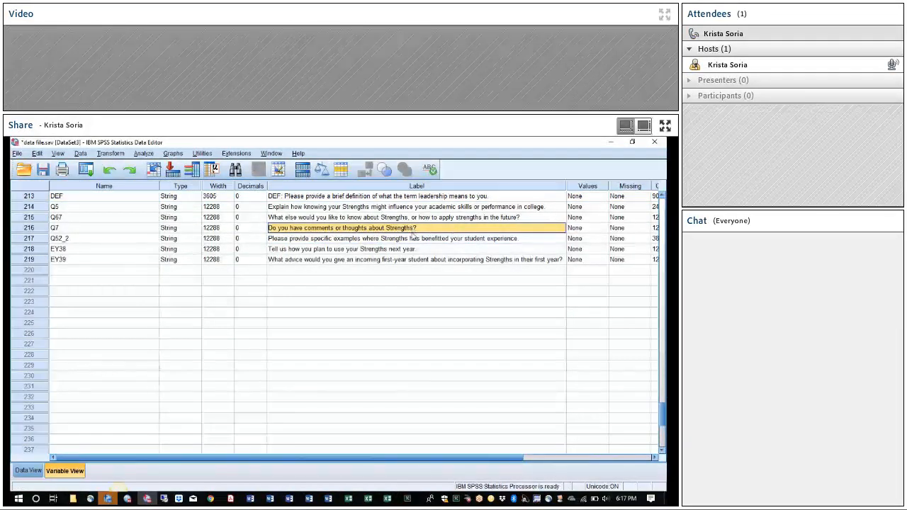
click(415, 206)
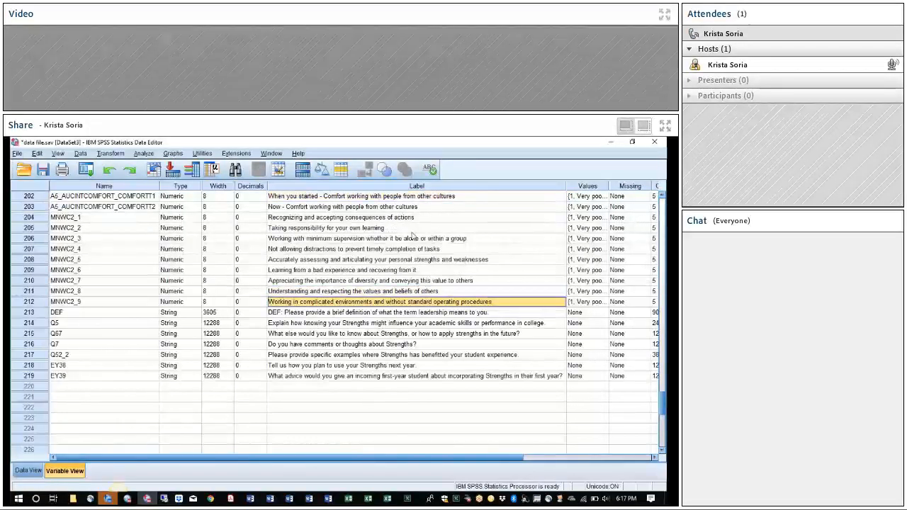
click(416, 323)
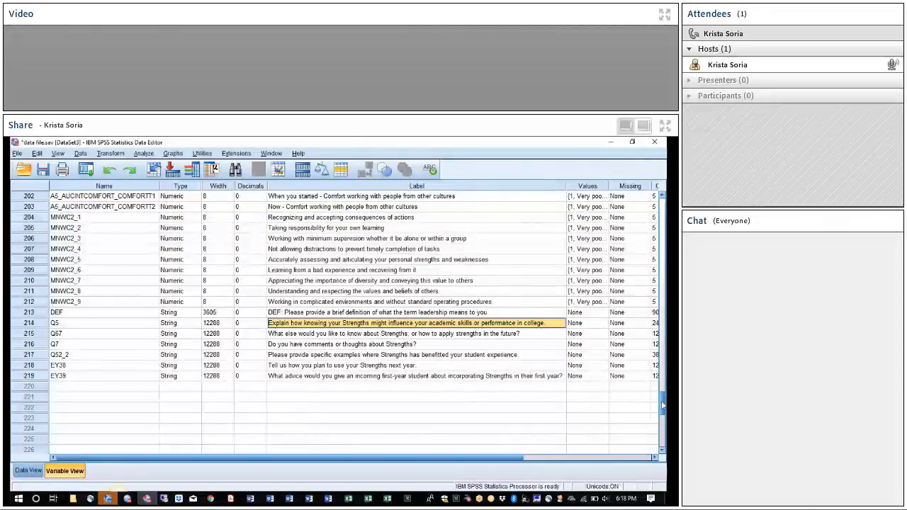
scroll(up, 3)
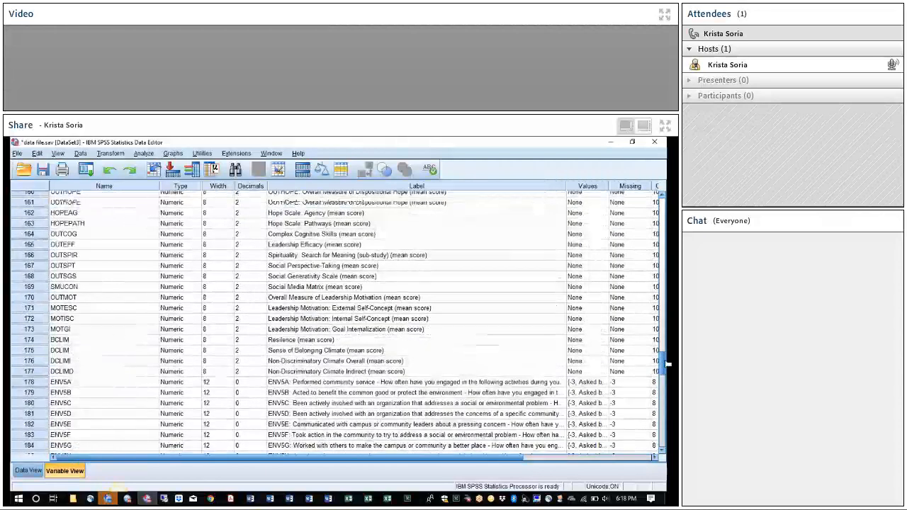
scroll(up, 3)
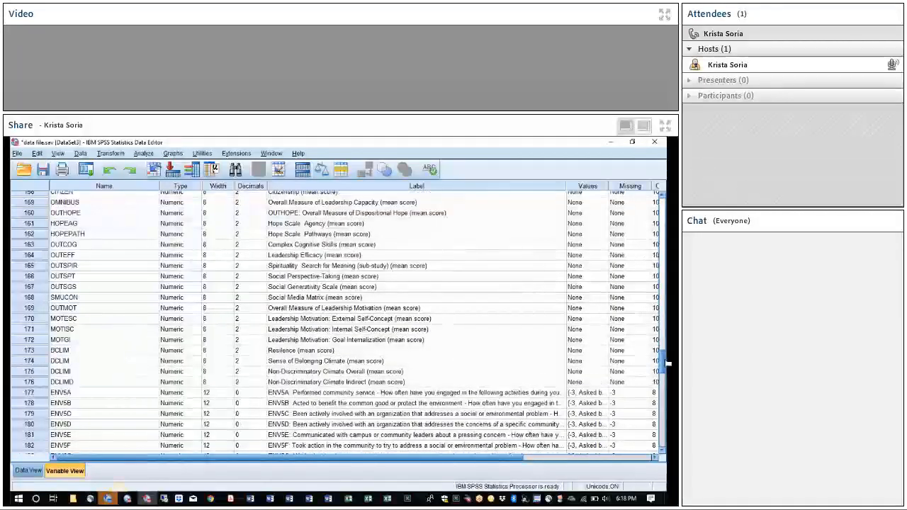
scroll(up, 3)
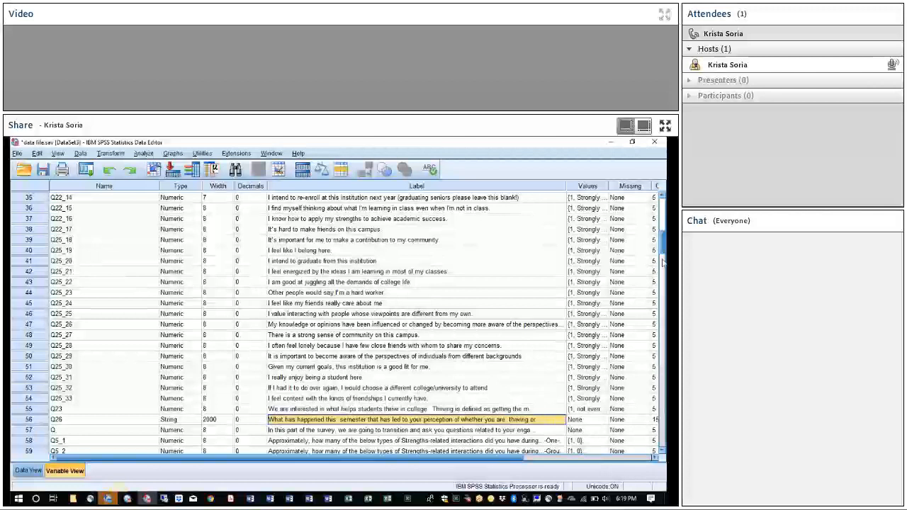
scroll(down, 3)
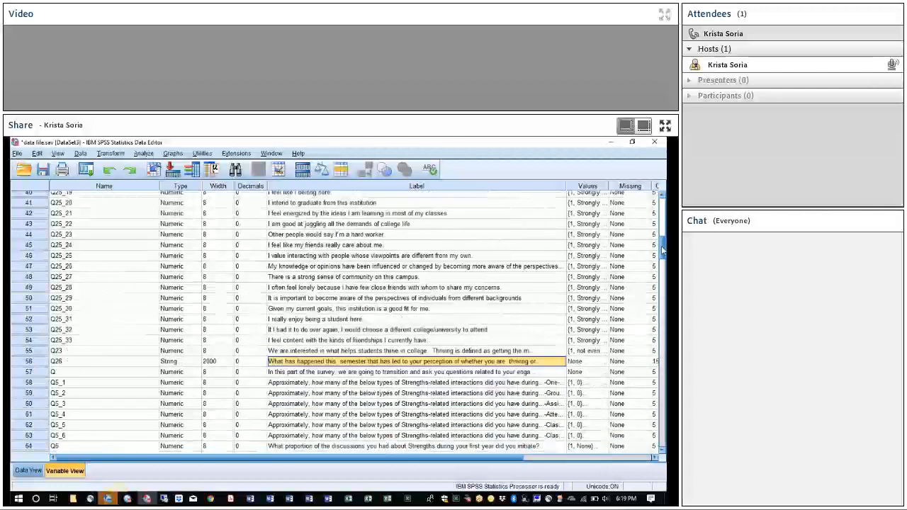
scroll(down, 3)
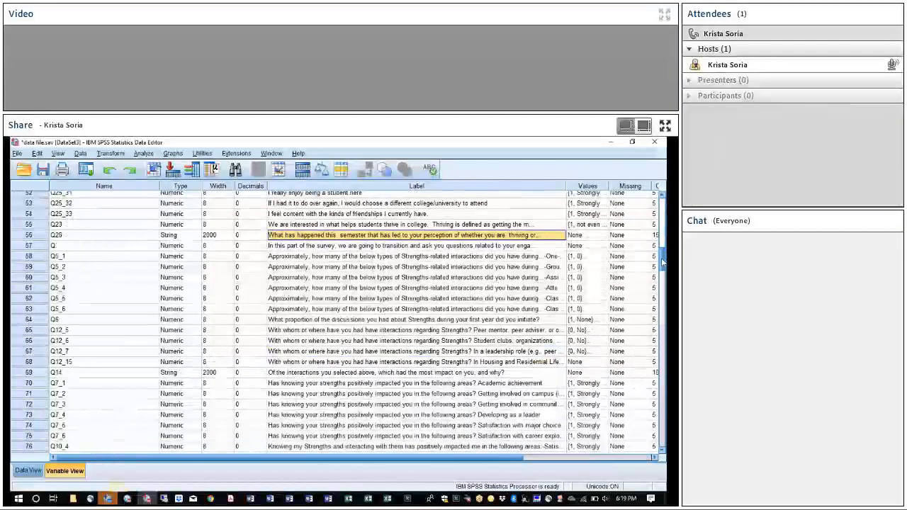
scroll(down, 3)
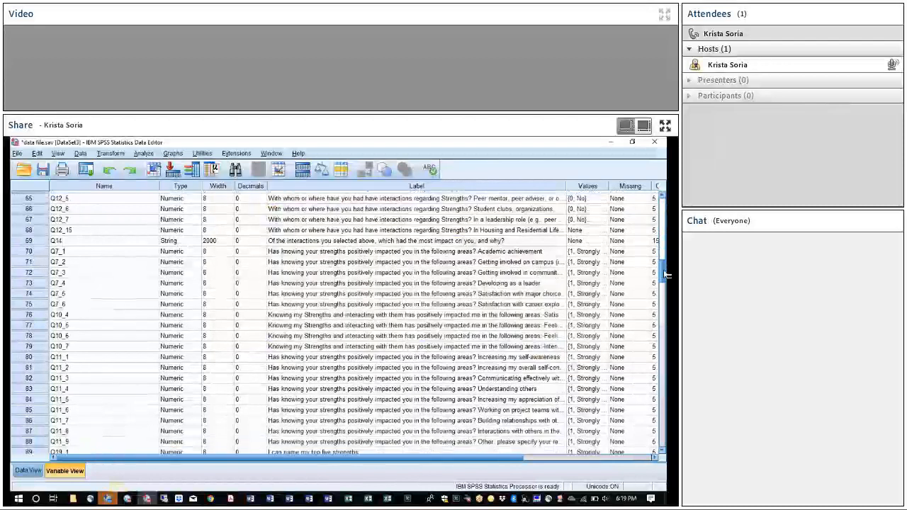
scroll(down, 3)
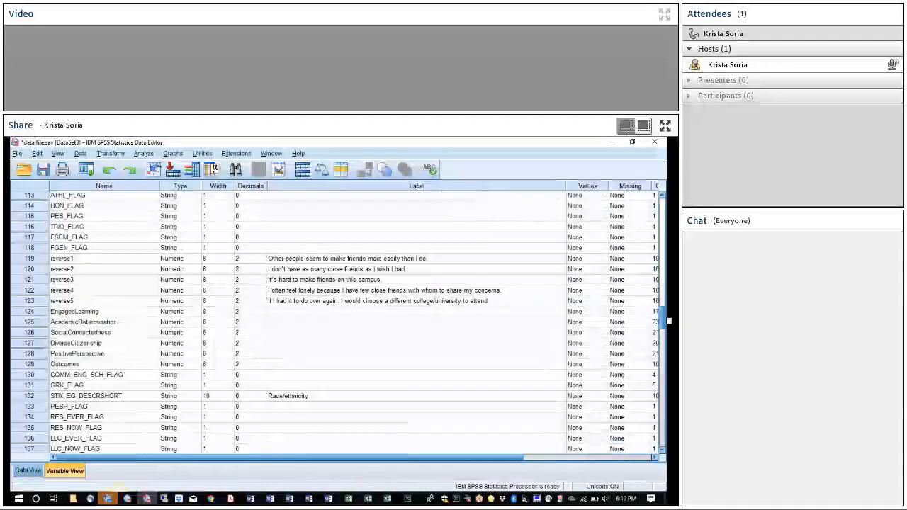
scroll(down, 3)
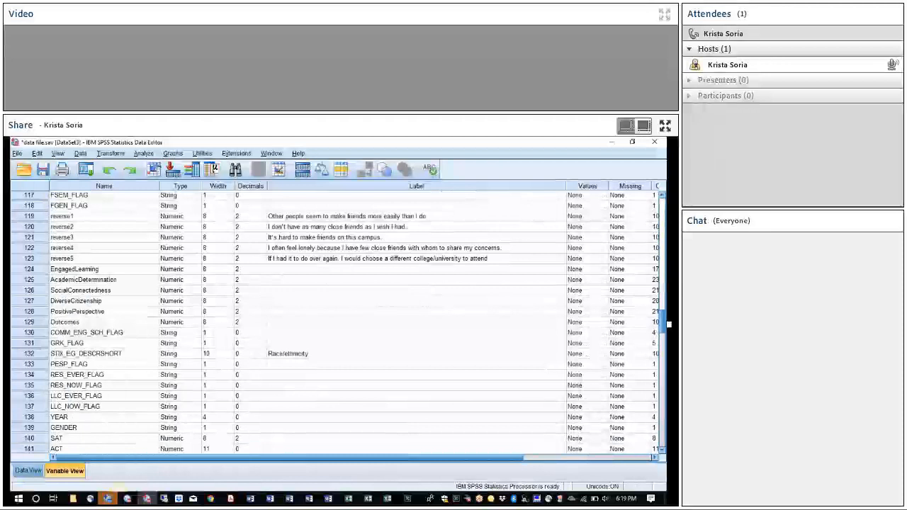
scroll(down, 3)
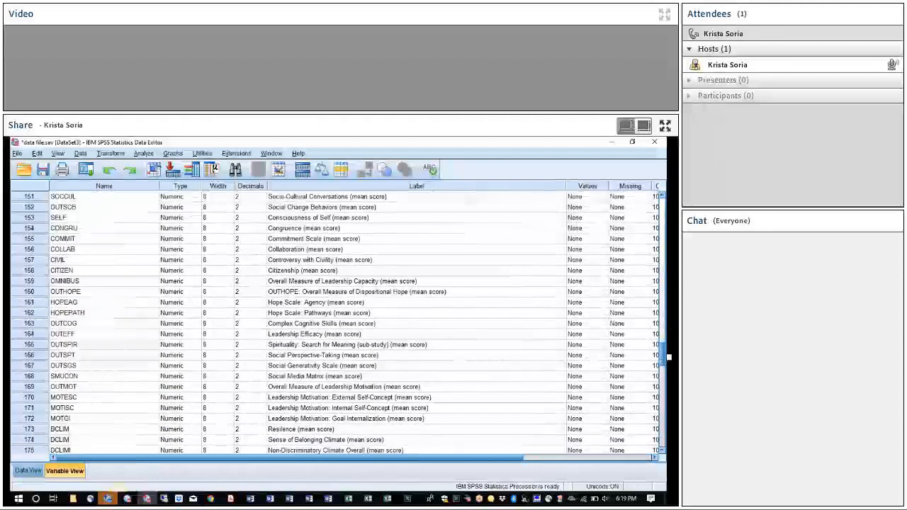
scroll(down, 3)
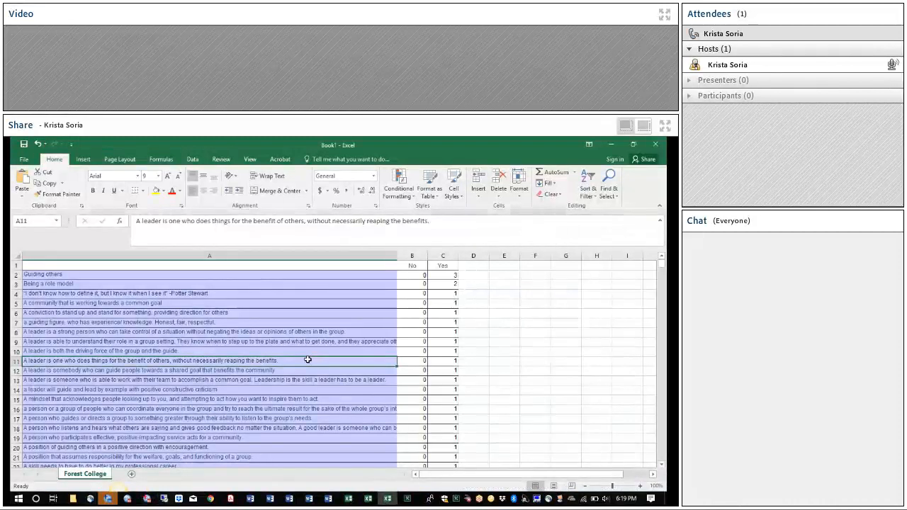
Select the No header cell B1 on the Forest College sheet
click(411, 265)
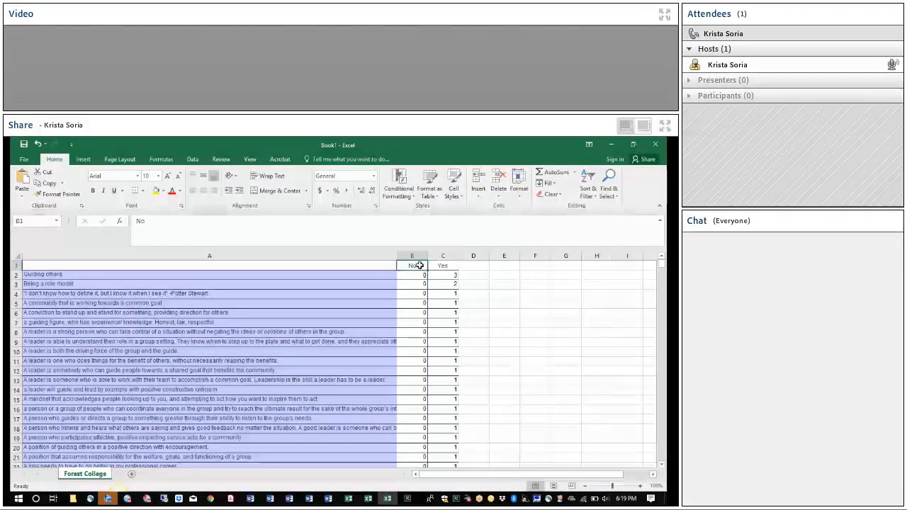